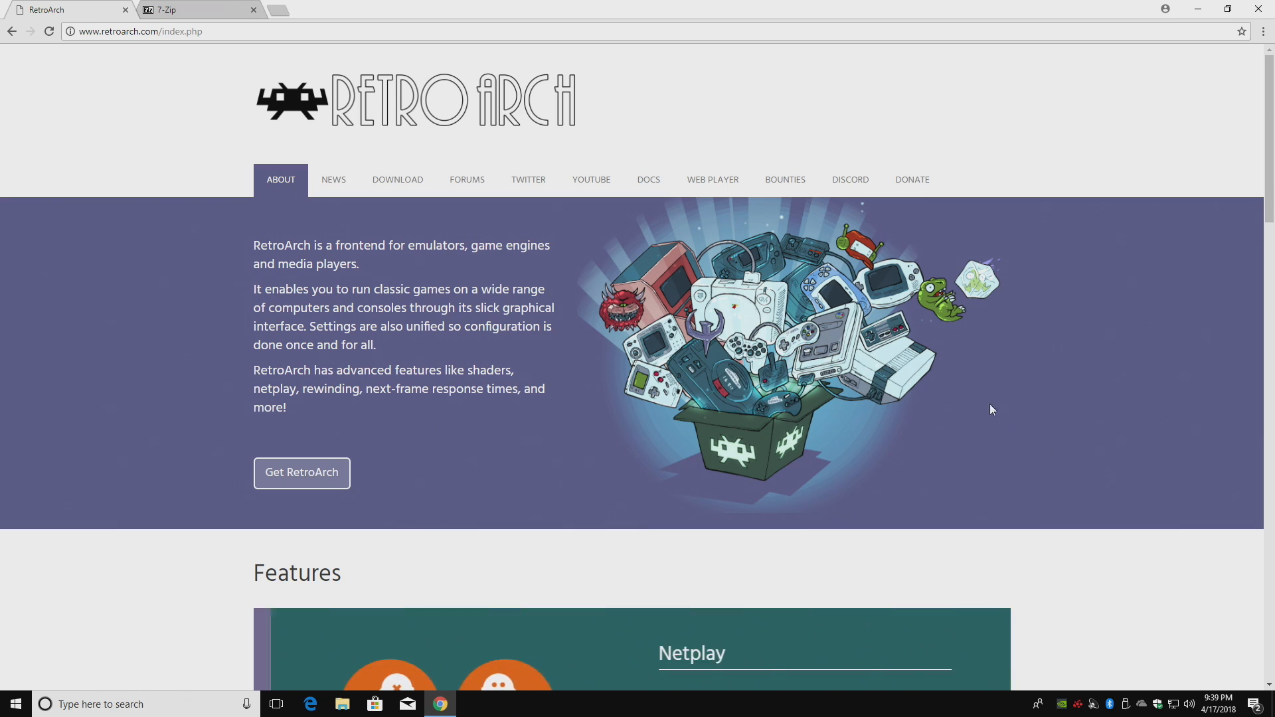
# - Download the 64-bit Windows RetroArch 1.7.1 package from the RetroArch download page
pyautogui.click(397, 180)
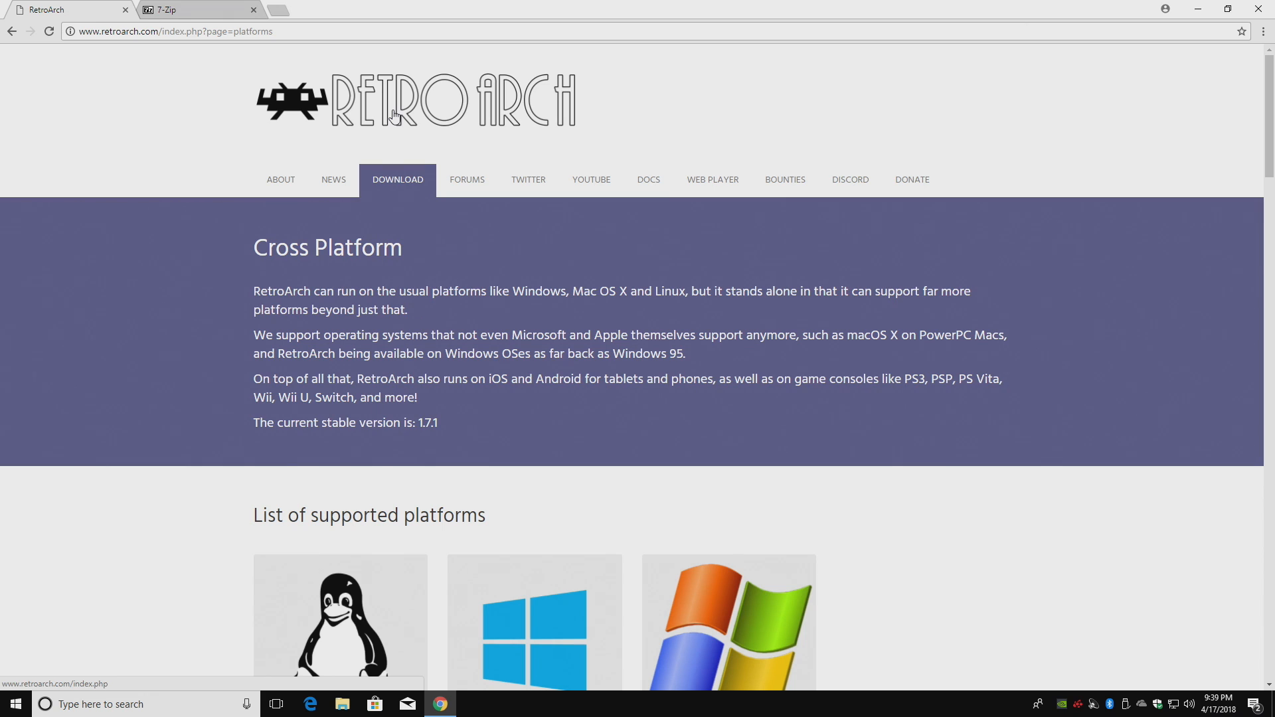
pyautogui.scroll(-3)
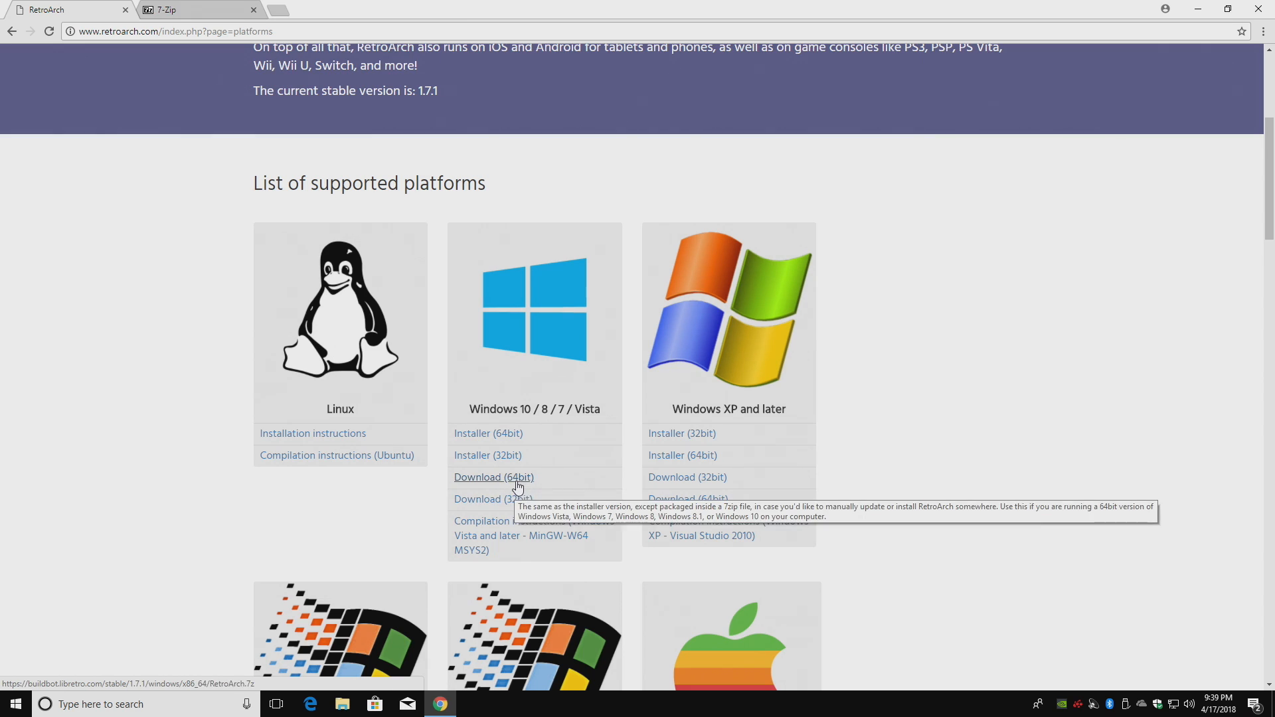
pyautogui.moveTo(512, 490)
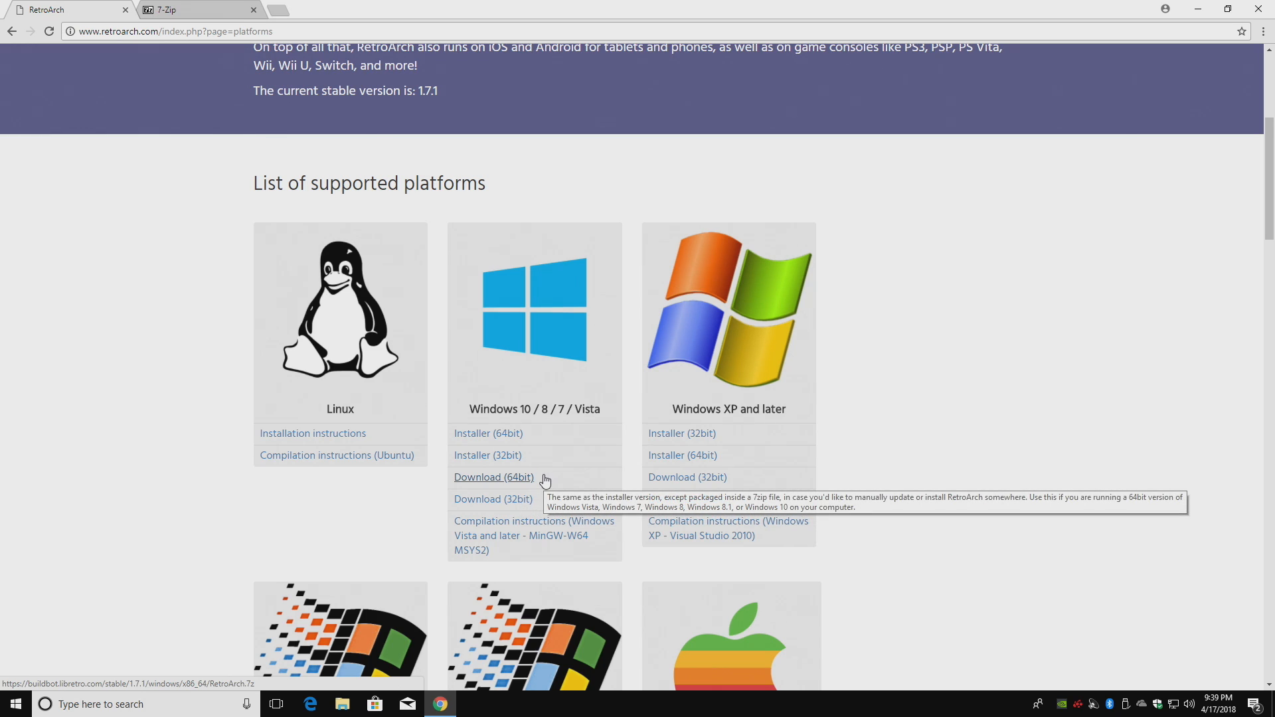
pyautogui.moveTo(541, 485)
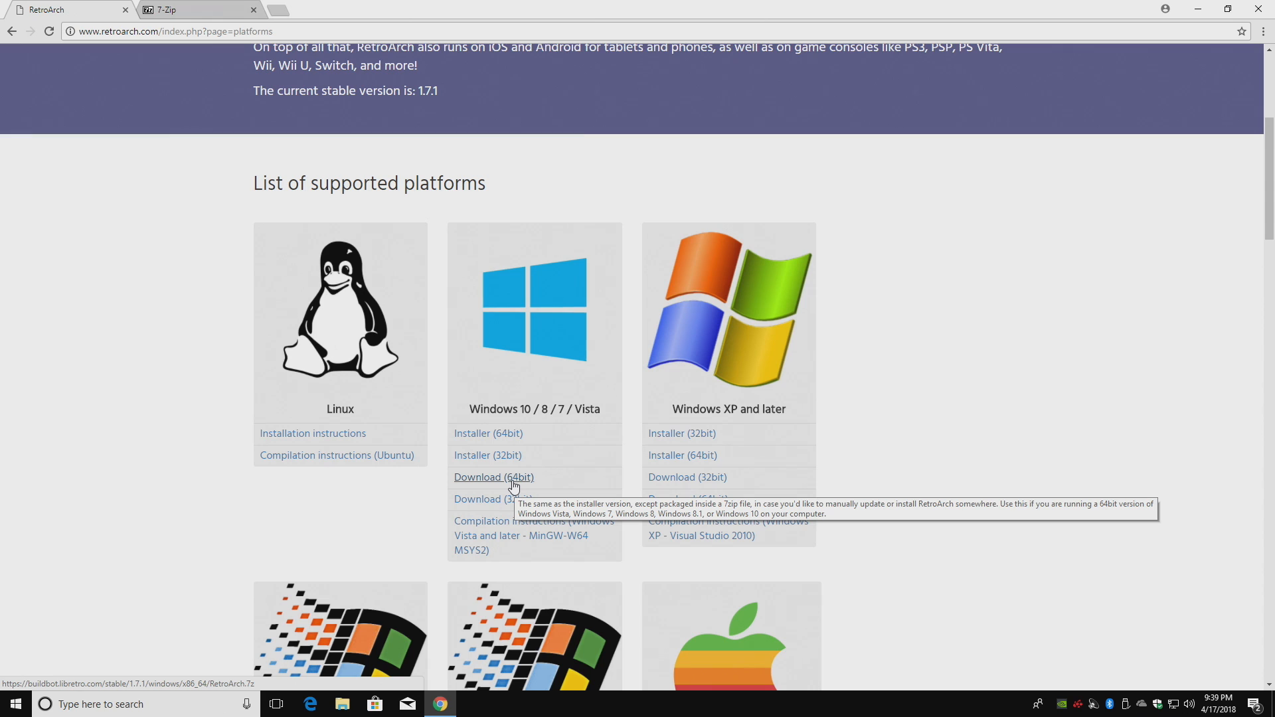
pyautogui.click(492, 478)
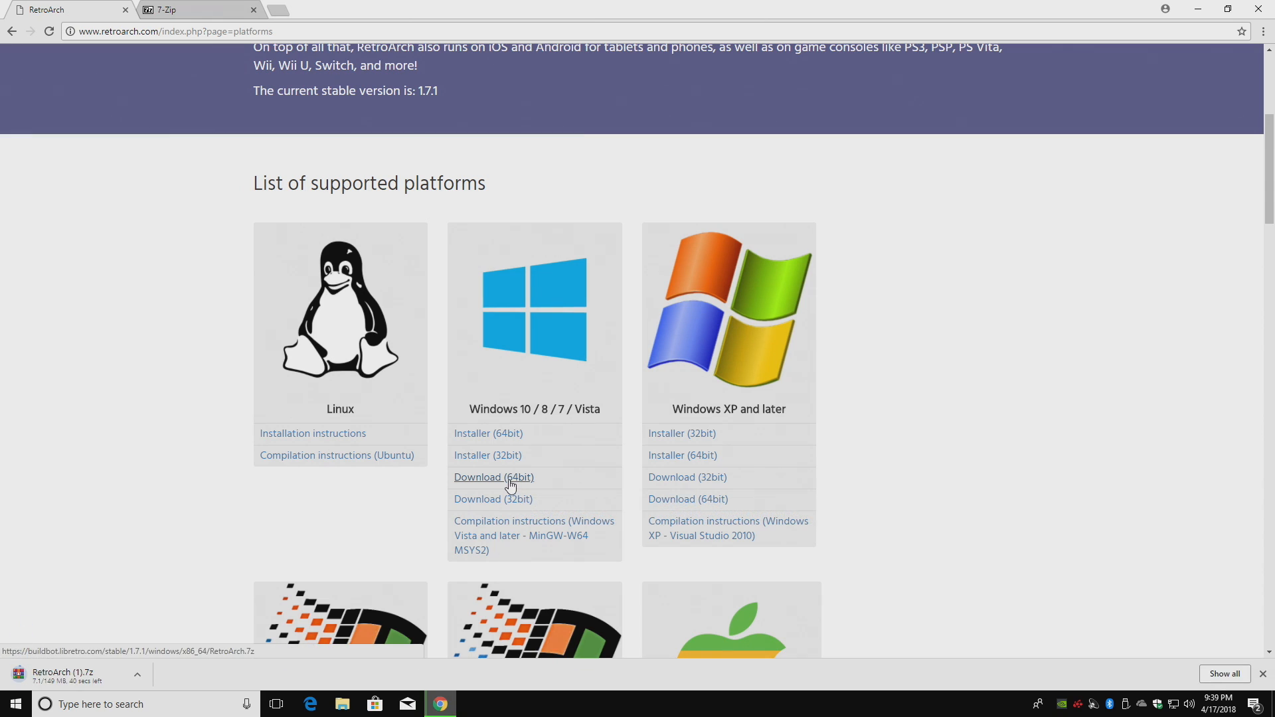
# - Get the 64-bit x64 7-Zip 18.01 installer from the 7-Zip website
pyautogui.click(195, 8)
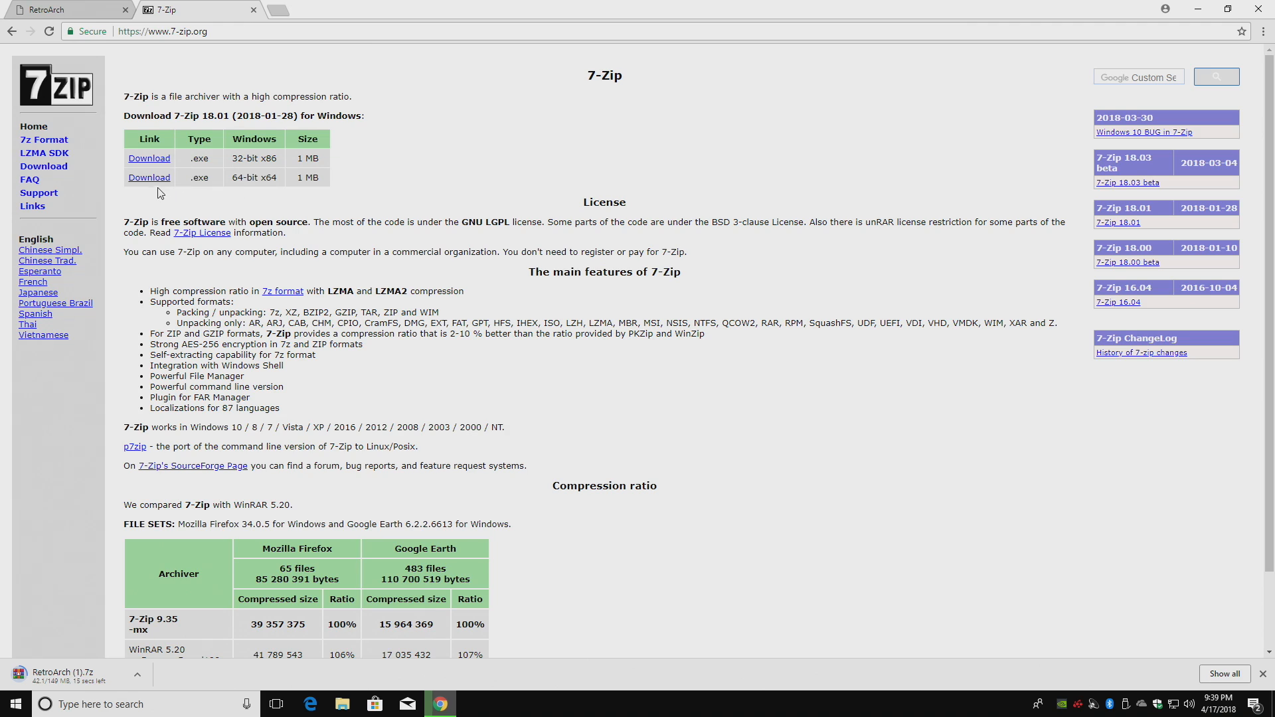
pyautogui.moveTo(202, 172)
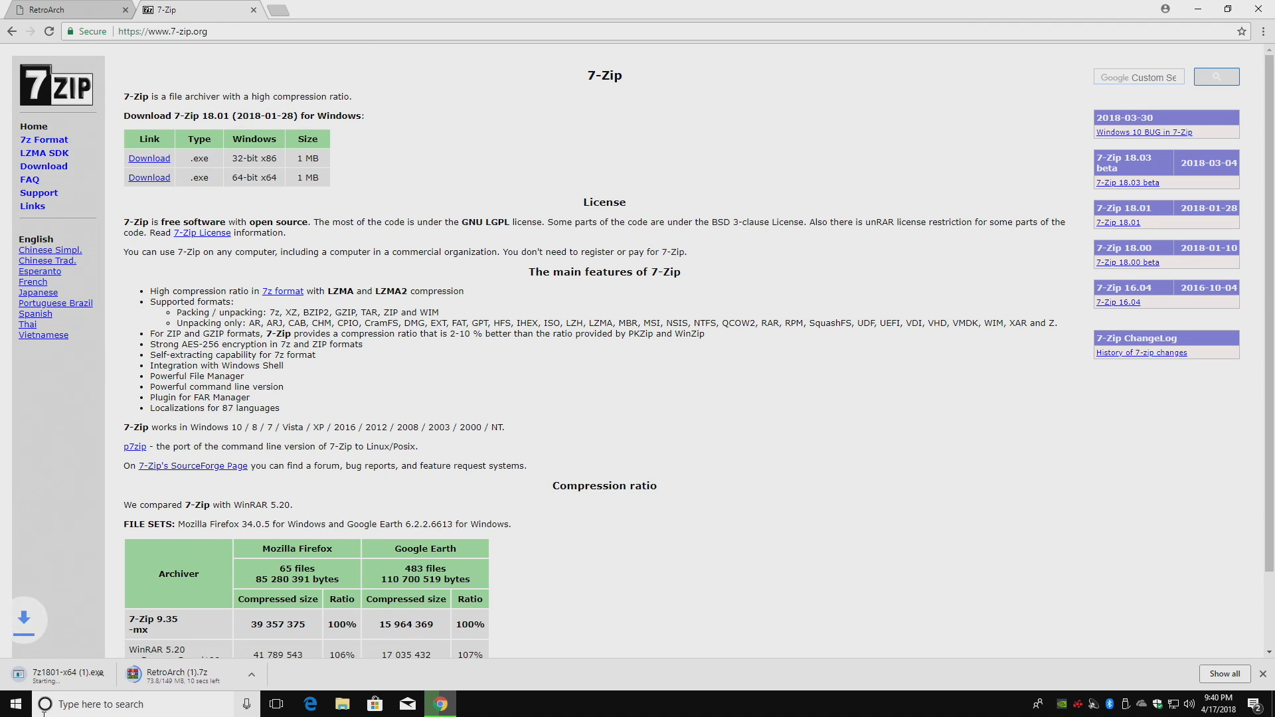
pyautogui.scroll(-3)
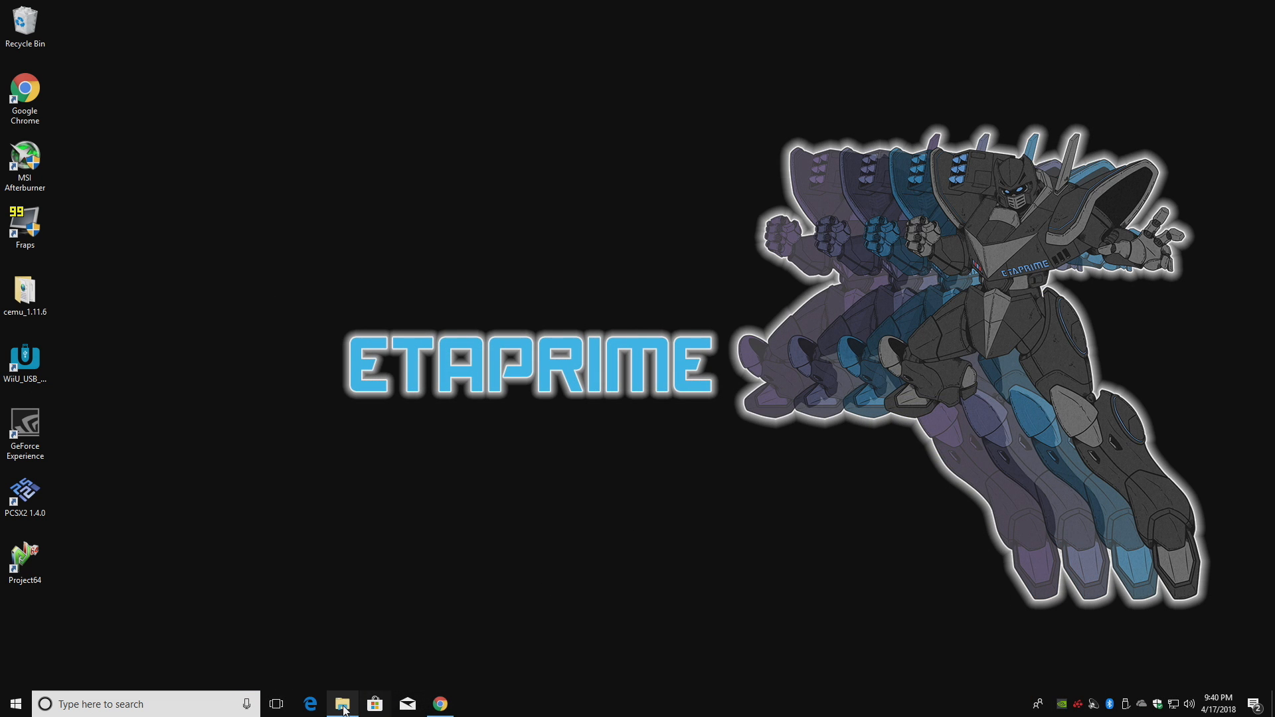
# - Run 7z1801-x64 from Downloads and install 7-Zip 18.01 to its default folder
pyautogui.click(343, 704)
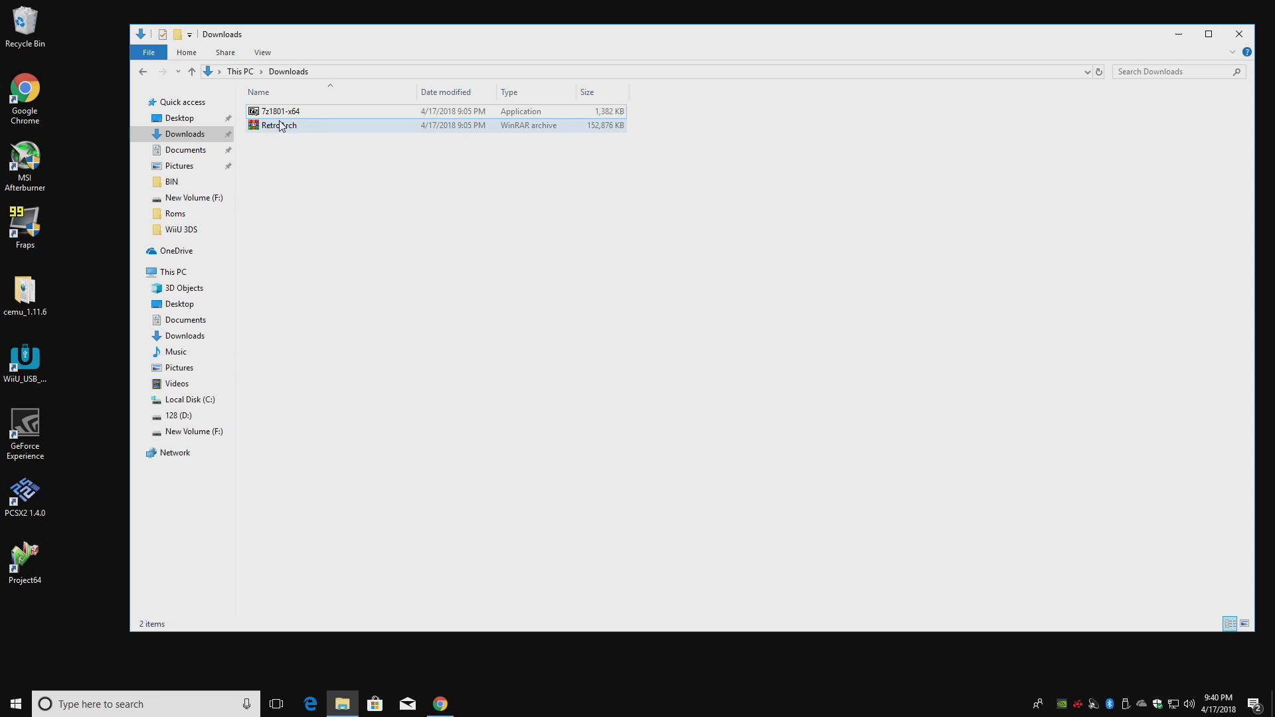
pyautogui.click(279, 111)
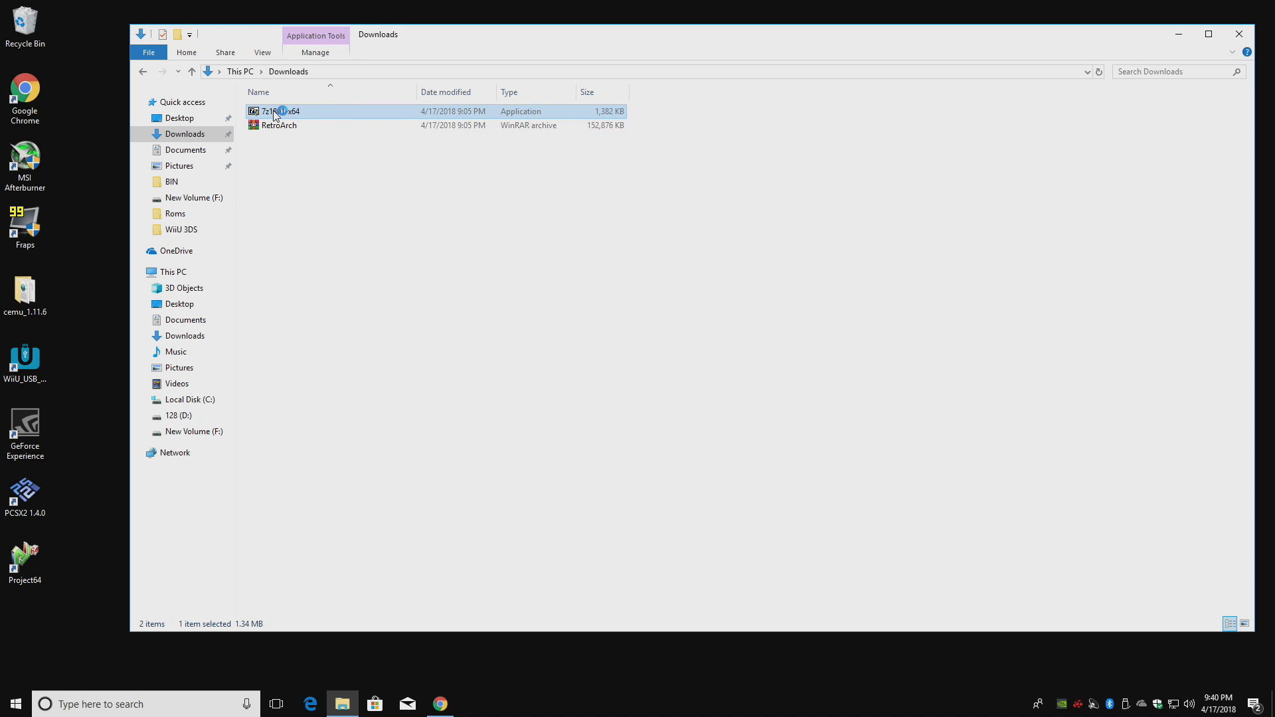
pyautogui.doubleClick(280, 111)
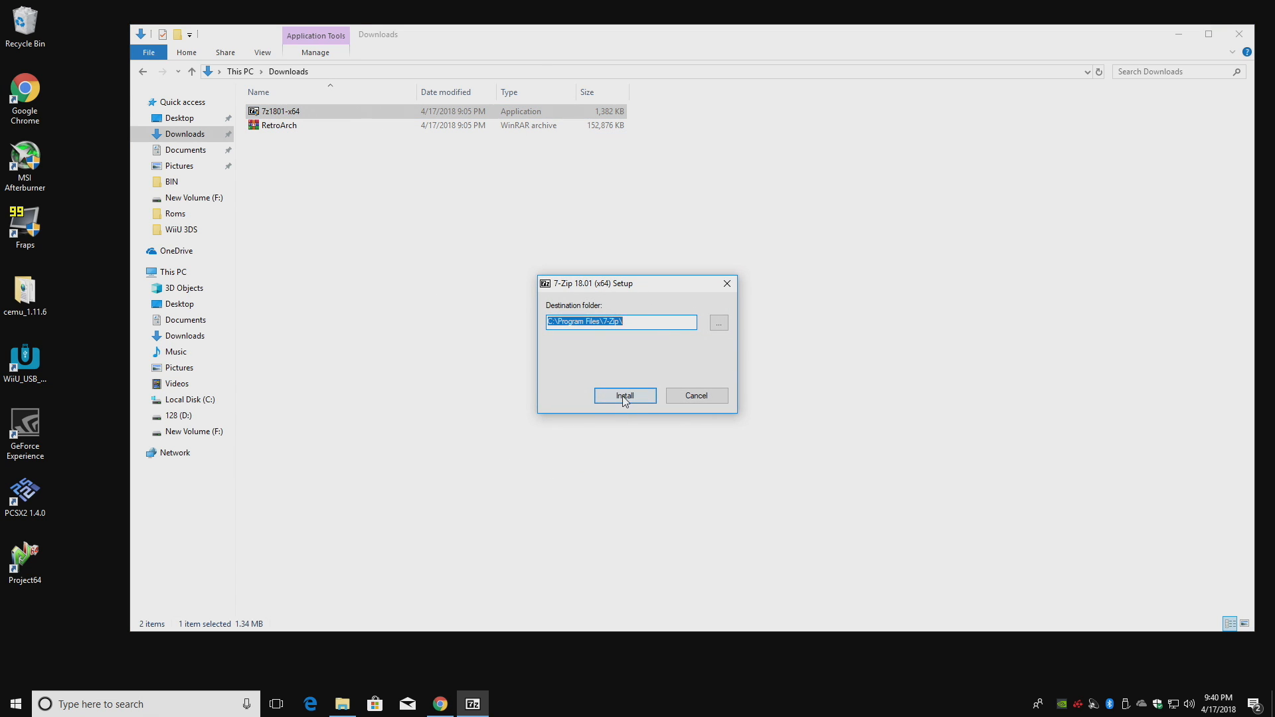
pyautogui.click(623, 395)
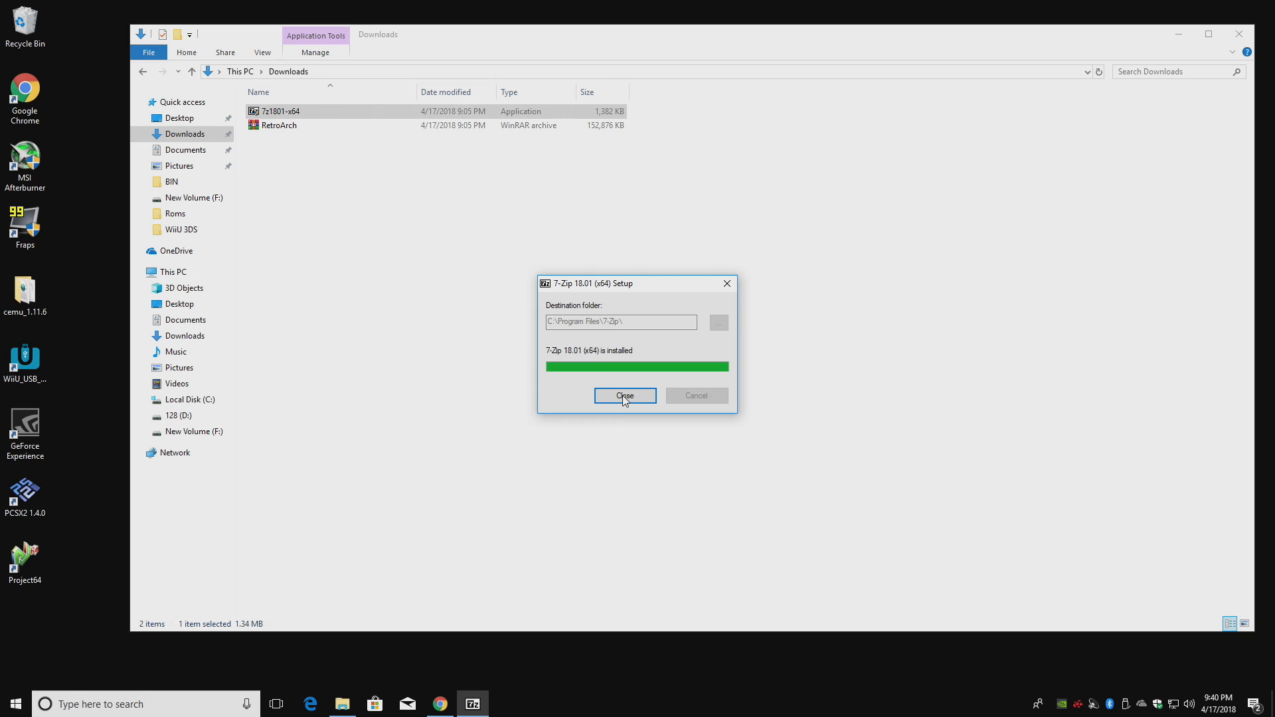
pyautogui.click(624, 396)
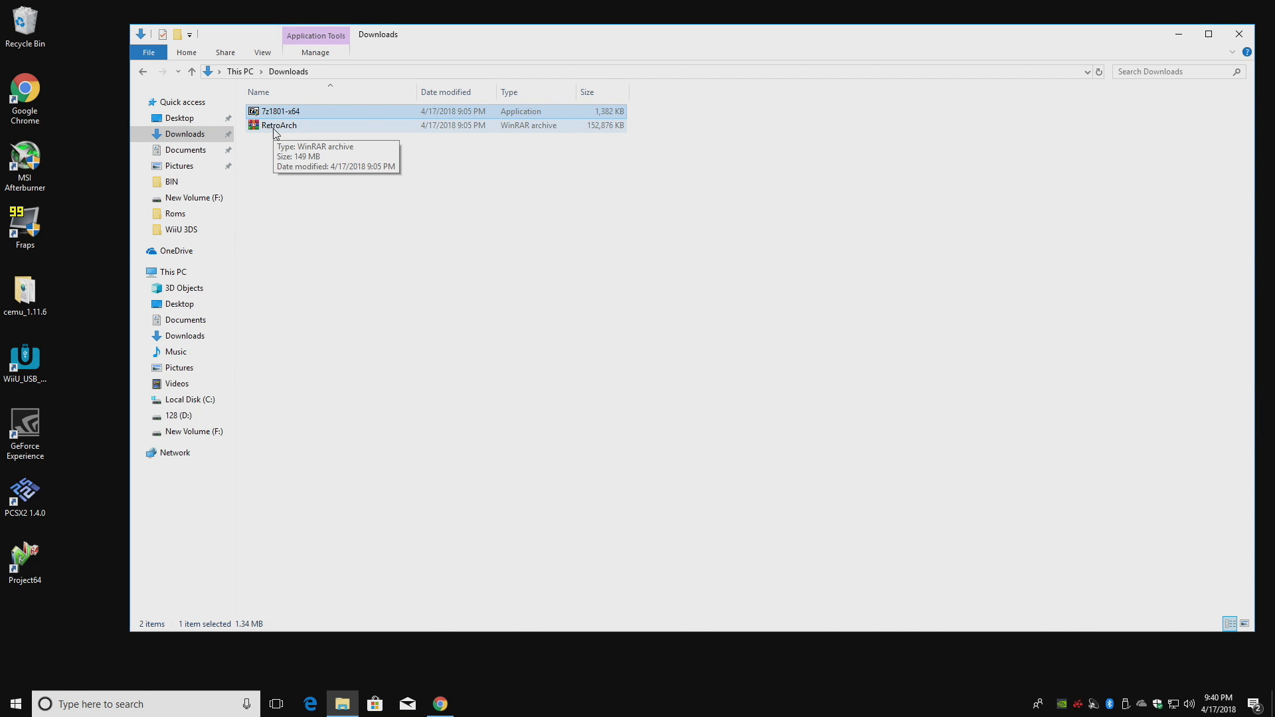
# - Extract the RetroArch archive with 7-Zip's Extract to "RetroArch\" option
pyautogui.rightClick(279, 124)
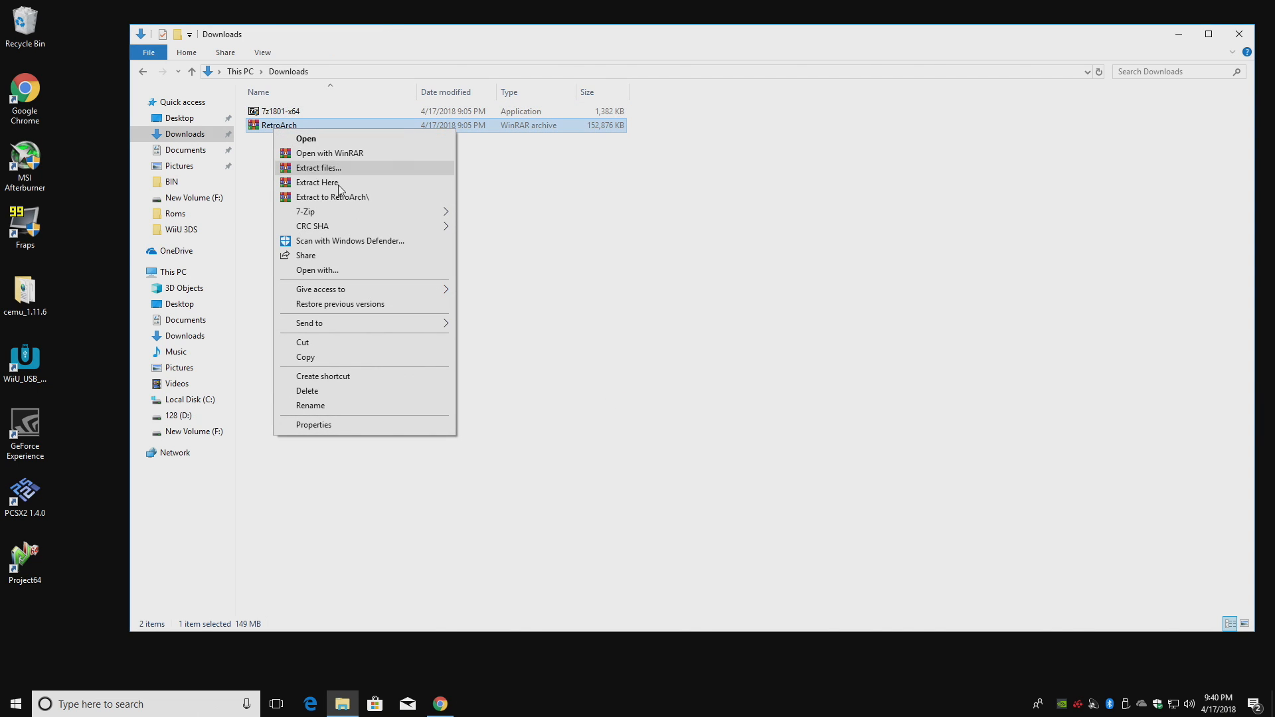
pyautogui.moveTo(305, 211)
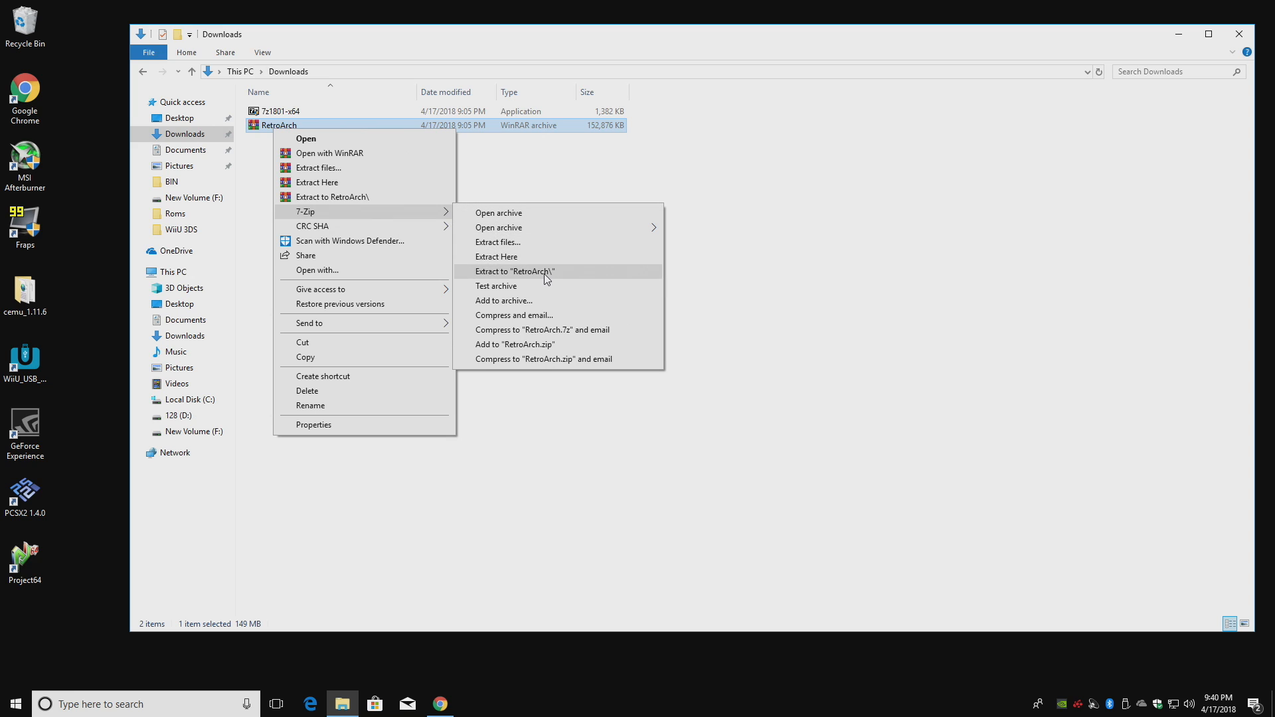
pyautogui.click(515, 271)
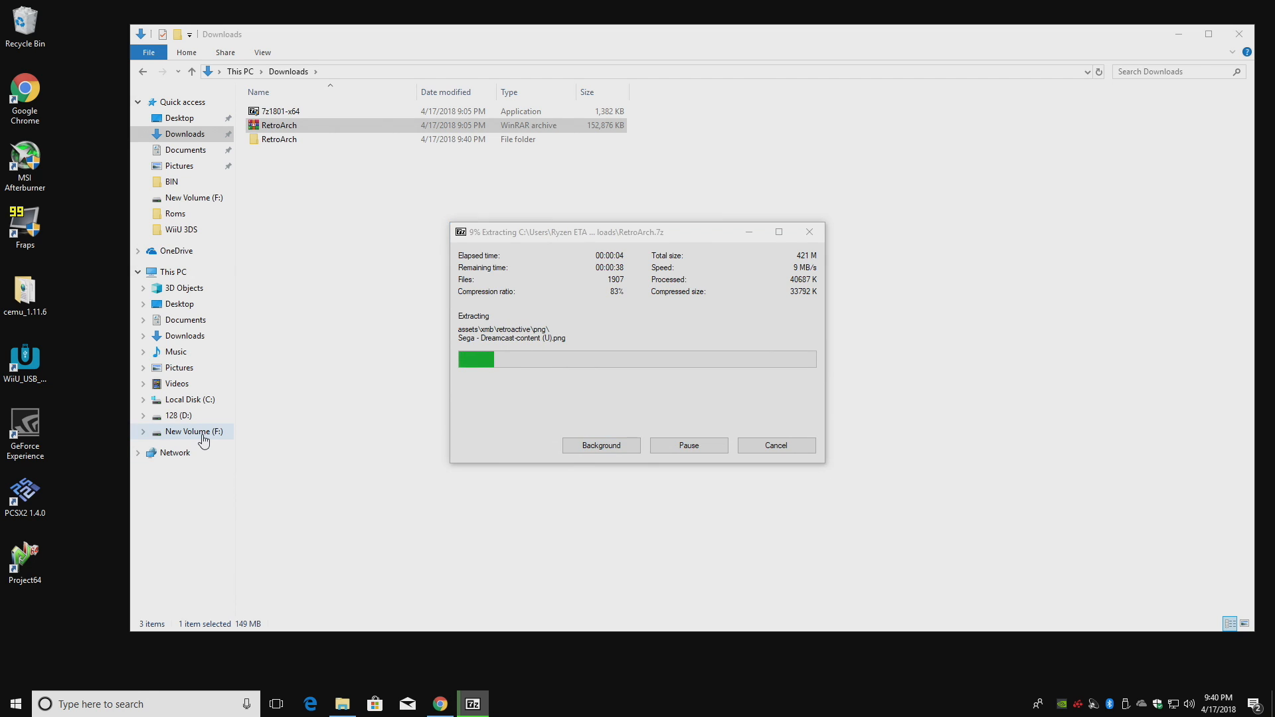
# - Browse Roms on New Volume (F:), checking the Sega Genesis and Nintendo 64 folders
pyautogui.click(195, 431)
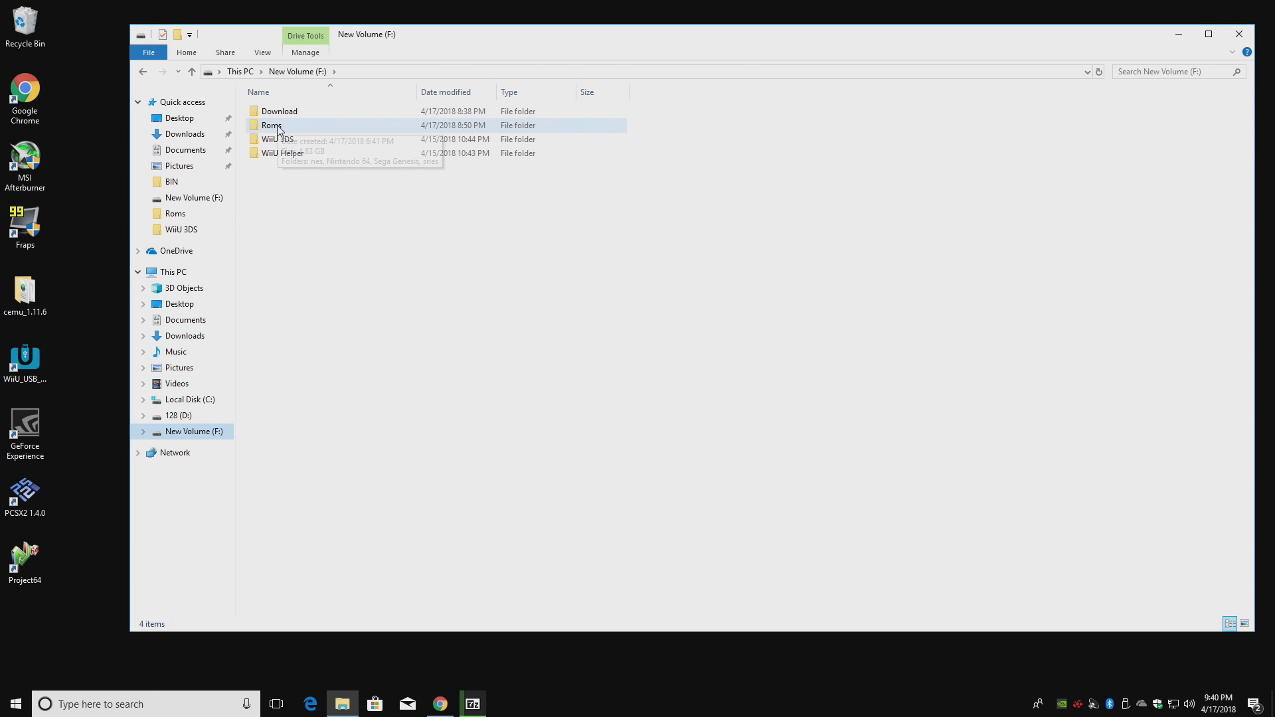
pyautogui.doubleClick(271, 124)
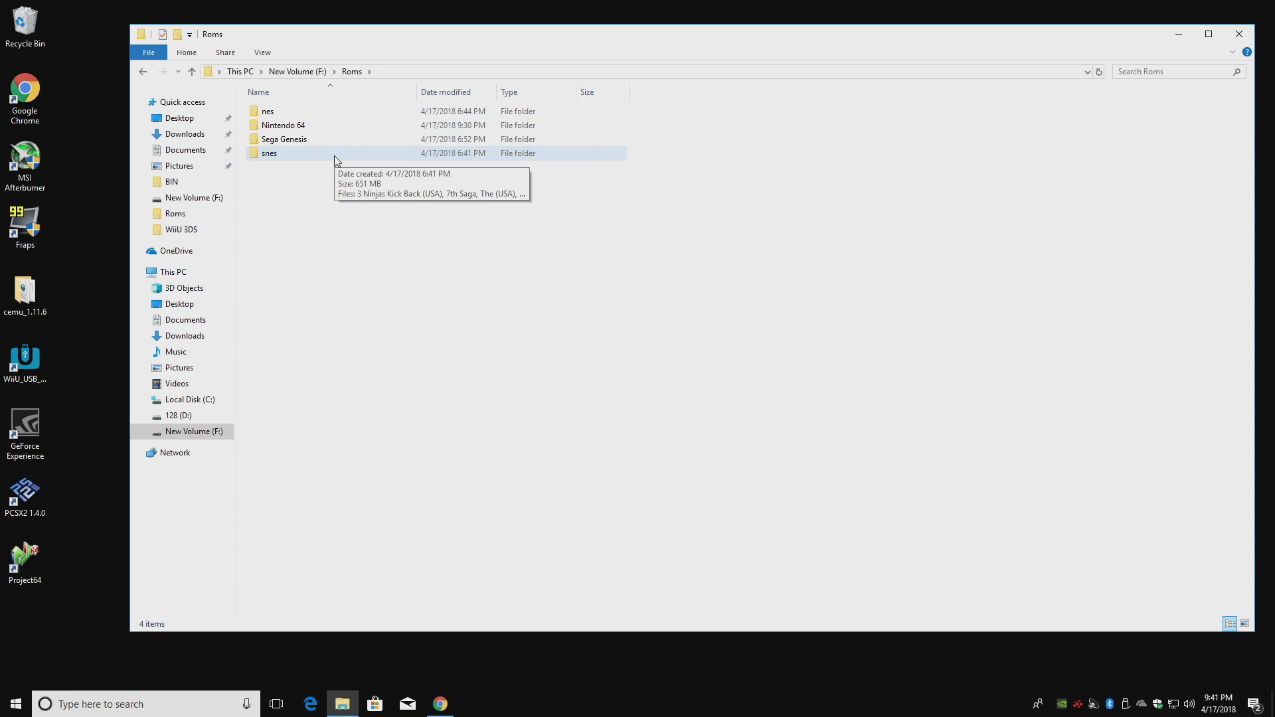
pyautogui.doubleClick(269, 153)
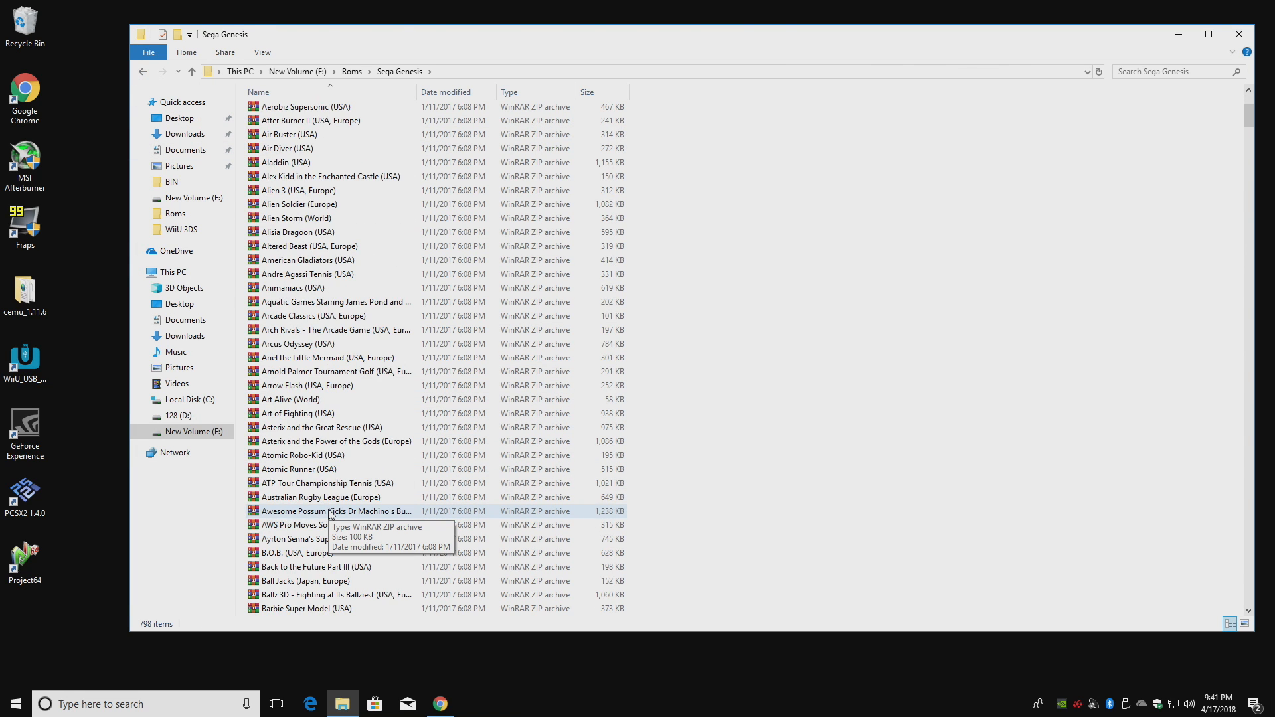
pyautogui.click(191, 71)
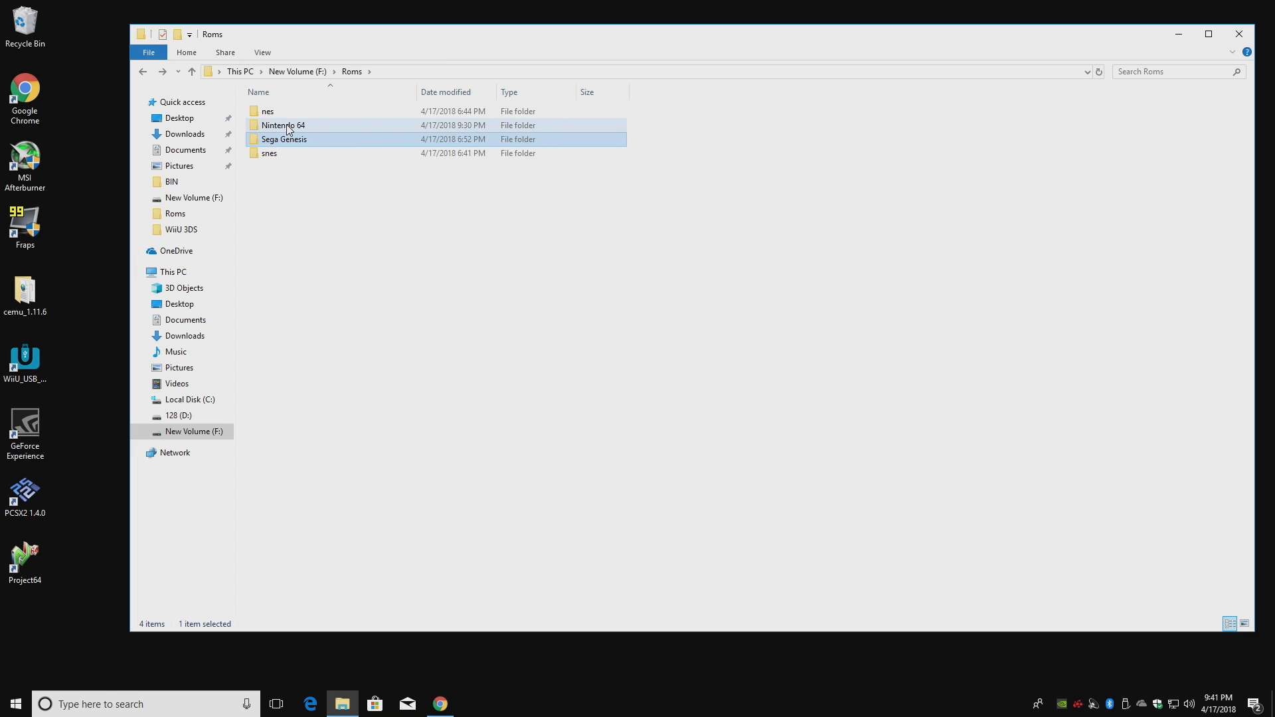
pyautogui.doubleClick(283, 125)
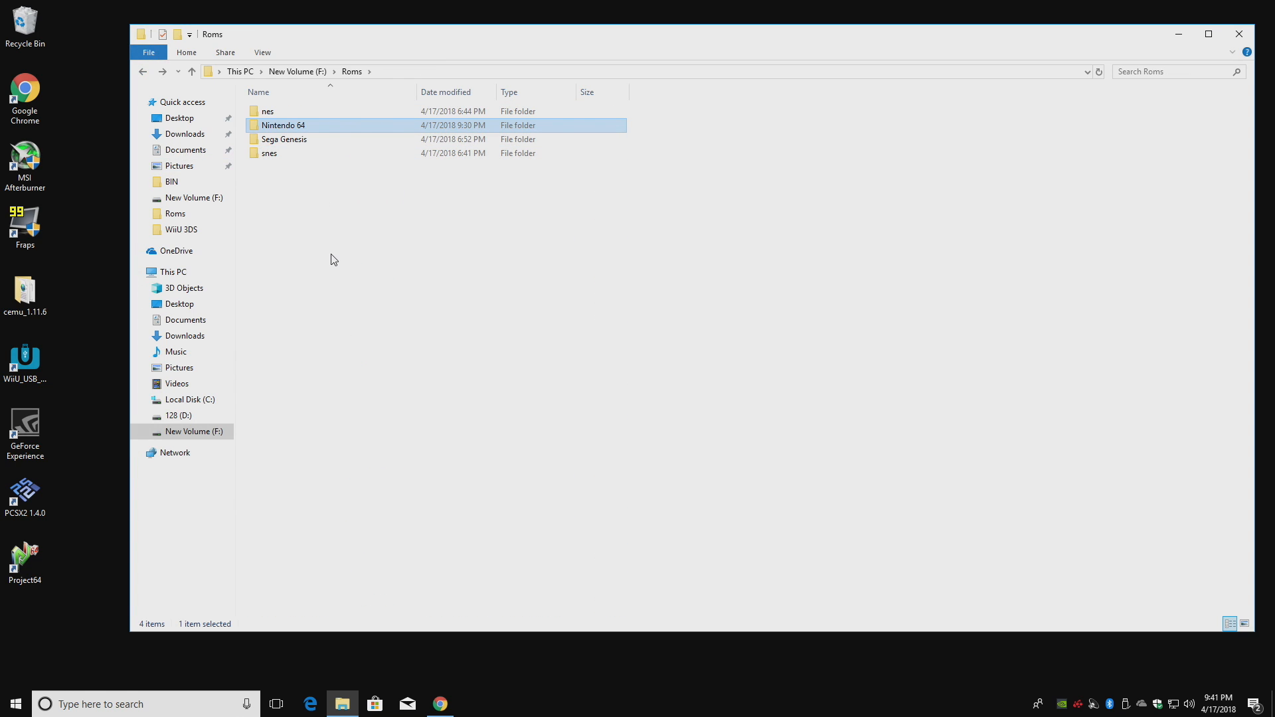
pyautogui.moveTo(414, 253)
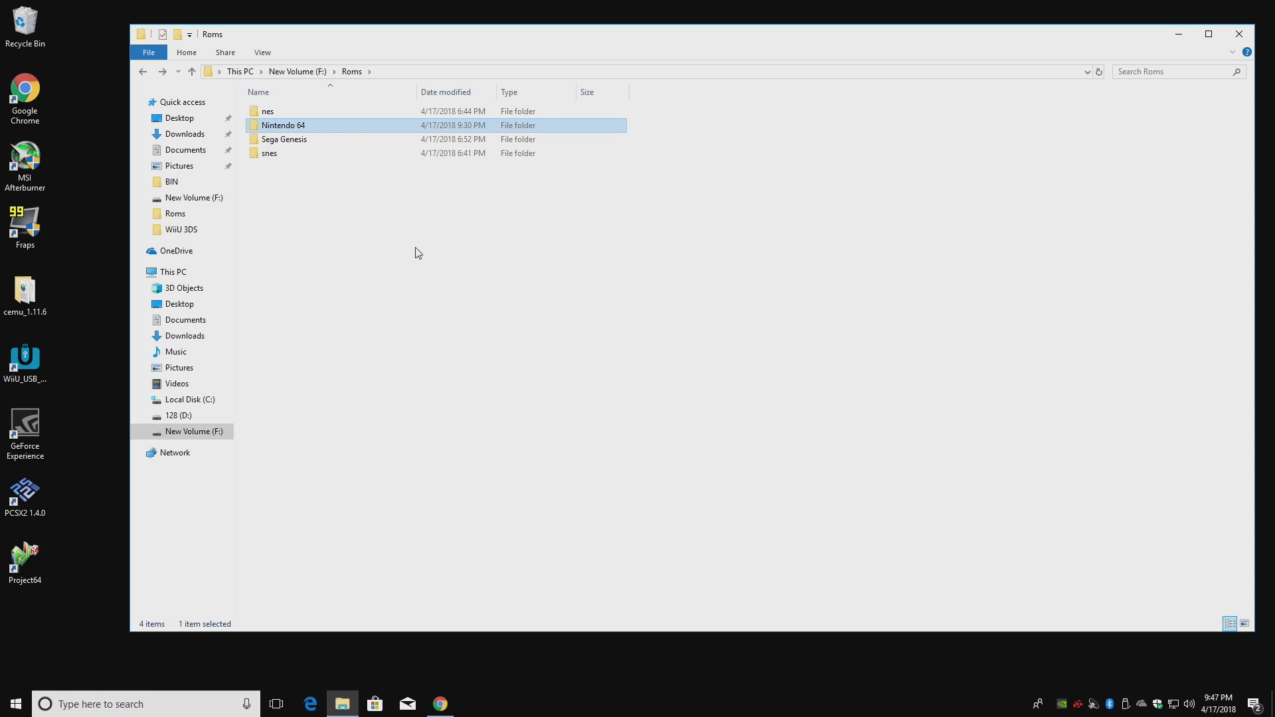
pyautogui.moveTo(421, 298)
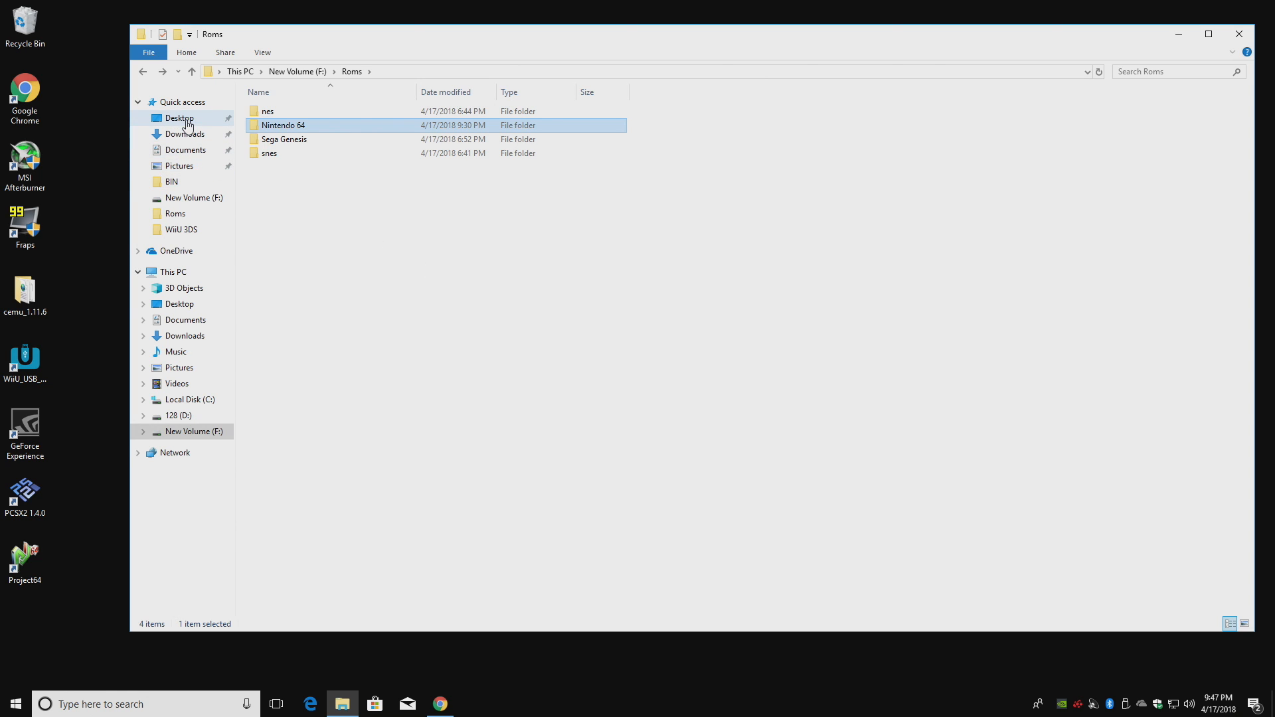
# - Go to Downloads > RetroArch and select the retroarch application
pyautogui.click(185, 134)
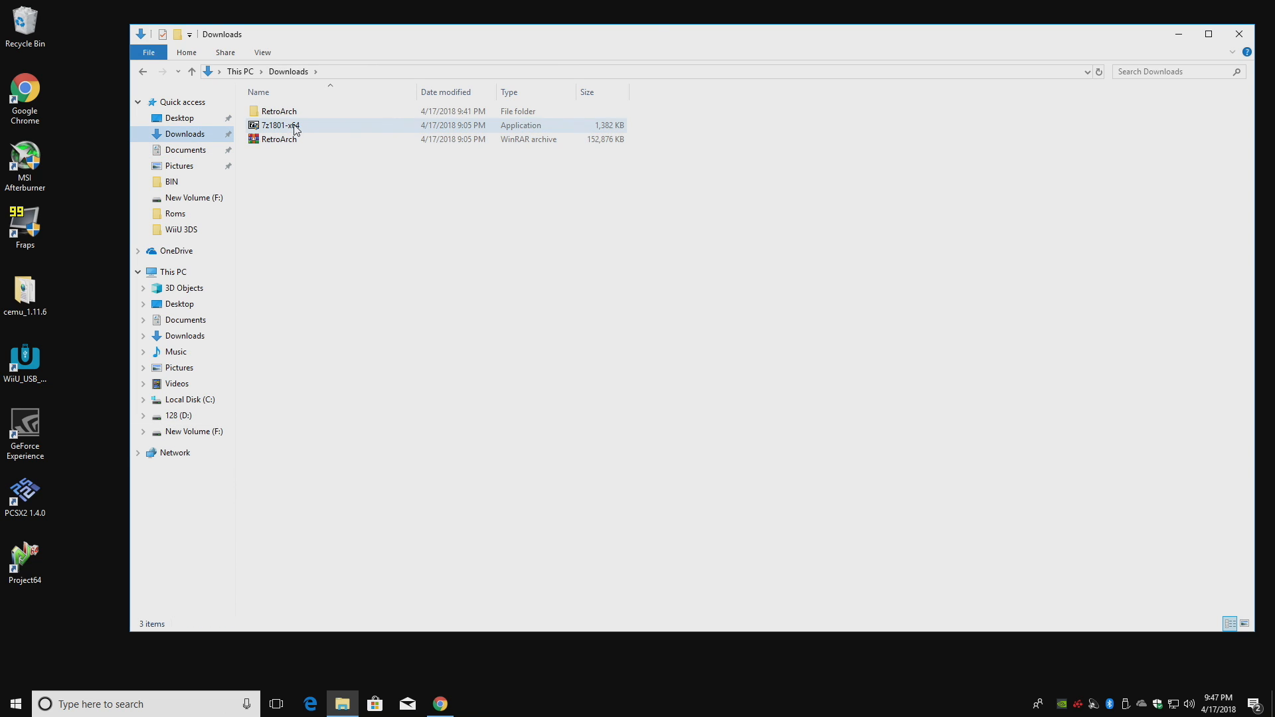
pyautogui.doubleClick(279, 112)
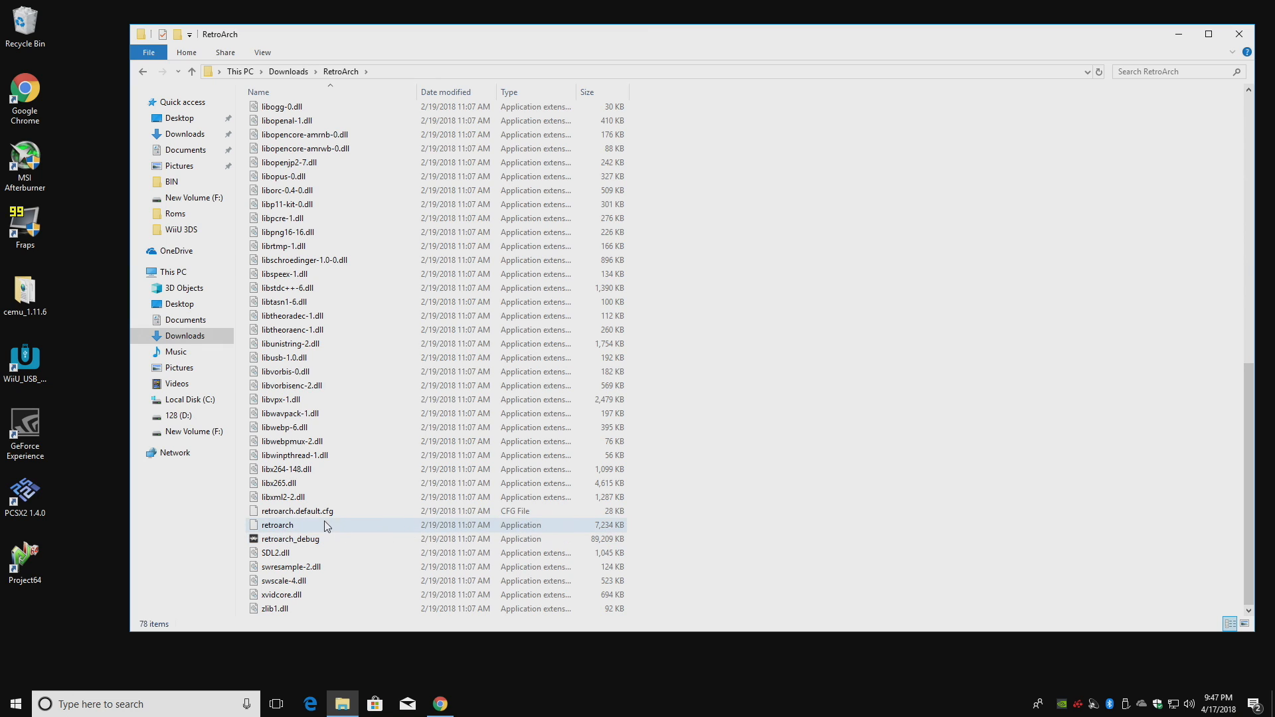
pyautogui.moveTo(283, 526)
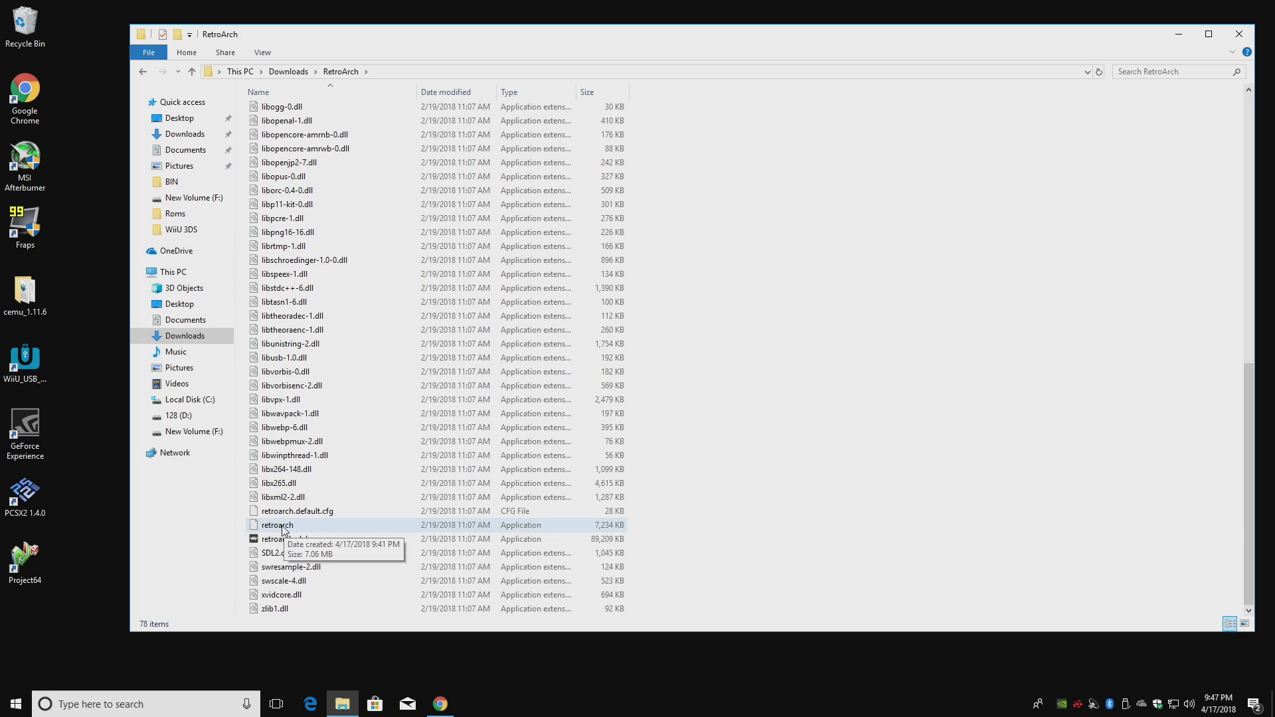
pyautogui.click(276, 524)
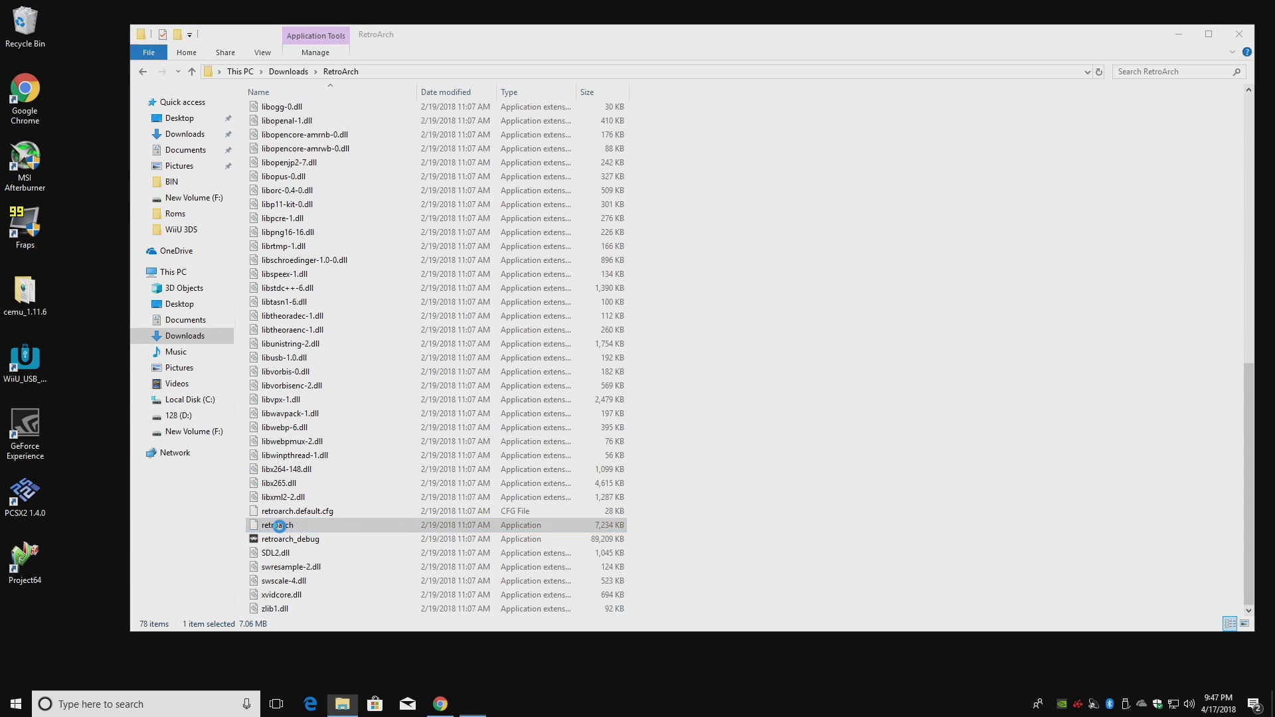
# - Launch retroarch.exe and browse its Video settings in fullscreen
pyautogui.doubleClick(280, 525)
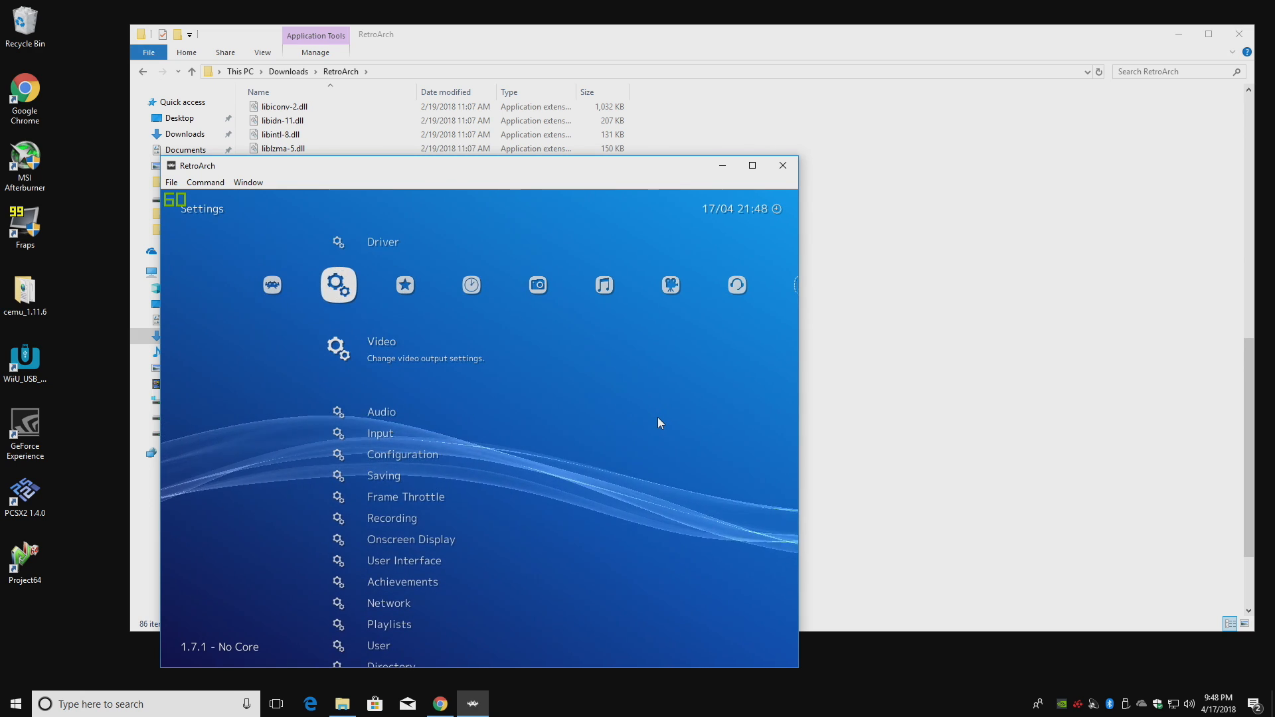
pyautogui.click(337, 348)
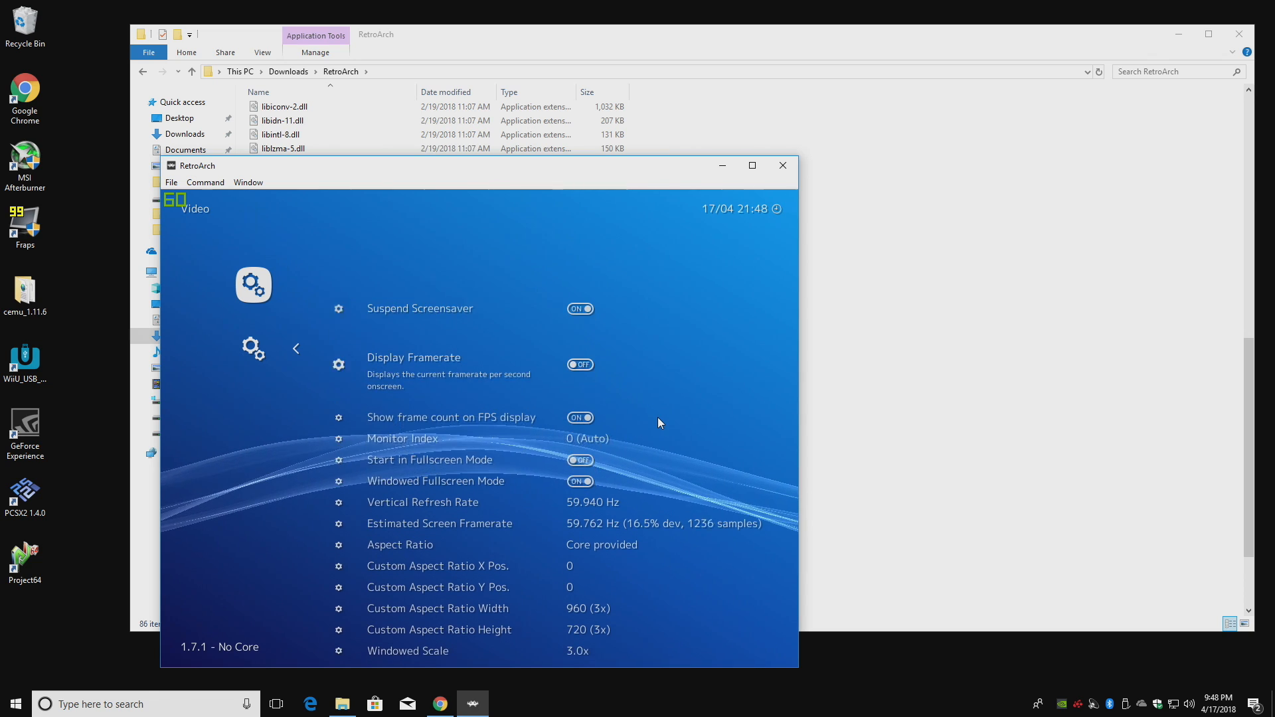
pyautogui.scroll(-3)
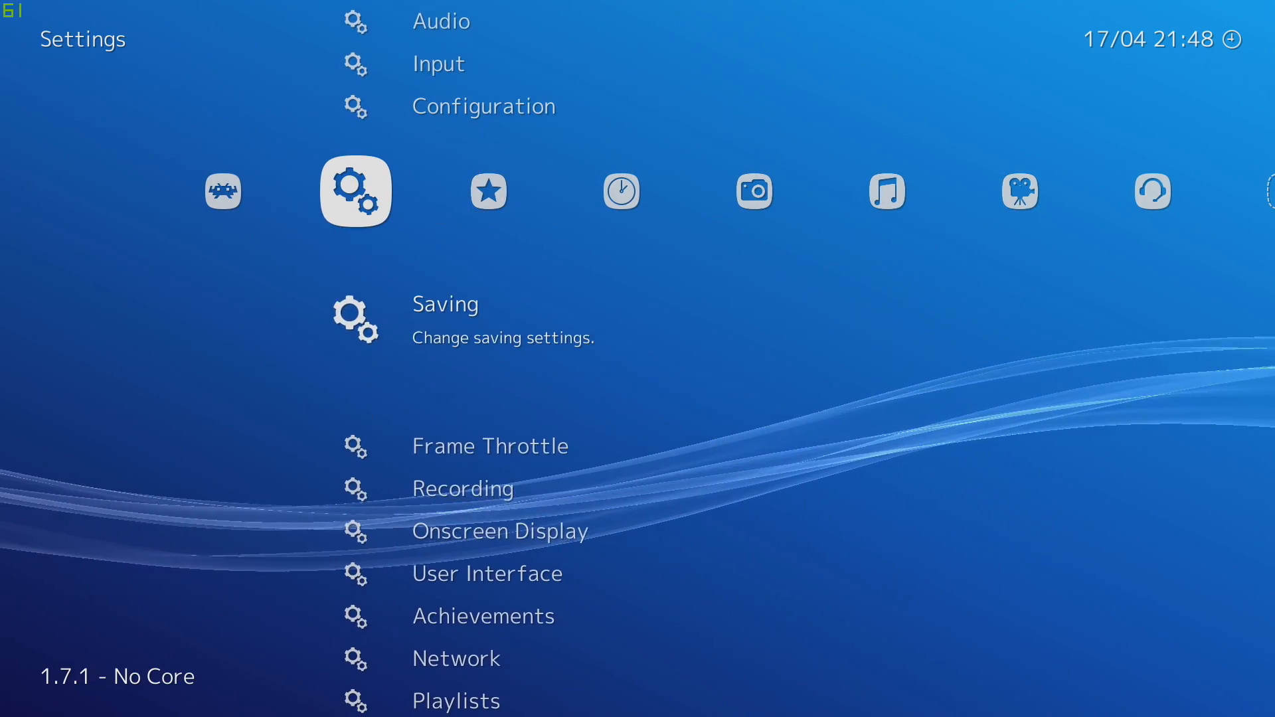
pyautogui.scroll(-3)
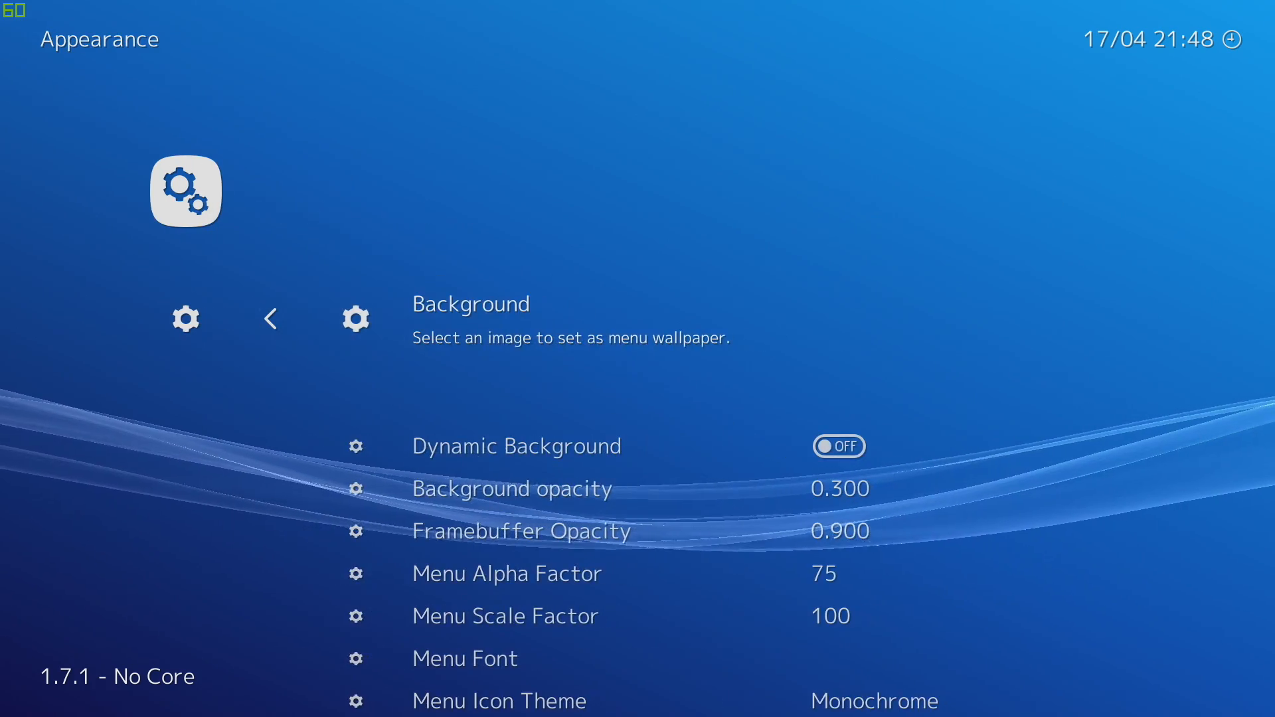
# - Set the Appearance setting Menu Shader Pipeline to Snowflake
pyautogui.scroll(-3)
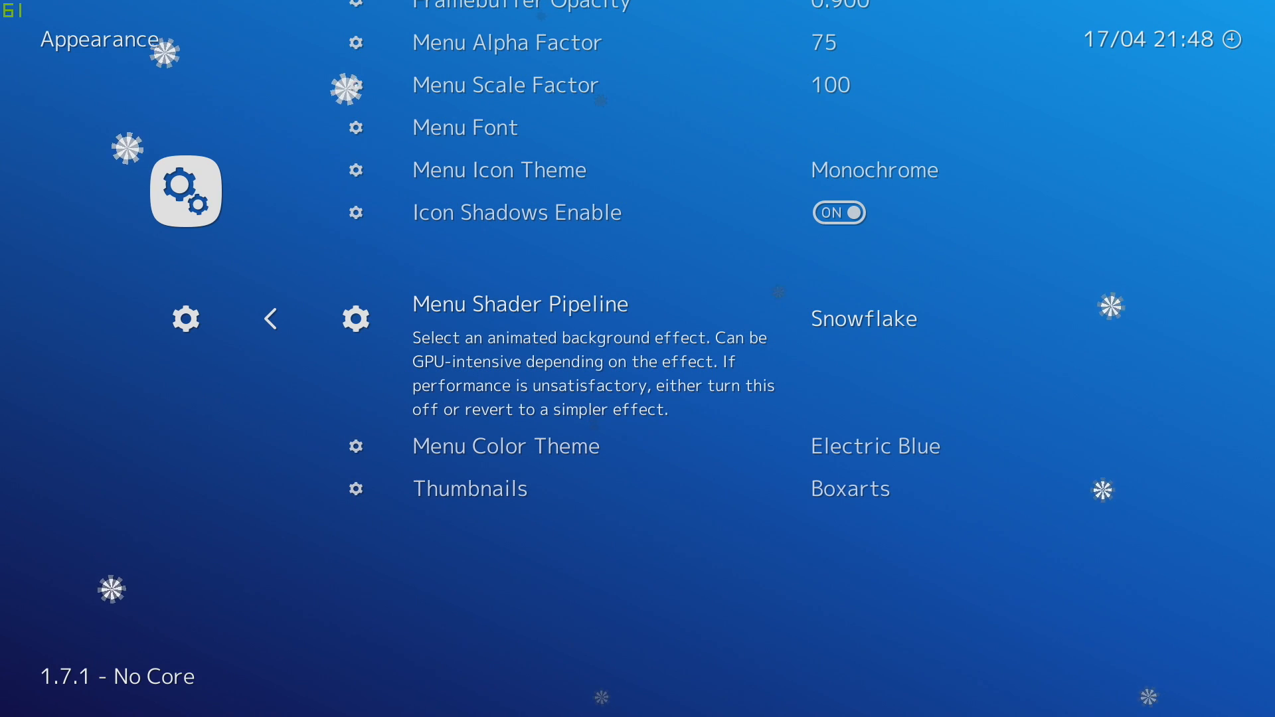
pyautogui.click(837, 318)
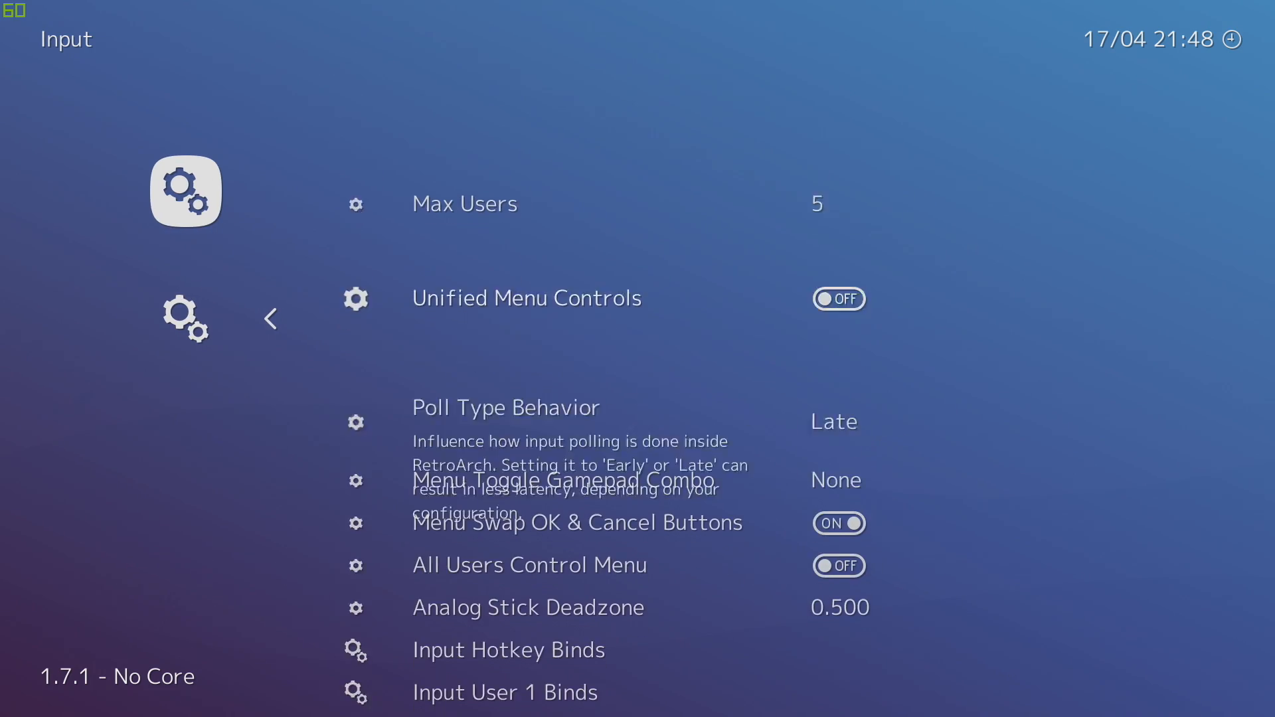
# - Set Menu Toggle Gamepad Combo in Input settings to L1 + R1 + Start + Select
pyautogui.scroll(-3)
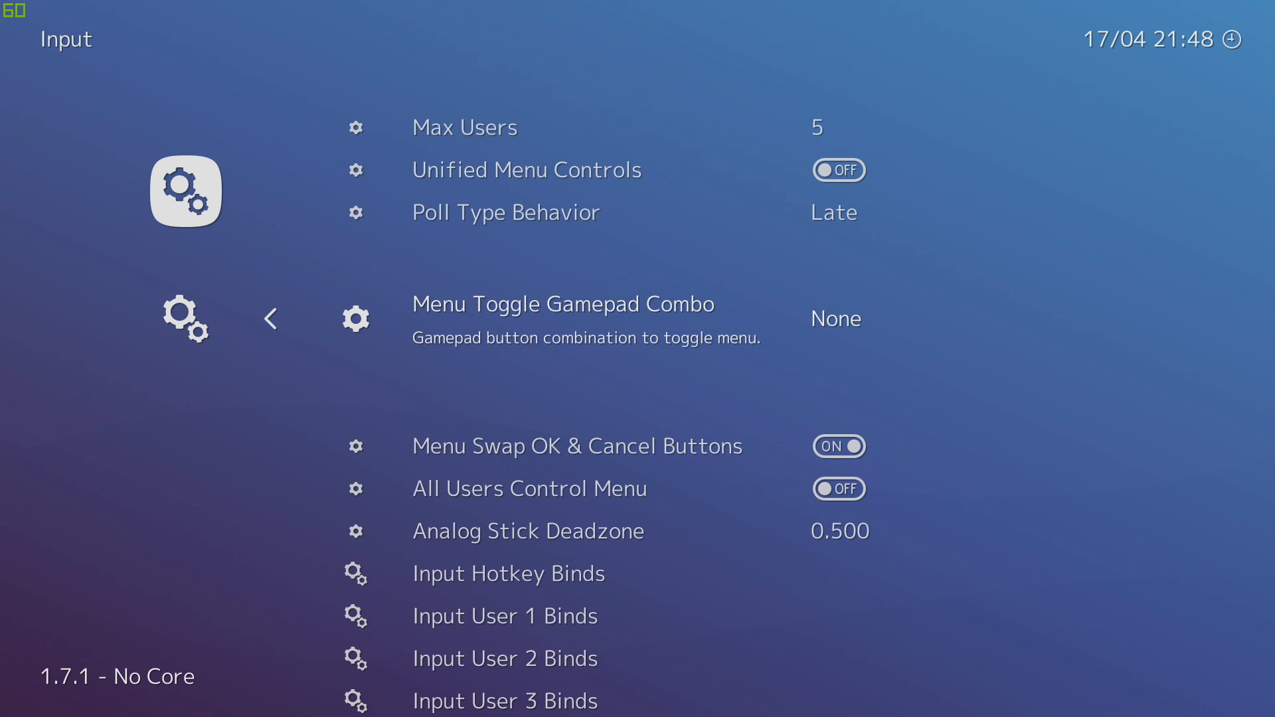
pyautogui.click(835, 318)
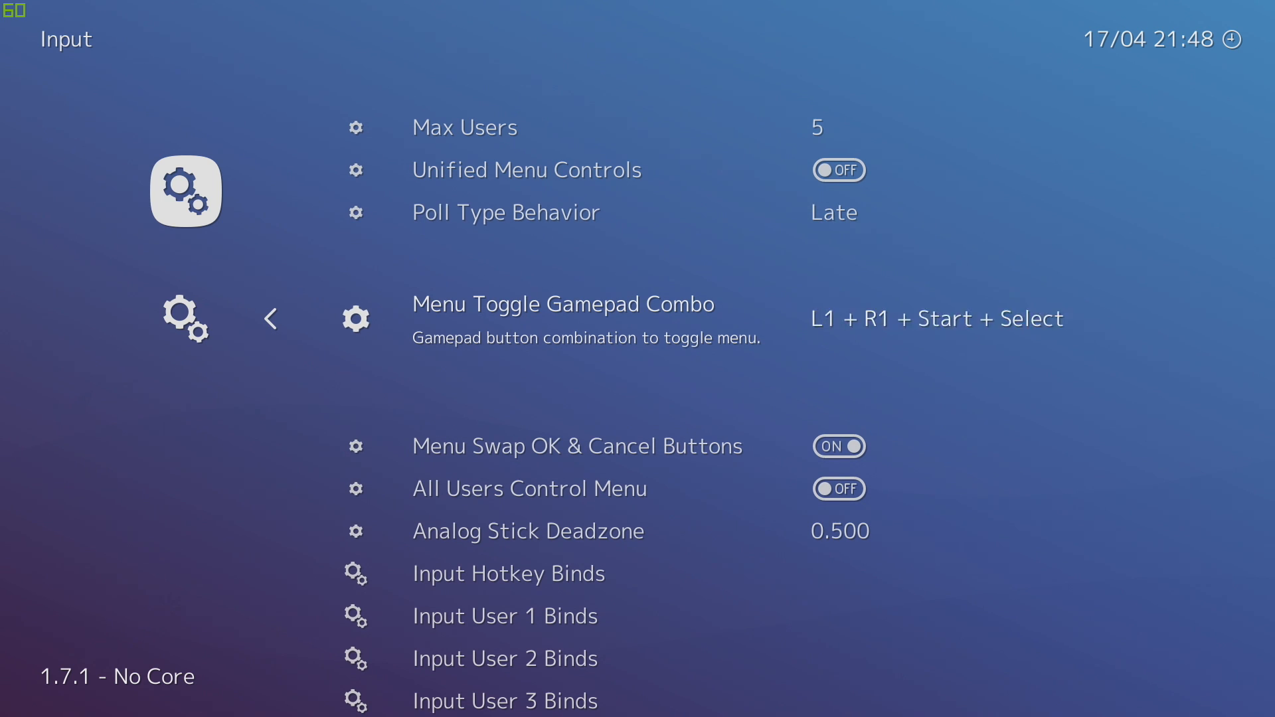
pyautogui.click(936, 319)
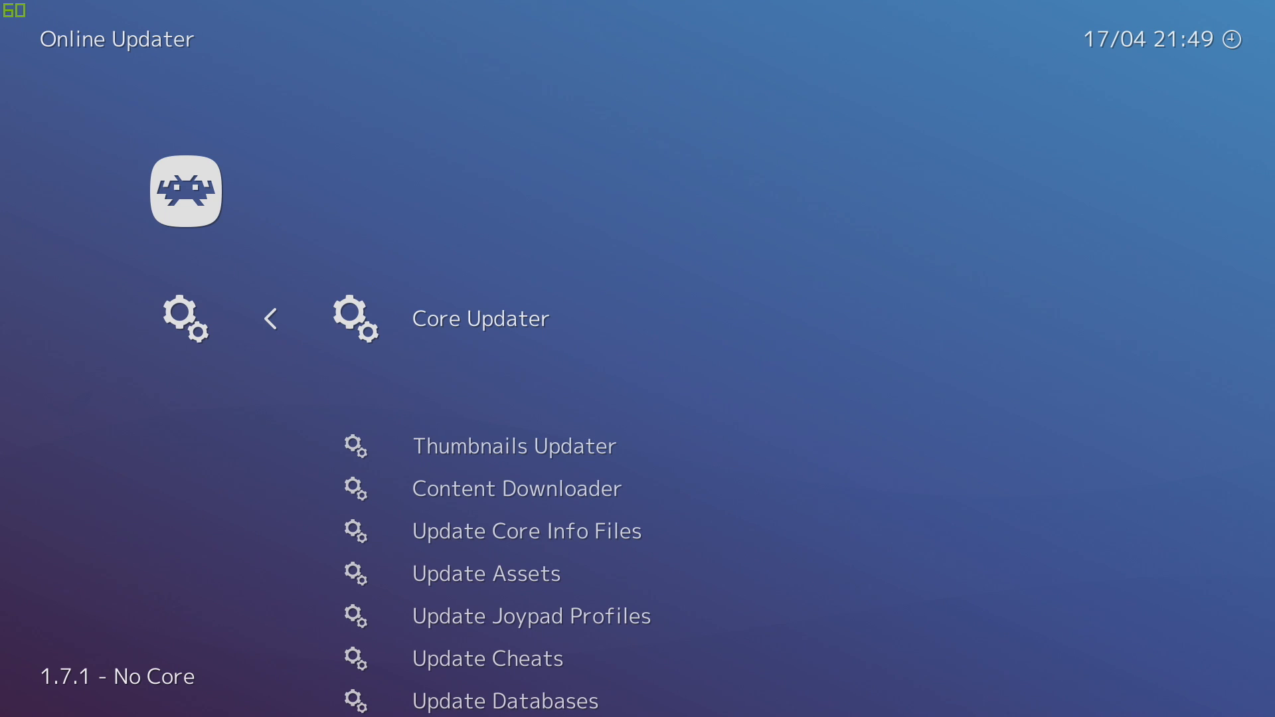
# - Run Update Databases from the Online Updater list
pyautogui.scroll(-3)
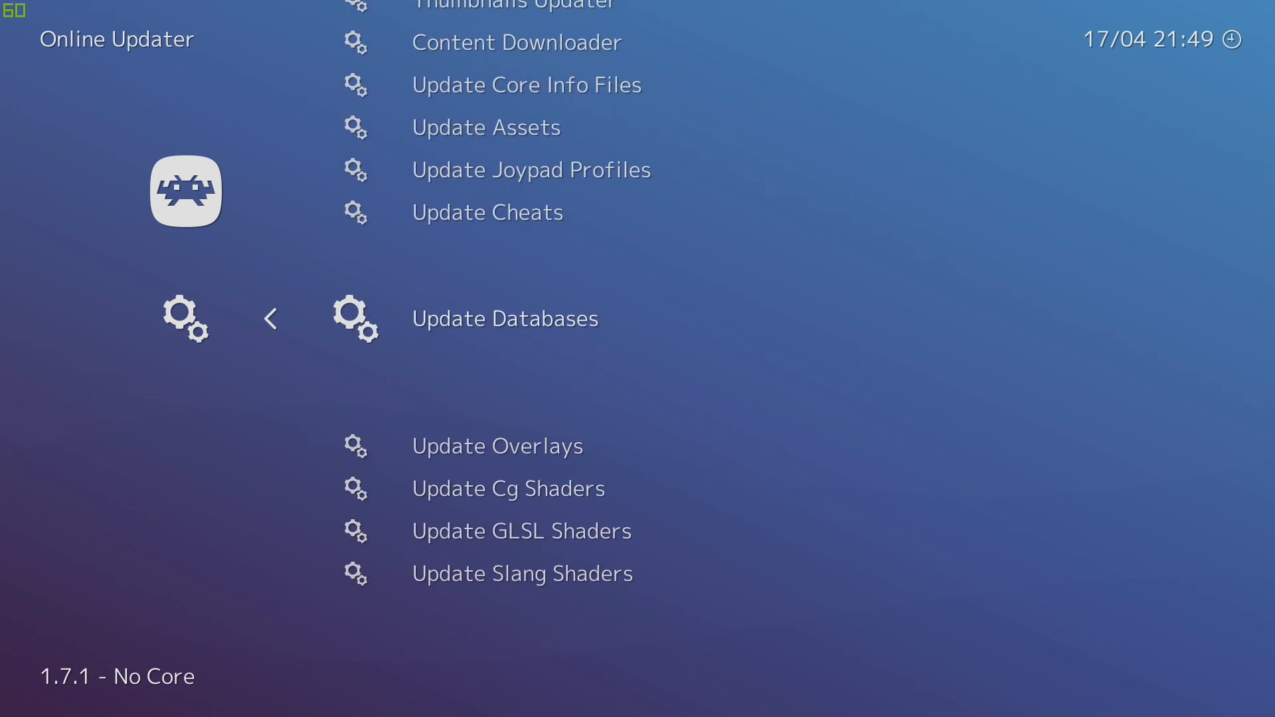
pyautogui.click(504, 318)
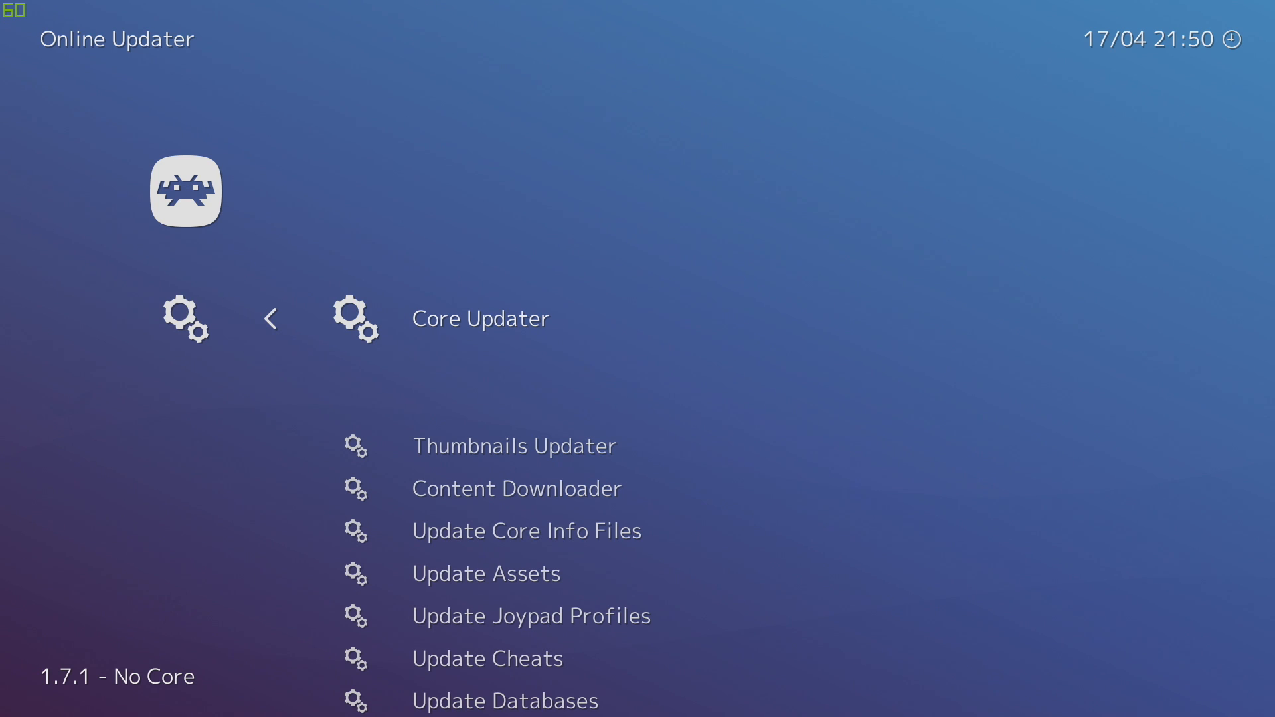
# - Open Core Updater and scroll down to Nintendo - NES / Famicom (QuickNES)
pyautogui.click(480, 318)
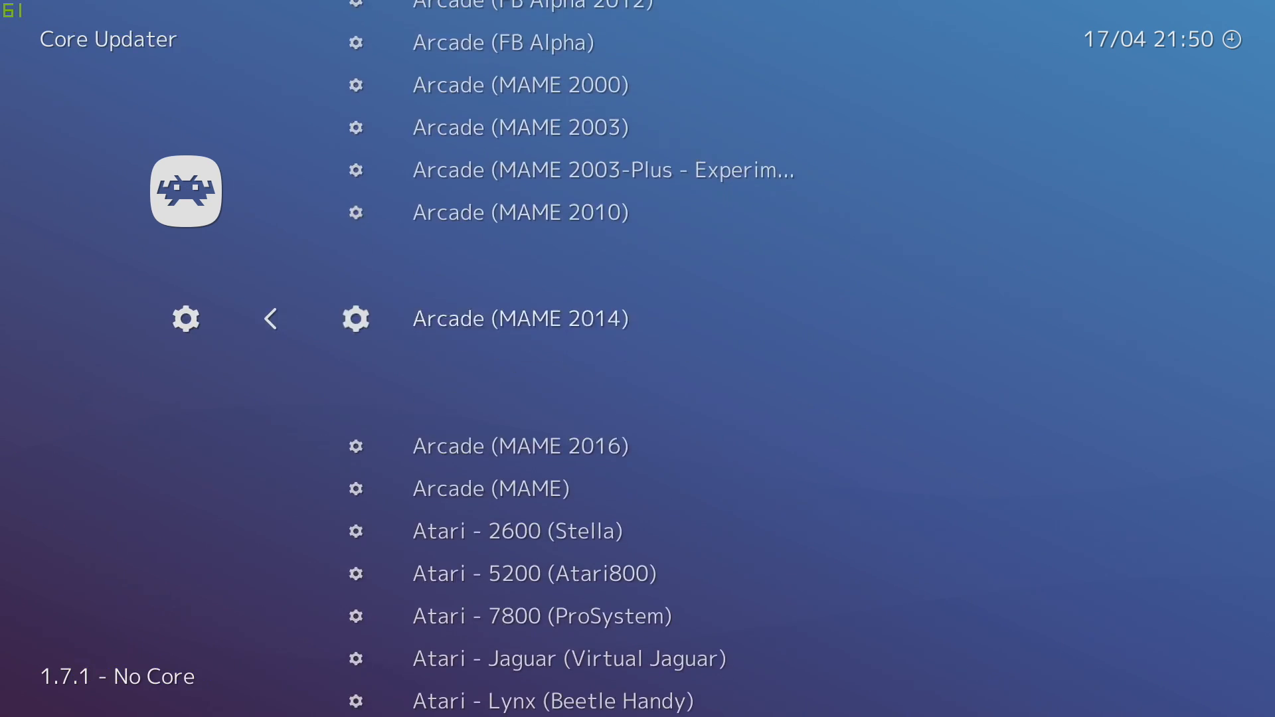
pyautogui.scroll(-3)
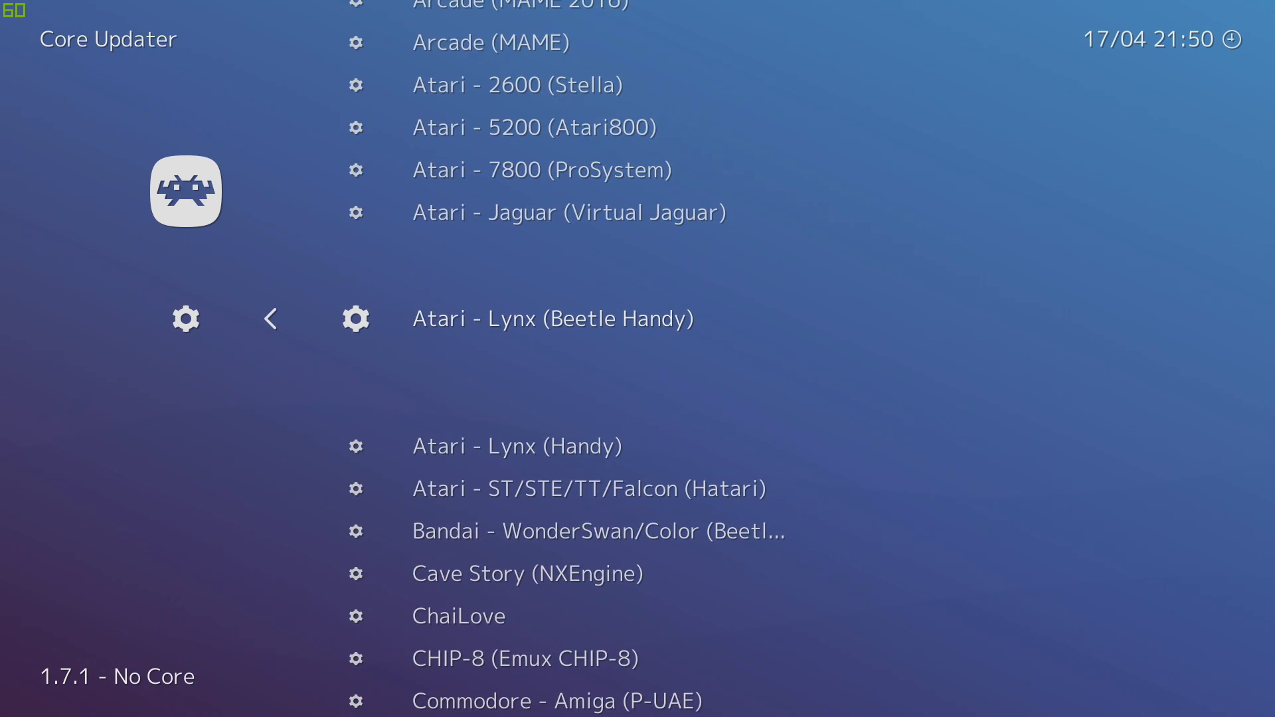
pyautogui.scroll(-3)
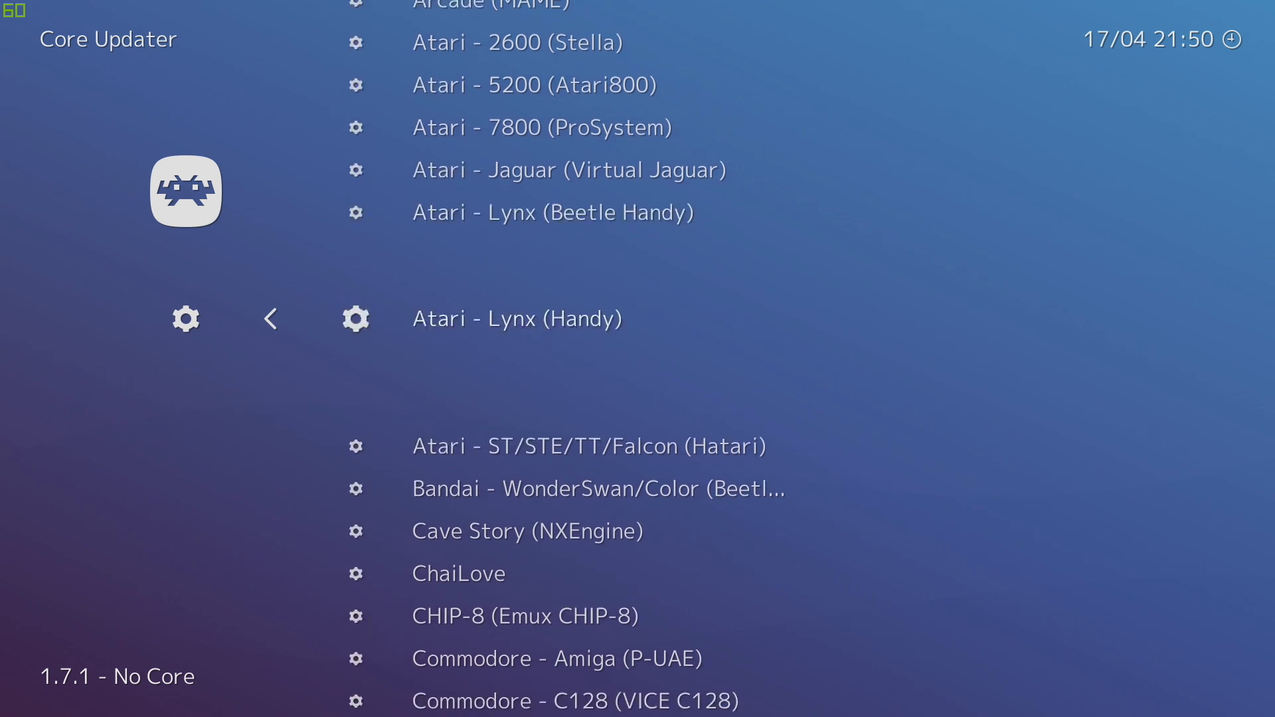
pyautogui.scroll(-3)
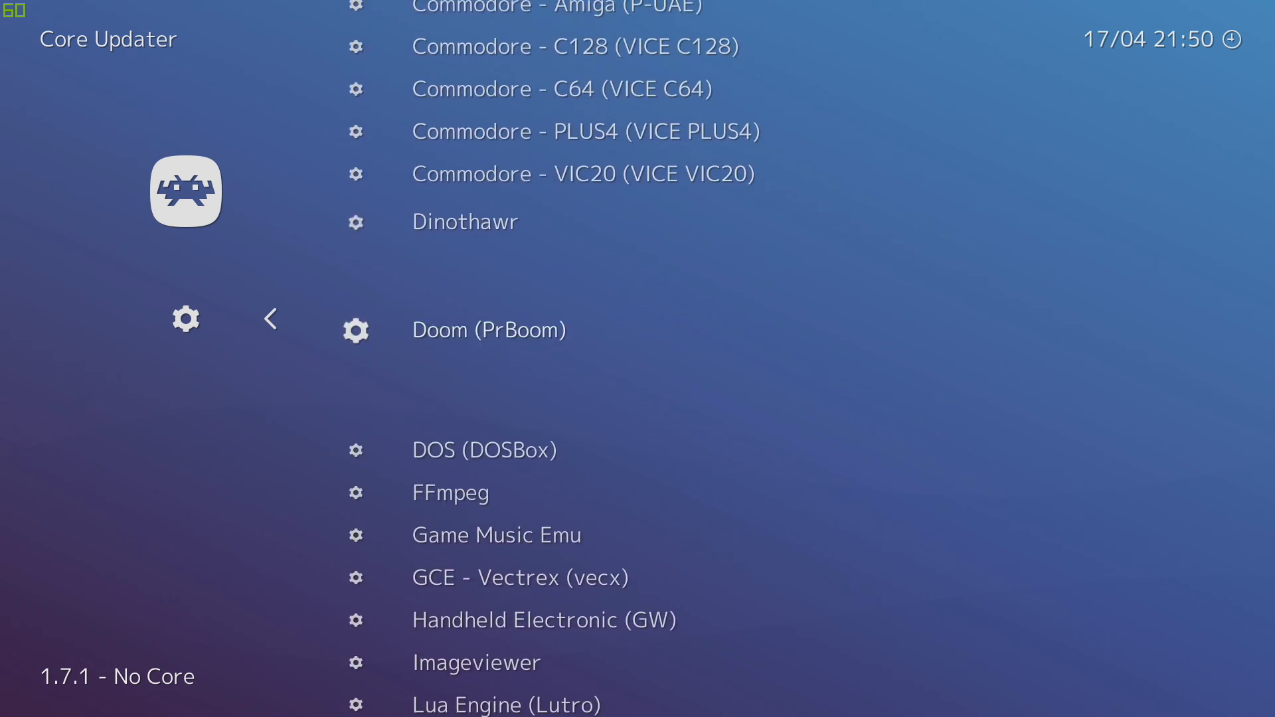
pyautogui.scroll(-3)
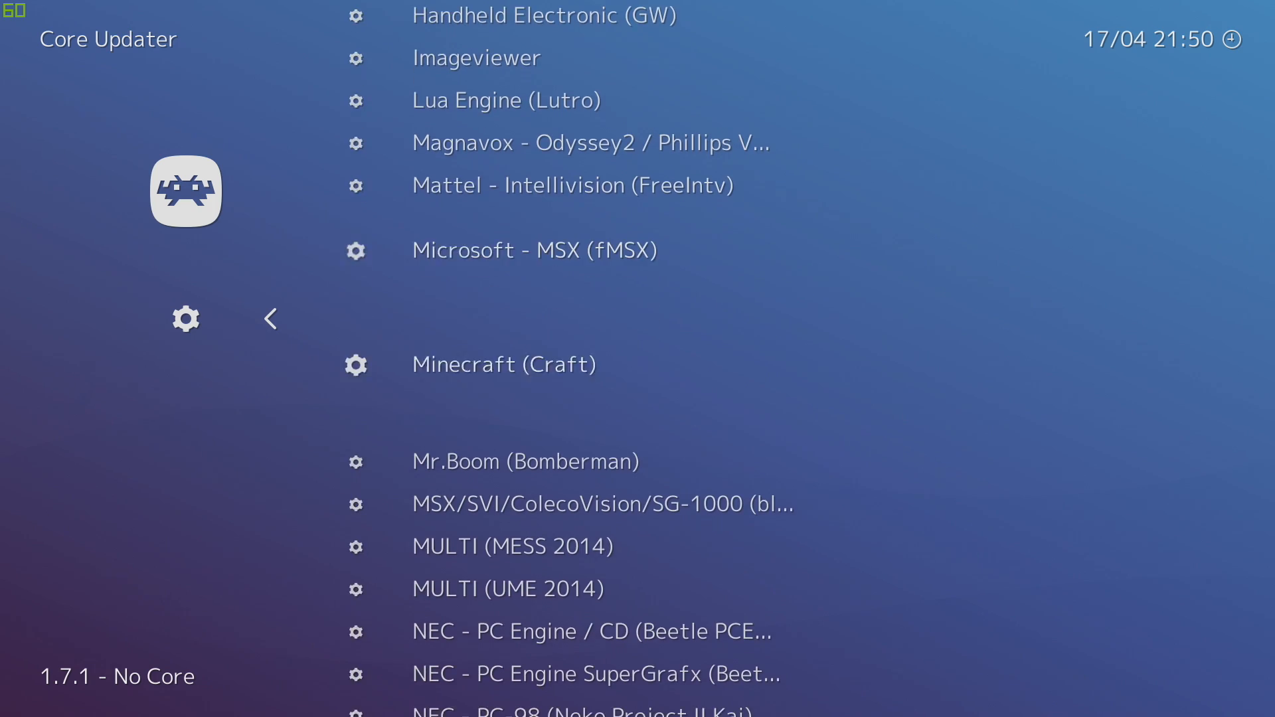
pyautogui.scroll(-3)
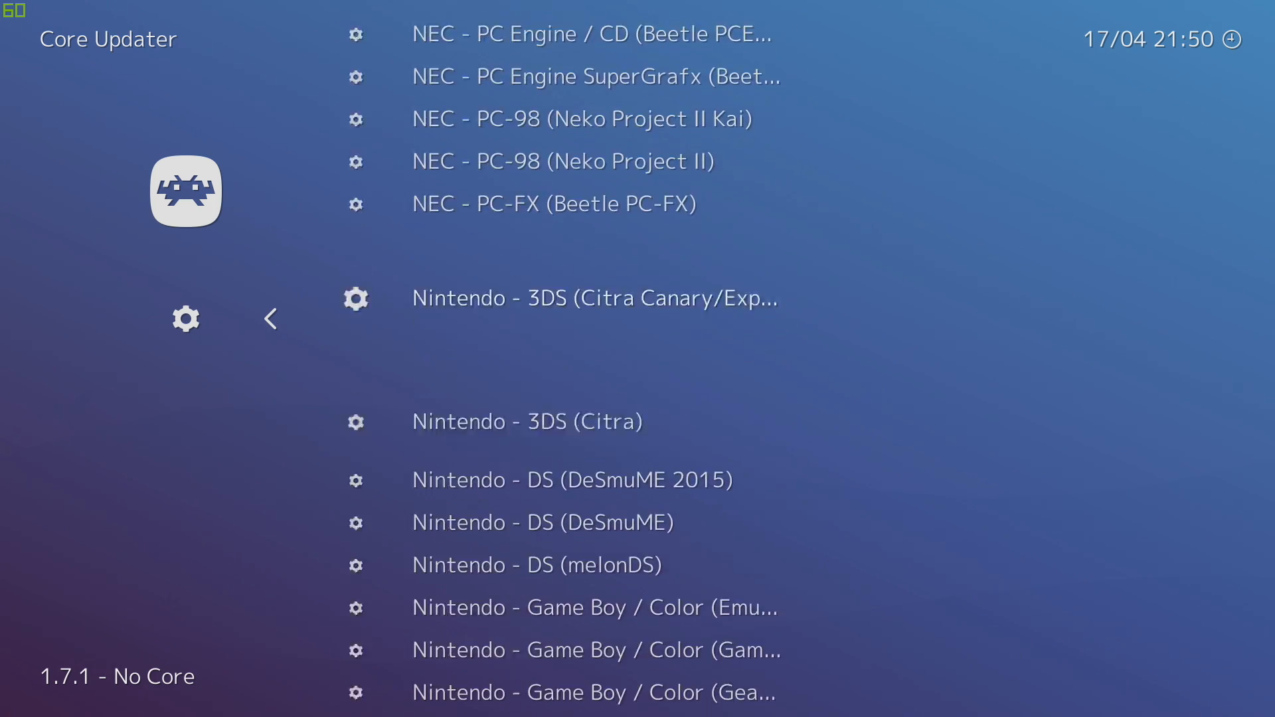
pyautogui.scroll(-3)
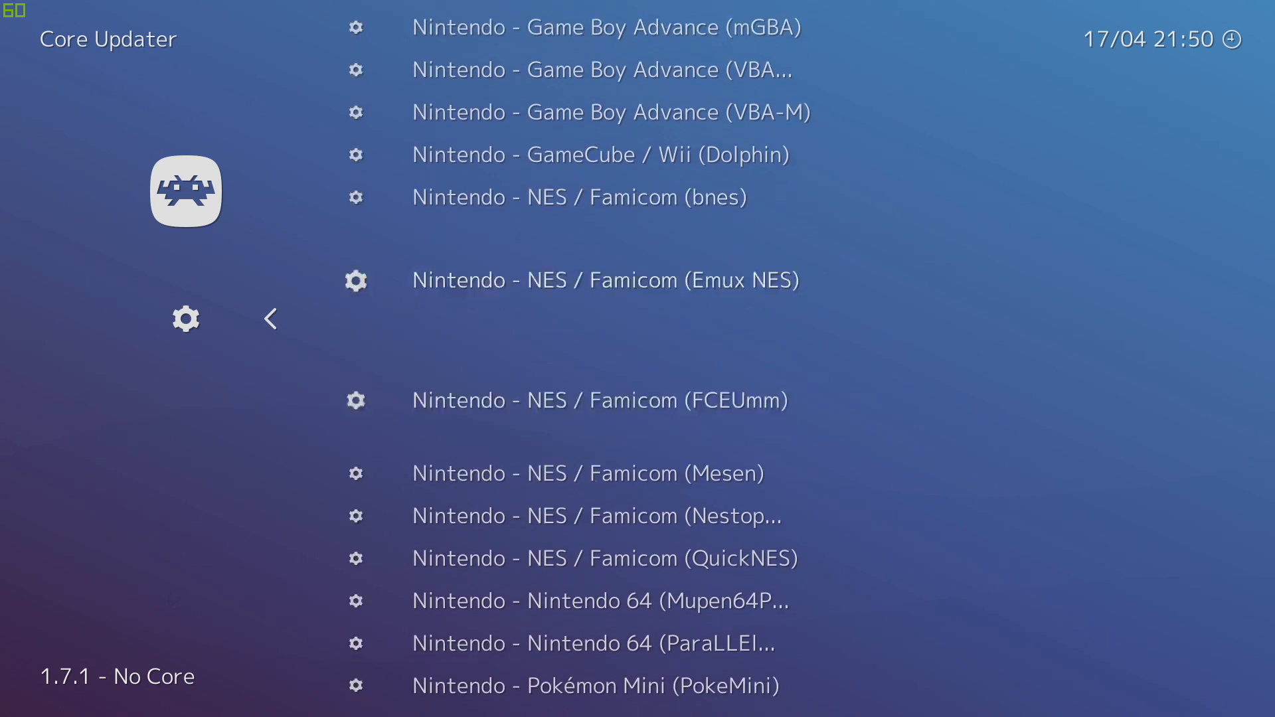
pyautogui.scroll(-3)
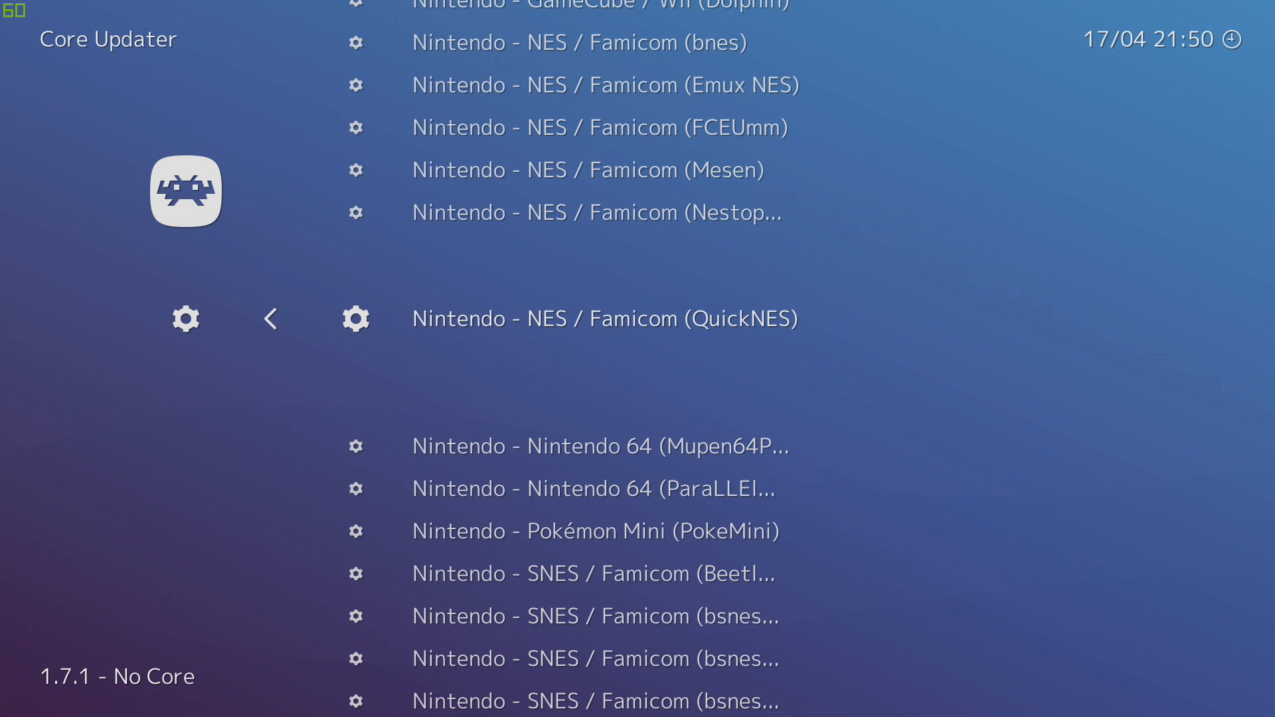
pyautogui.scroll(-3)
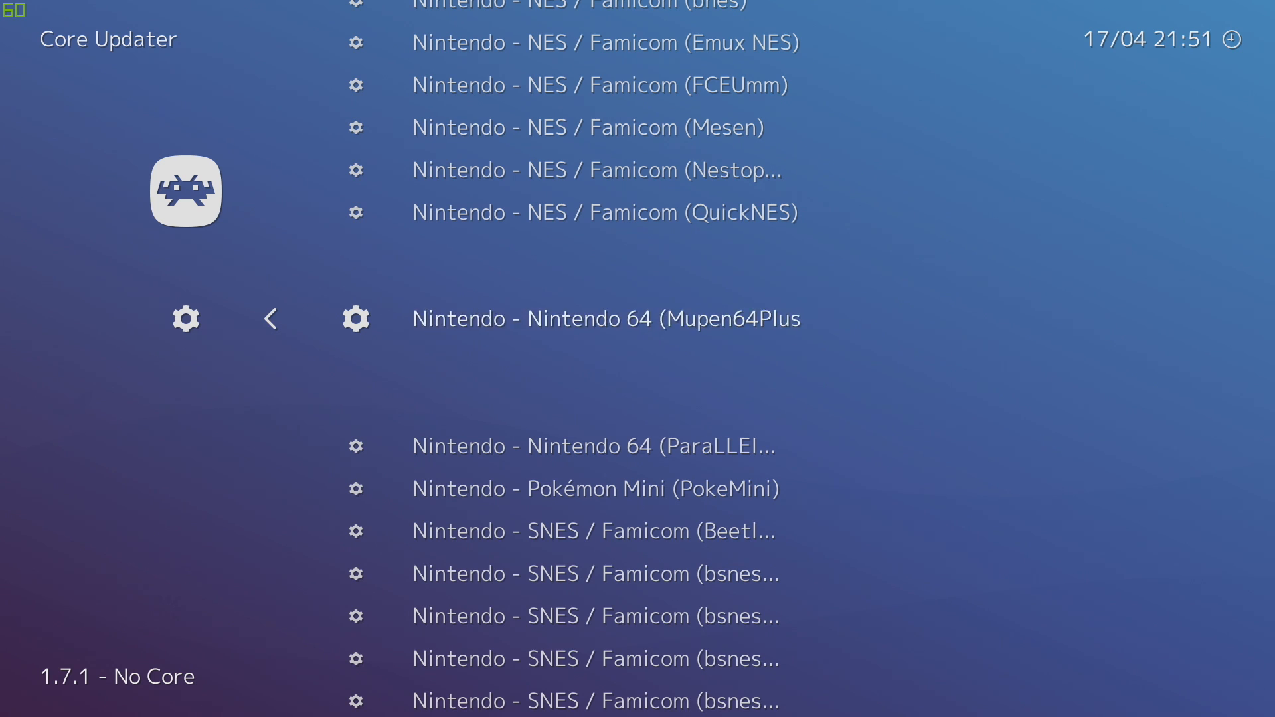
pyautogui.scroll(-3)
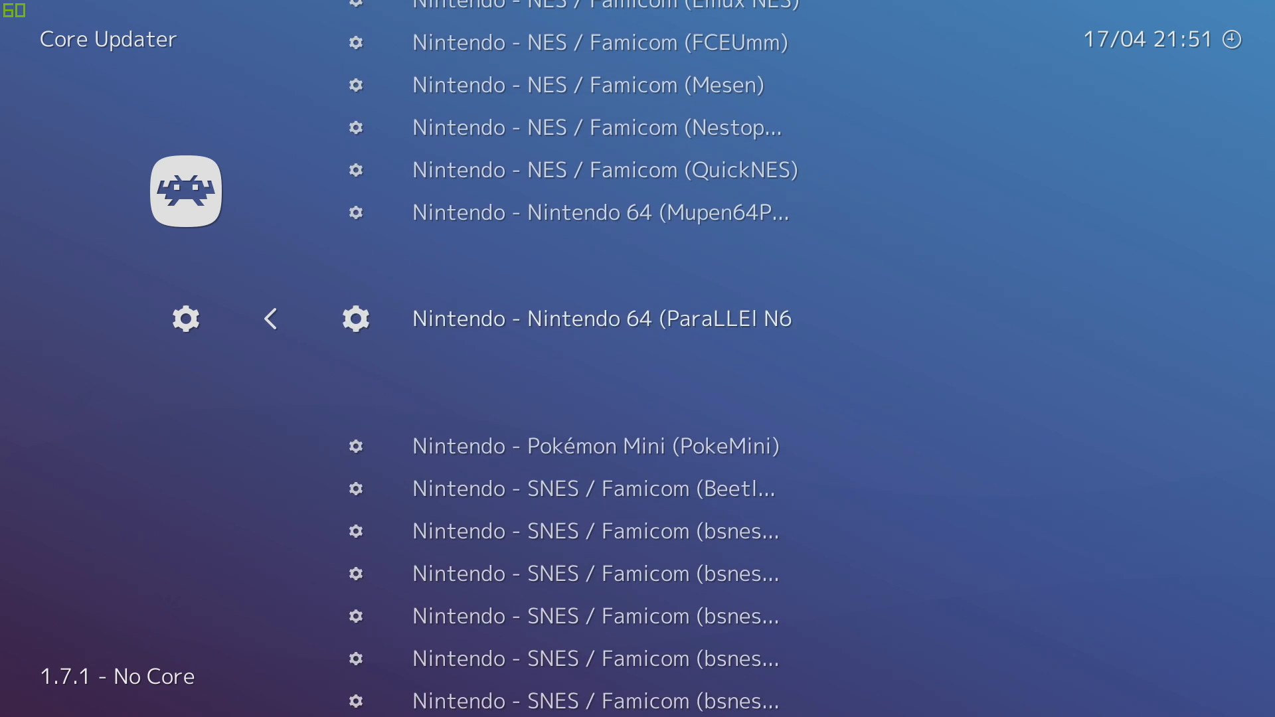
pyautogui.scroll(-3)
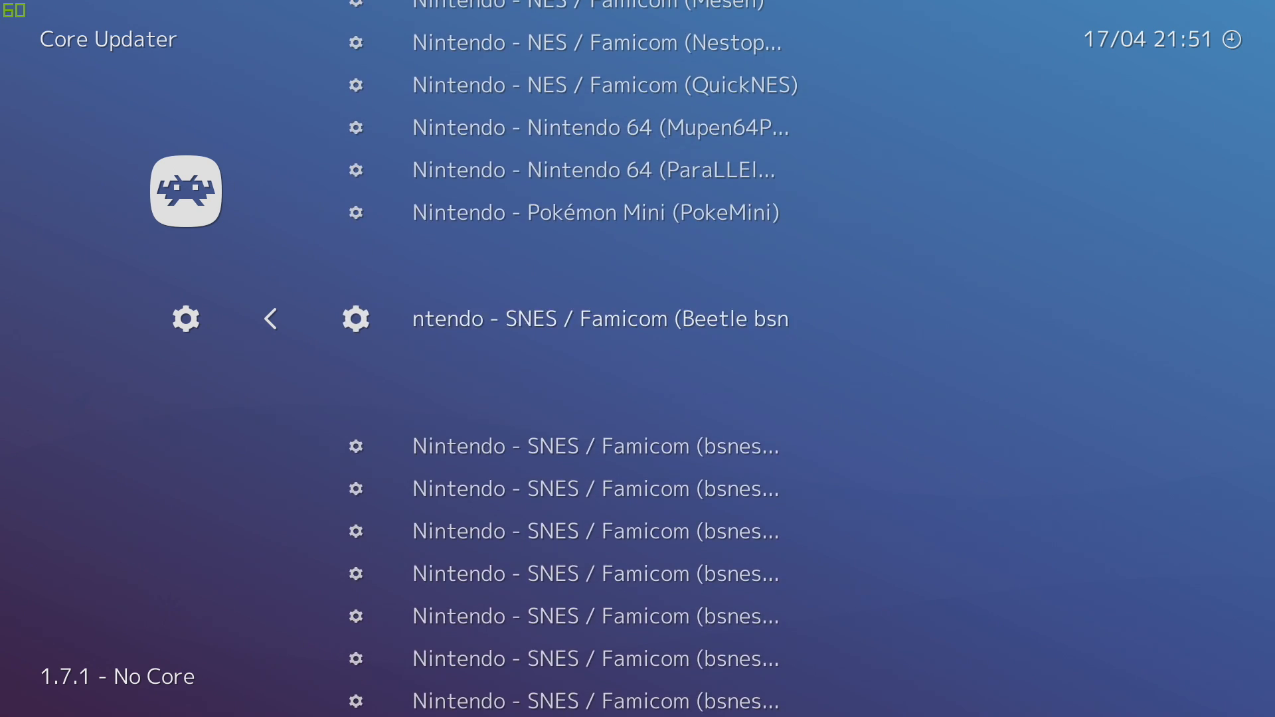
pyautogui.scroll(-3)
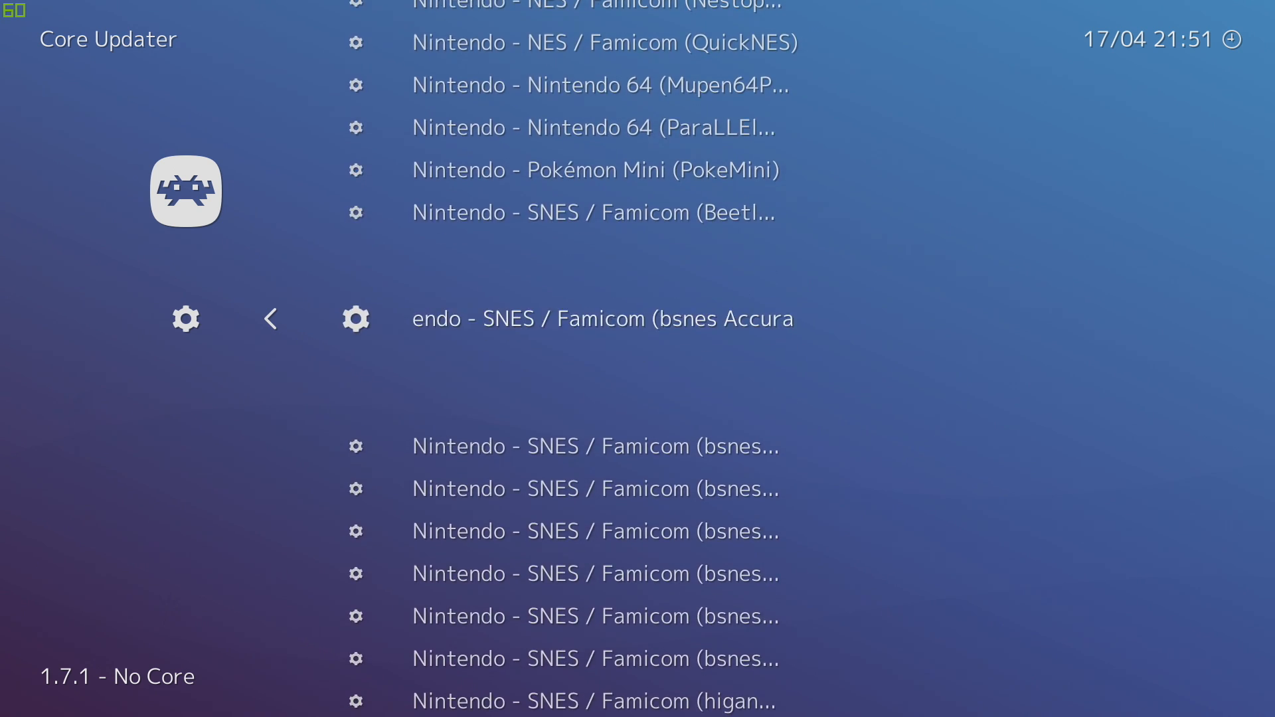
pyautogui.scroll(-3)
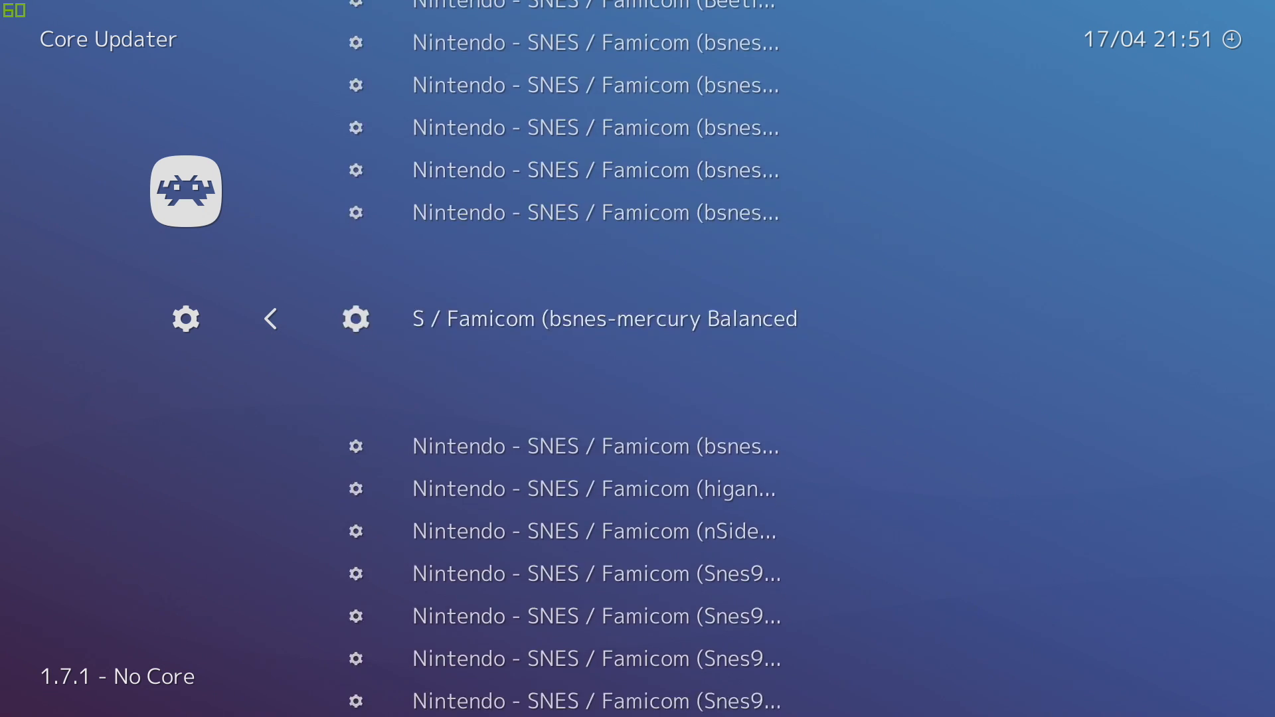
pyautogui.scroll(-3)
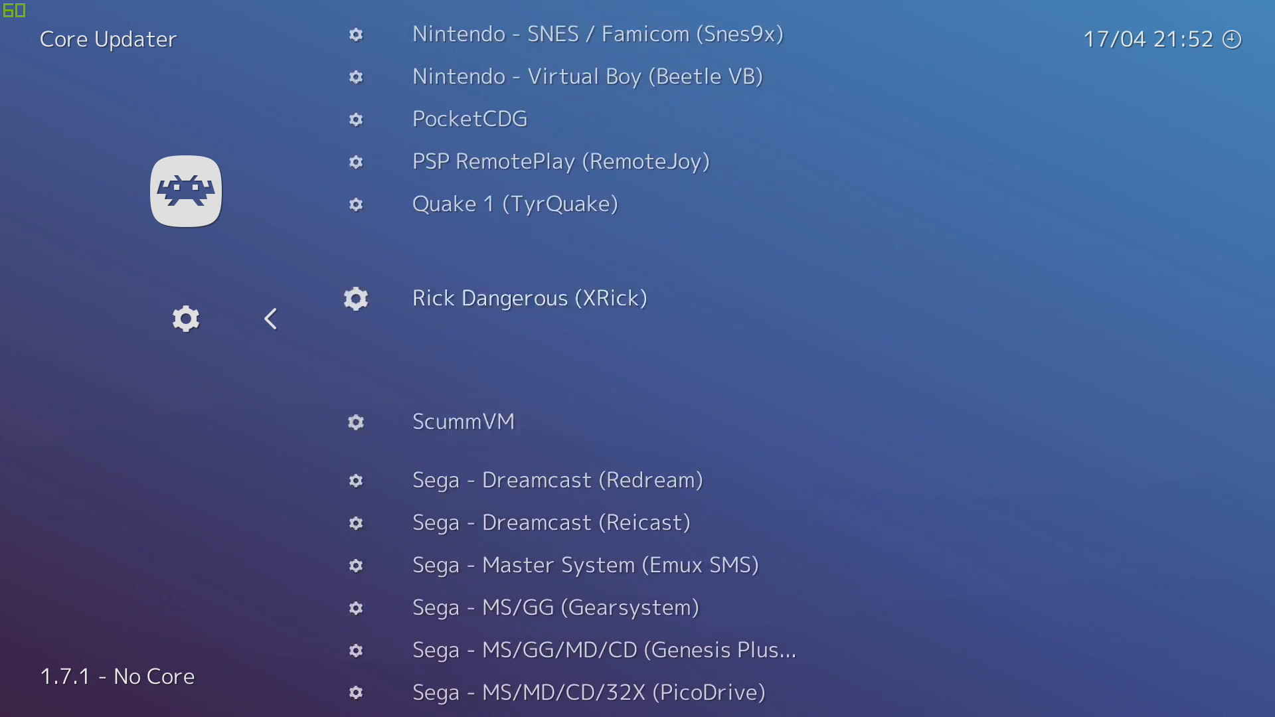
pyautogui.scroll(-3)
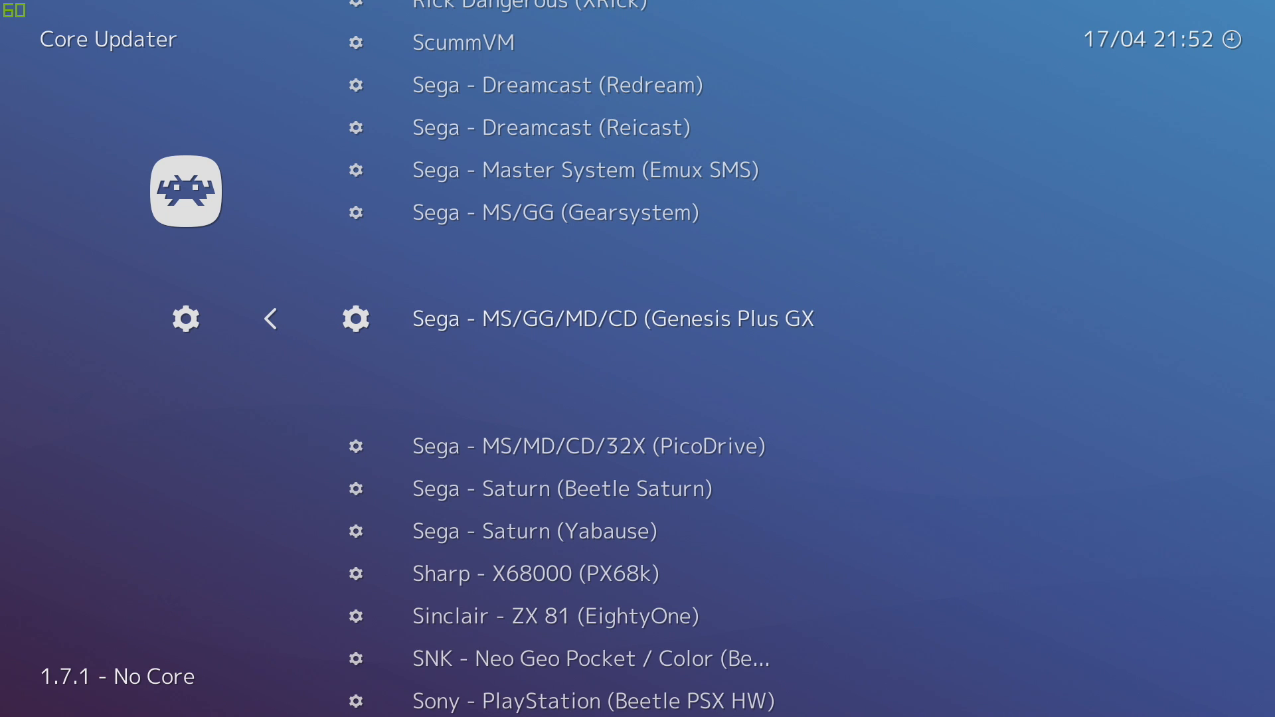
pyautogui.scroll(-3)
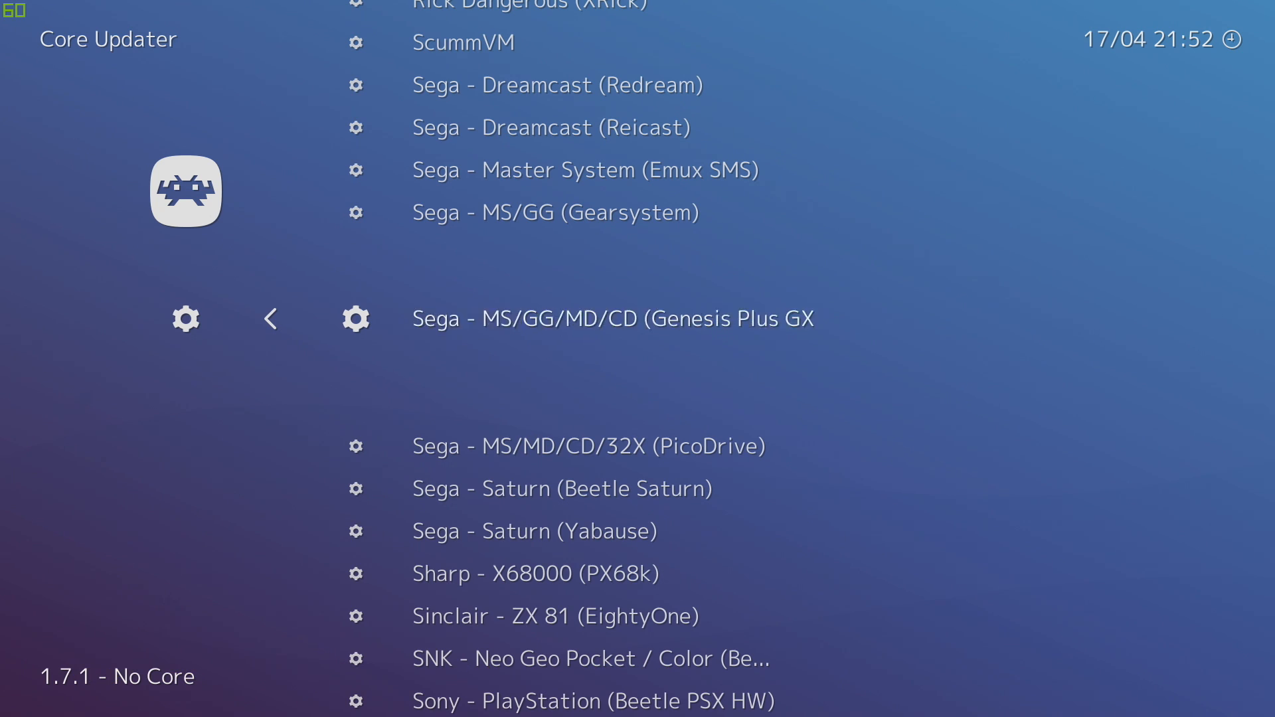
pyautogui.scroll(-3)
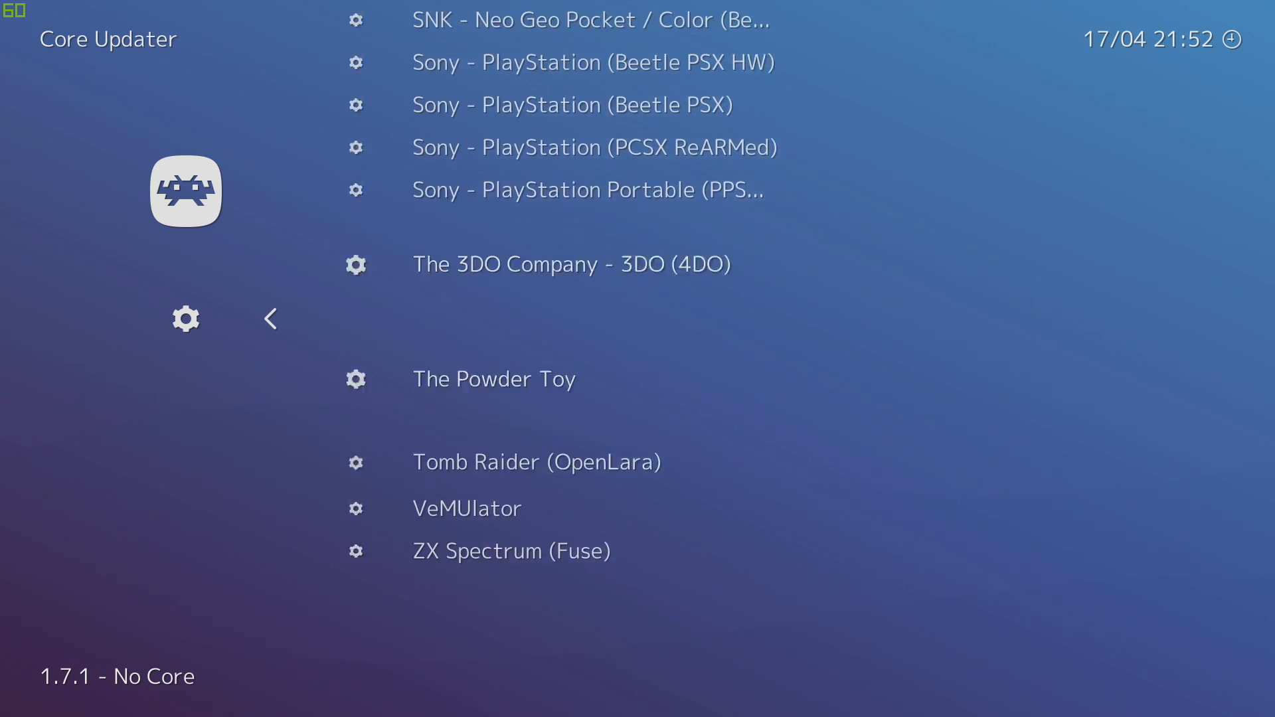
pyautogui.scroll(-3)
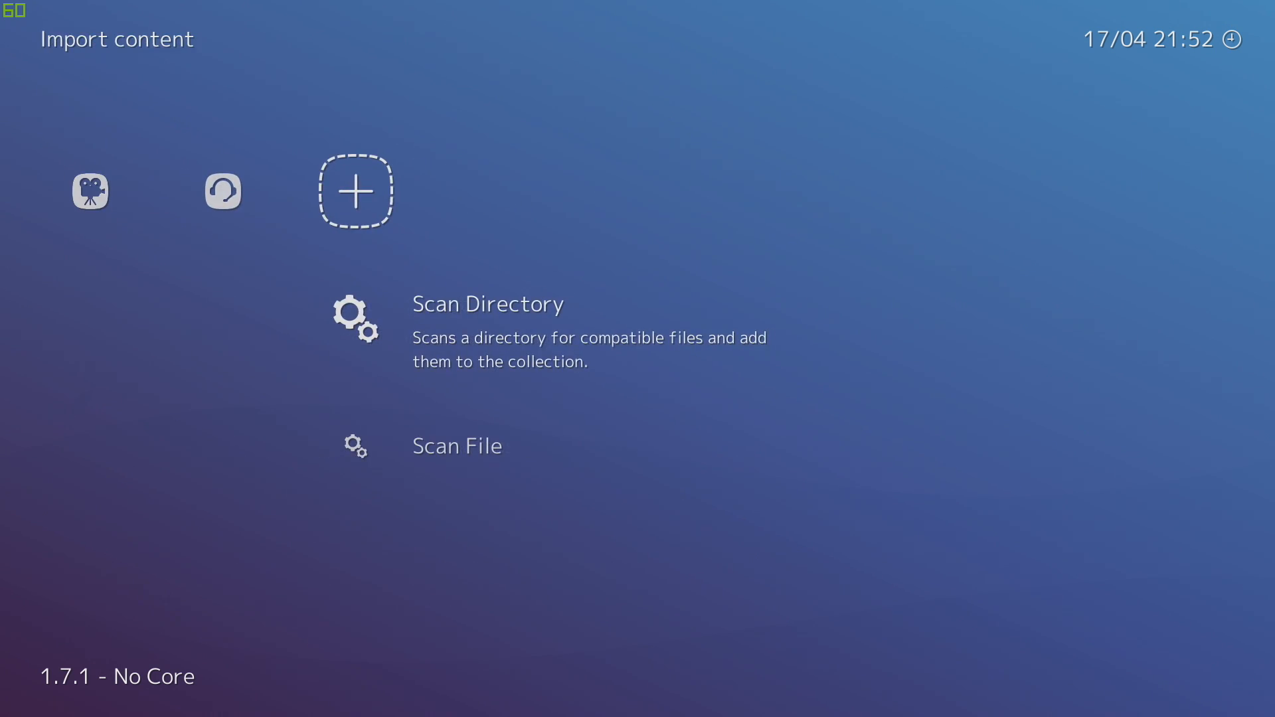
# - Scan the F:\Roms nes folder for games into a playlist
pyautogui.click(457, 446)
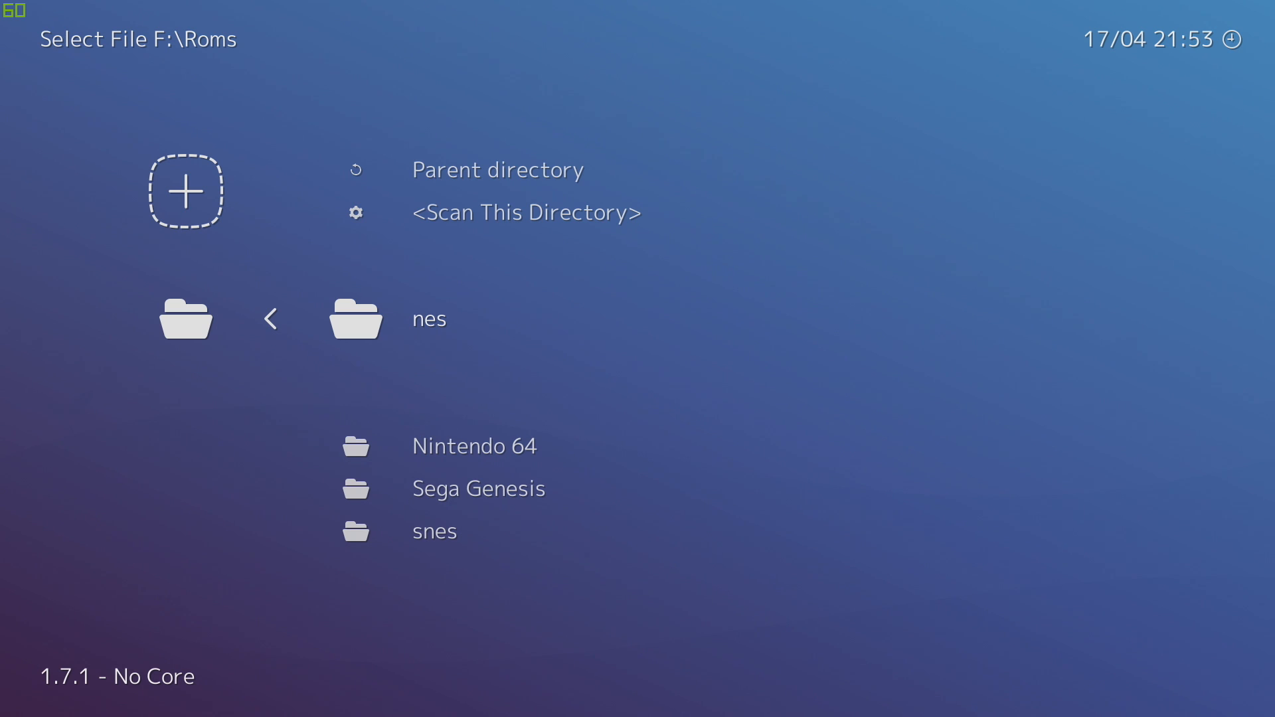
pyautogui.click(429, 318)
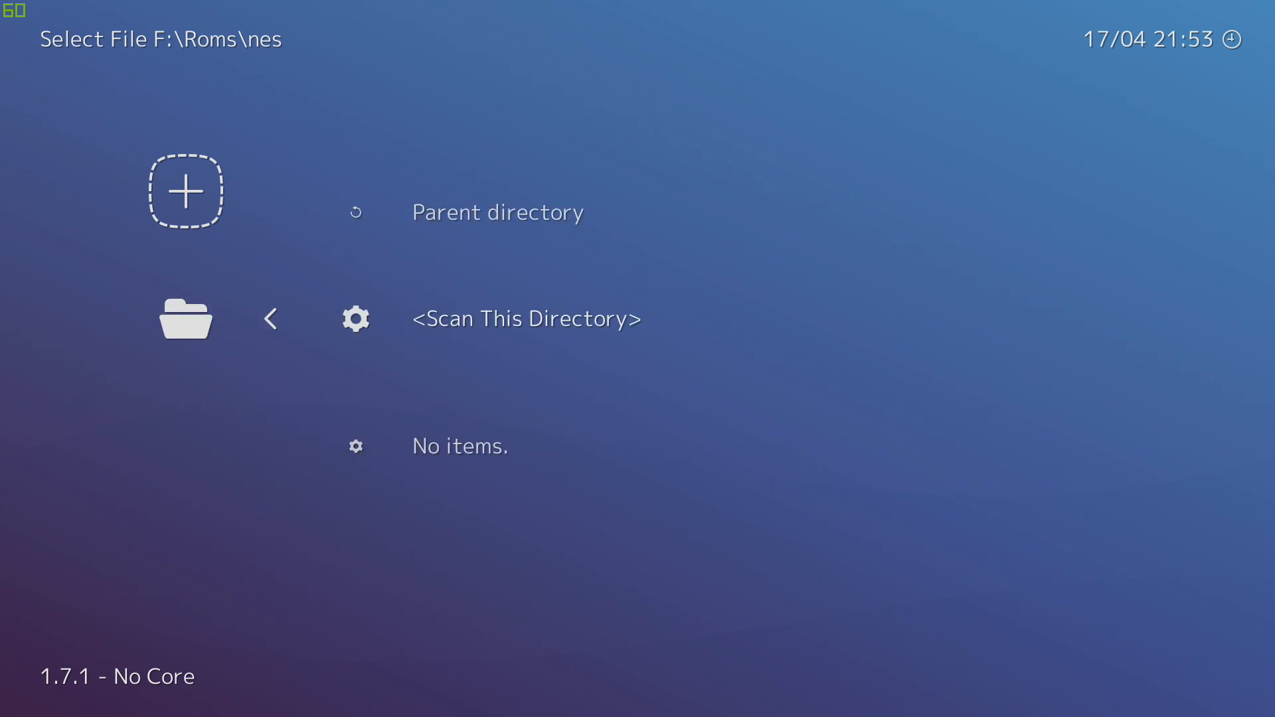
pyautogui.click(526, 318)
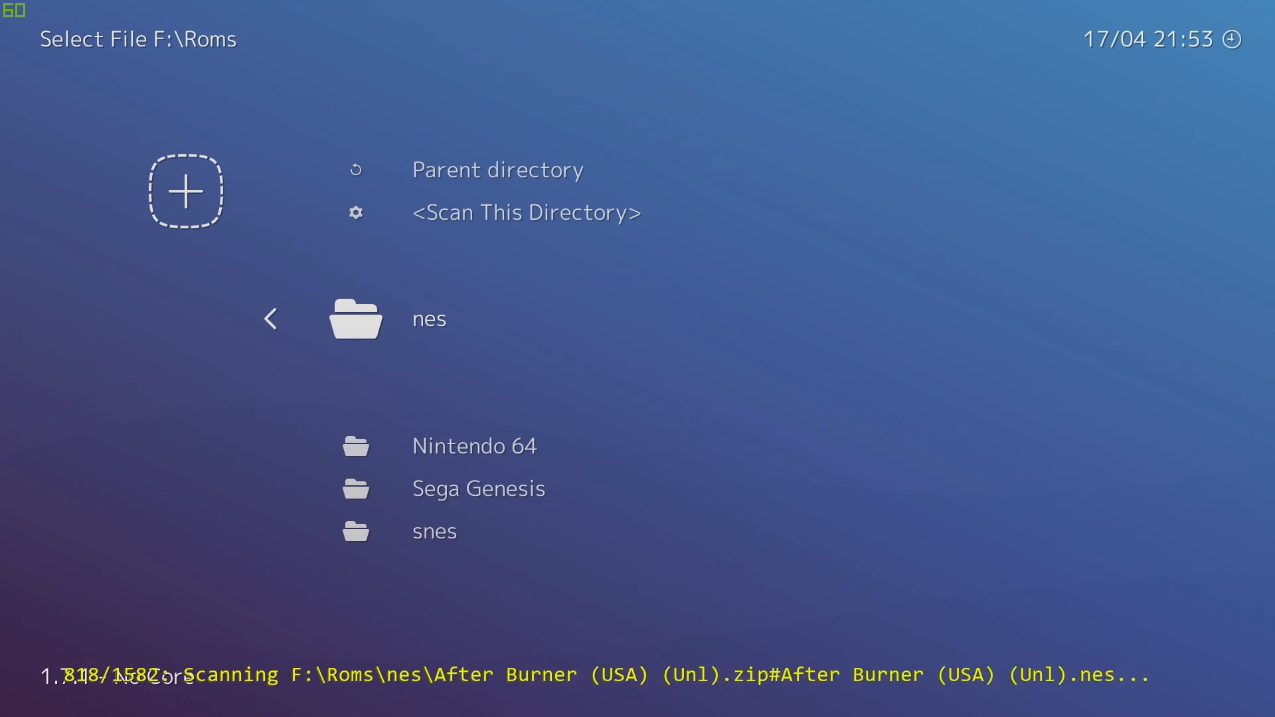
# - Browse the Sega Genesis and snes ROM folders under F:\Roms for scanning
pyautogui.click(474, 446)
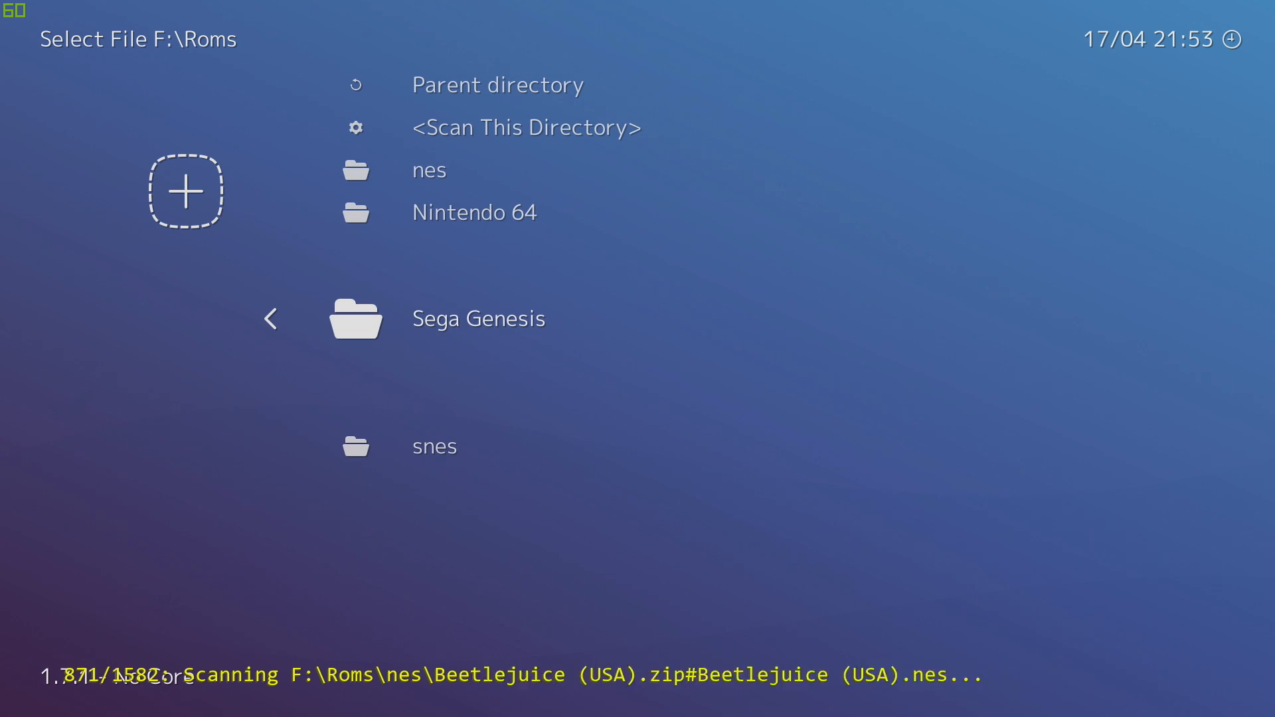
pyautogui.click(478, 318)
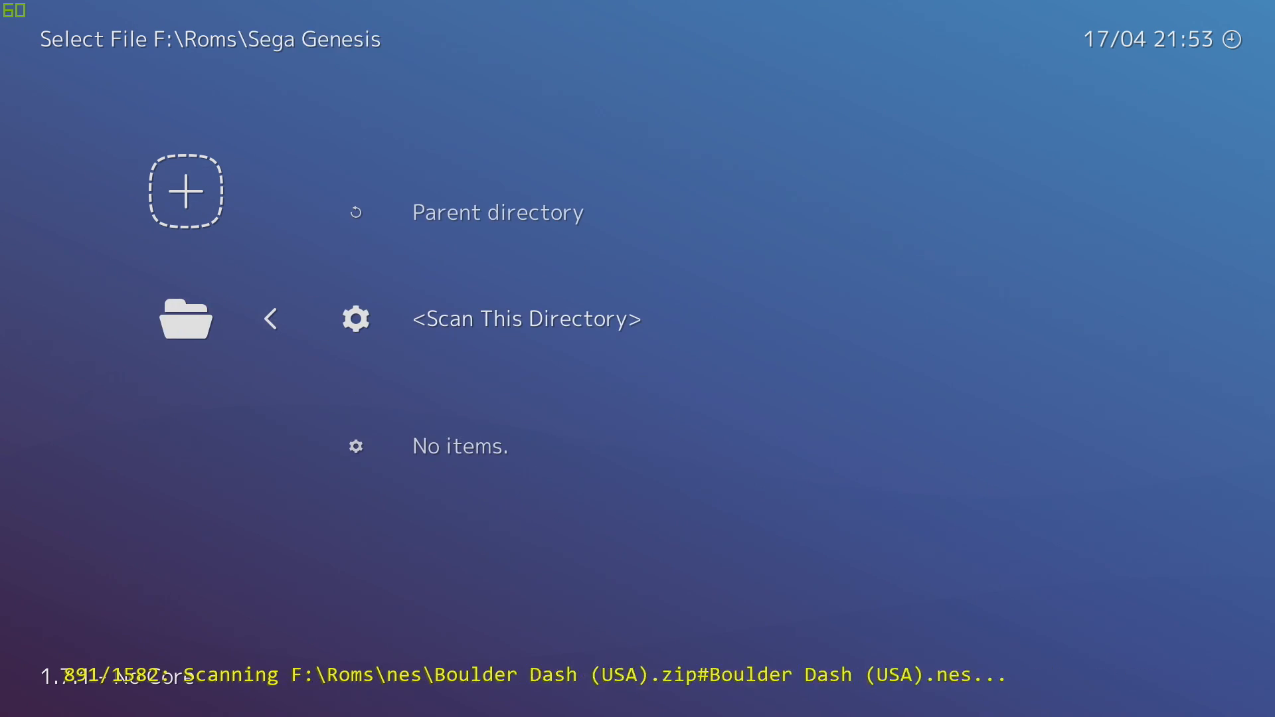
pyautogui.click(497, 212)
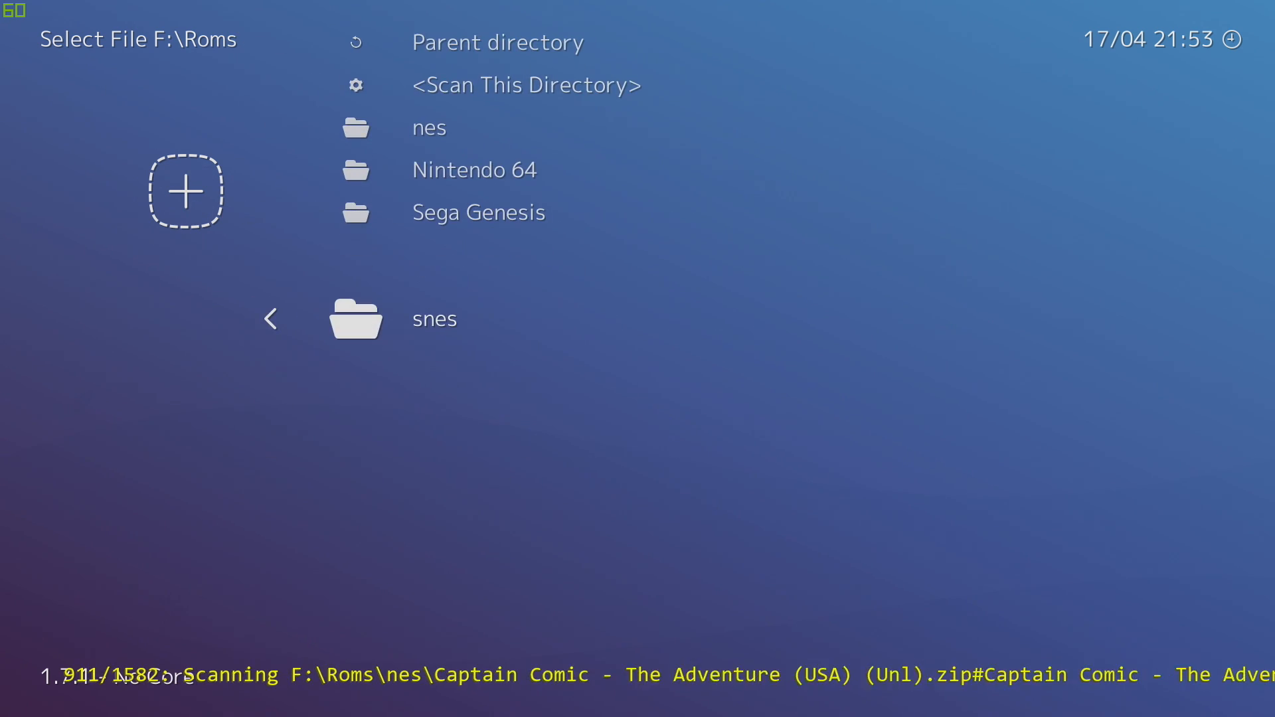
pyautogui.click(435, 318)
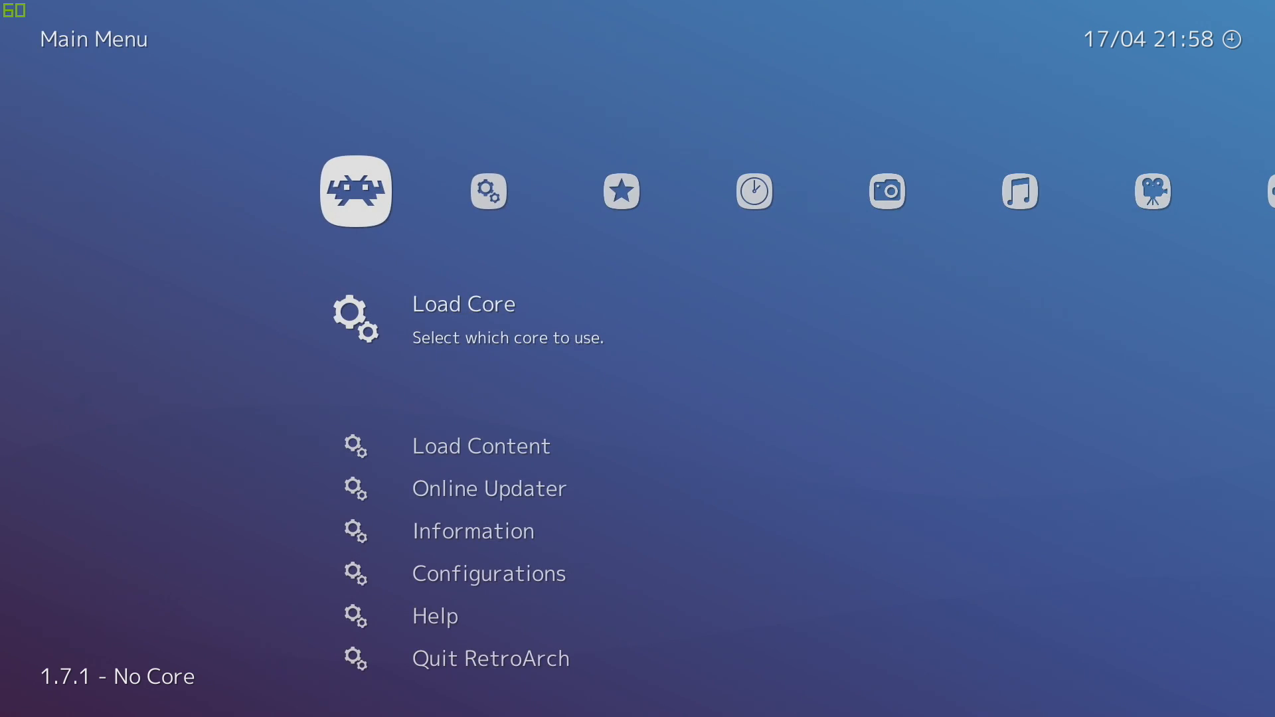
# - Open Online Updater's Thumbnails Updater and scroll toward the Nintendo - Nintendo 64 pack
pyautogui.click(489, 488)
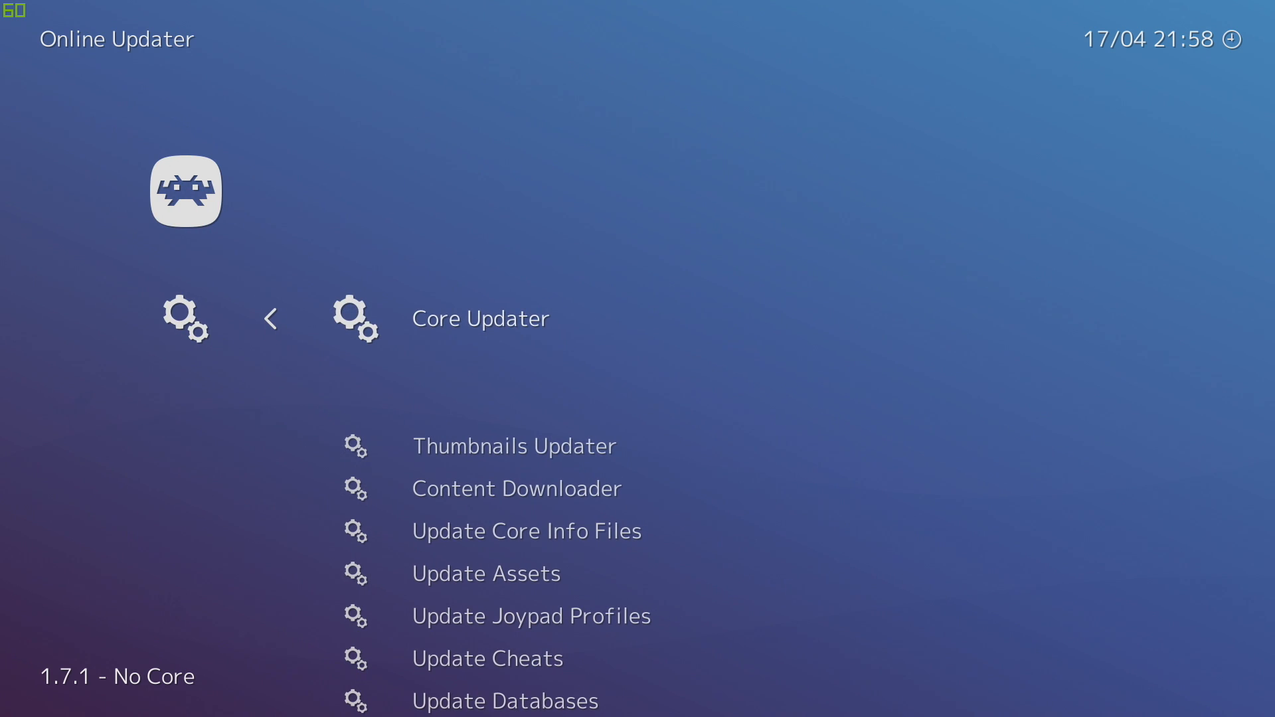
pyautogui.click(514, 445)
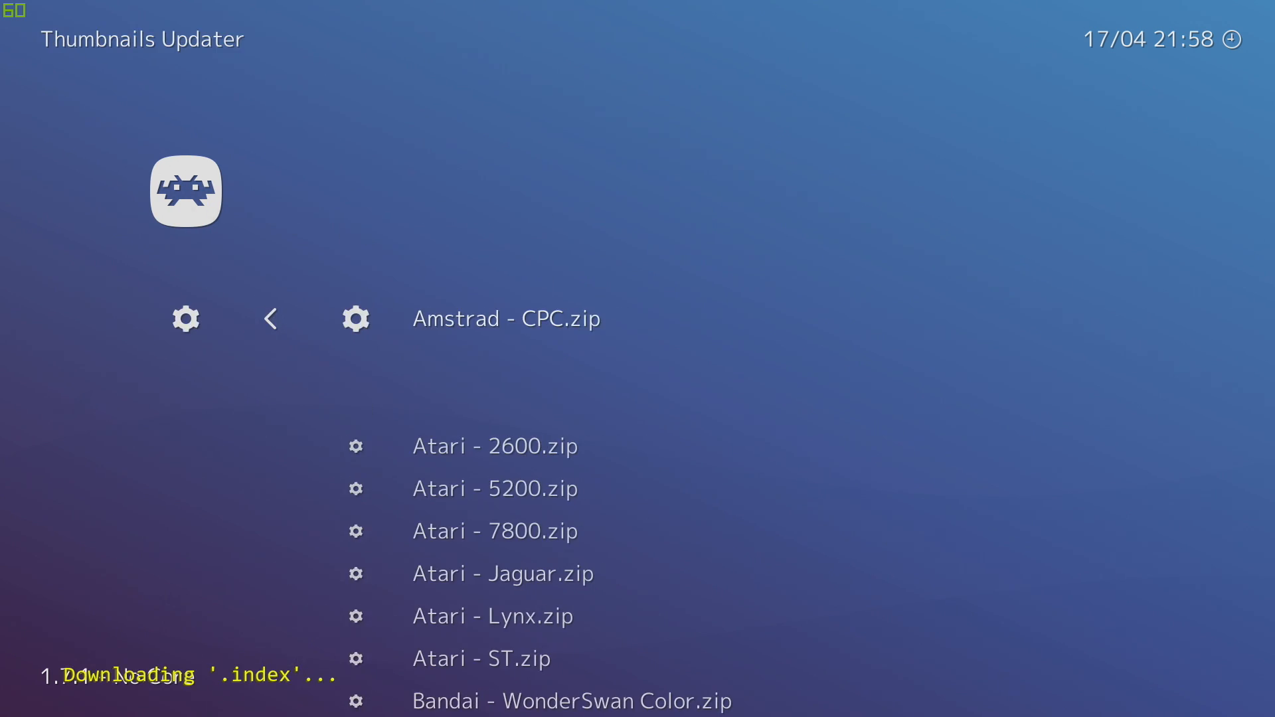
pyautogui.scroll(-3)
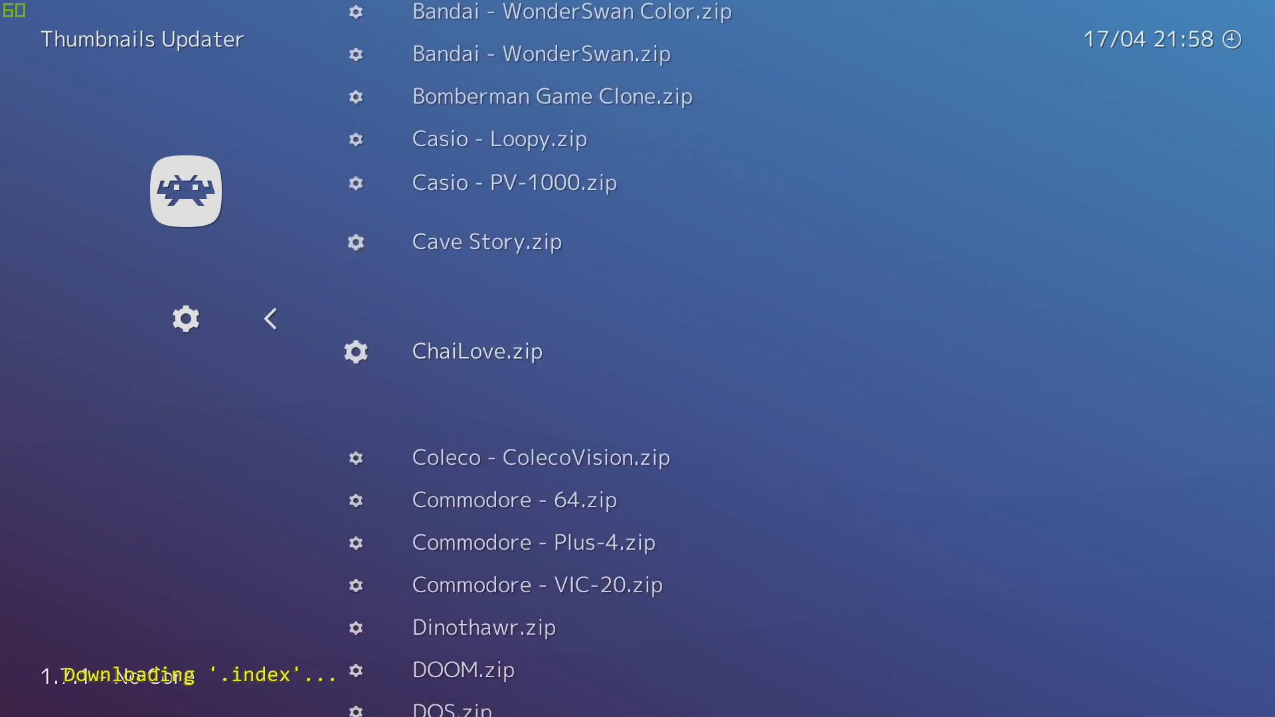
pyautogui.scroll(-3)
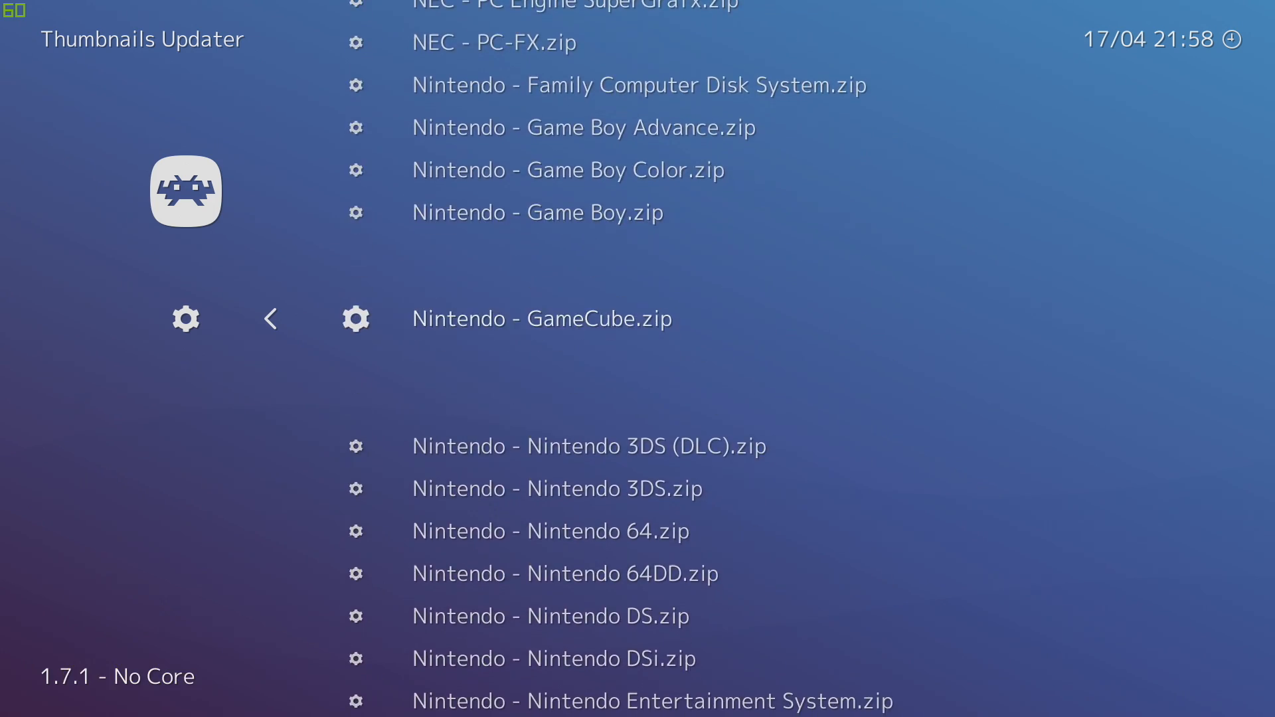
pyautogui.scroll(-3)
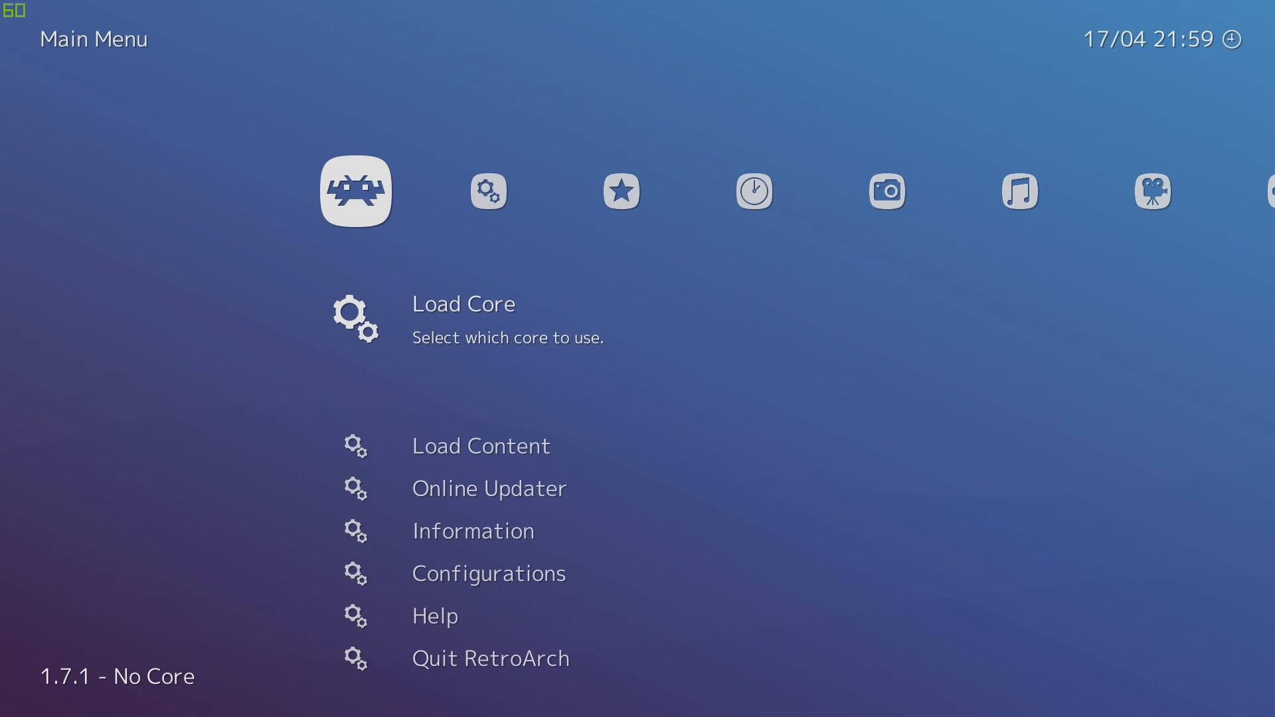
# - Scroll down the Main Menu to Quit RetroArch
pyautogui.scroll(-3)
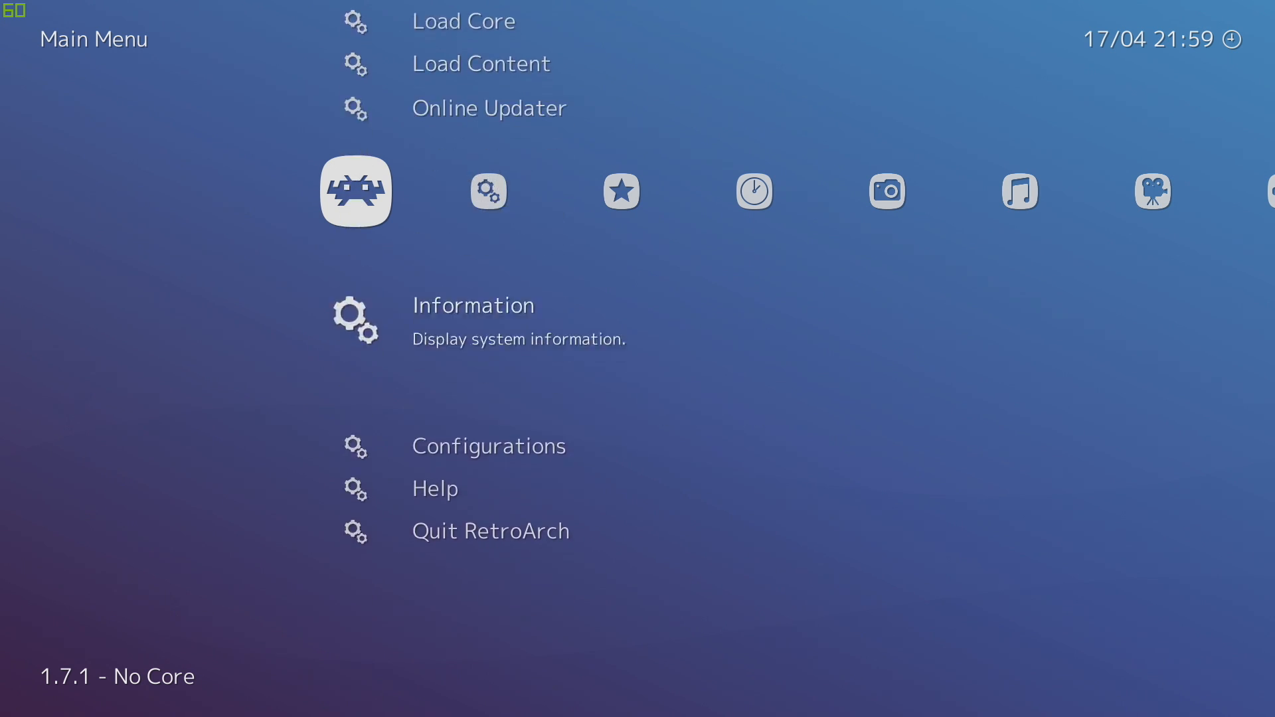
pyautogui.scroll(-3)
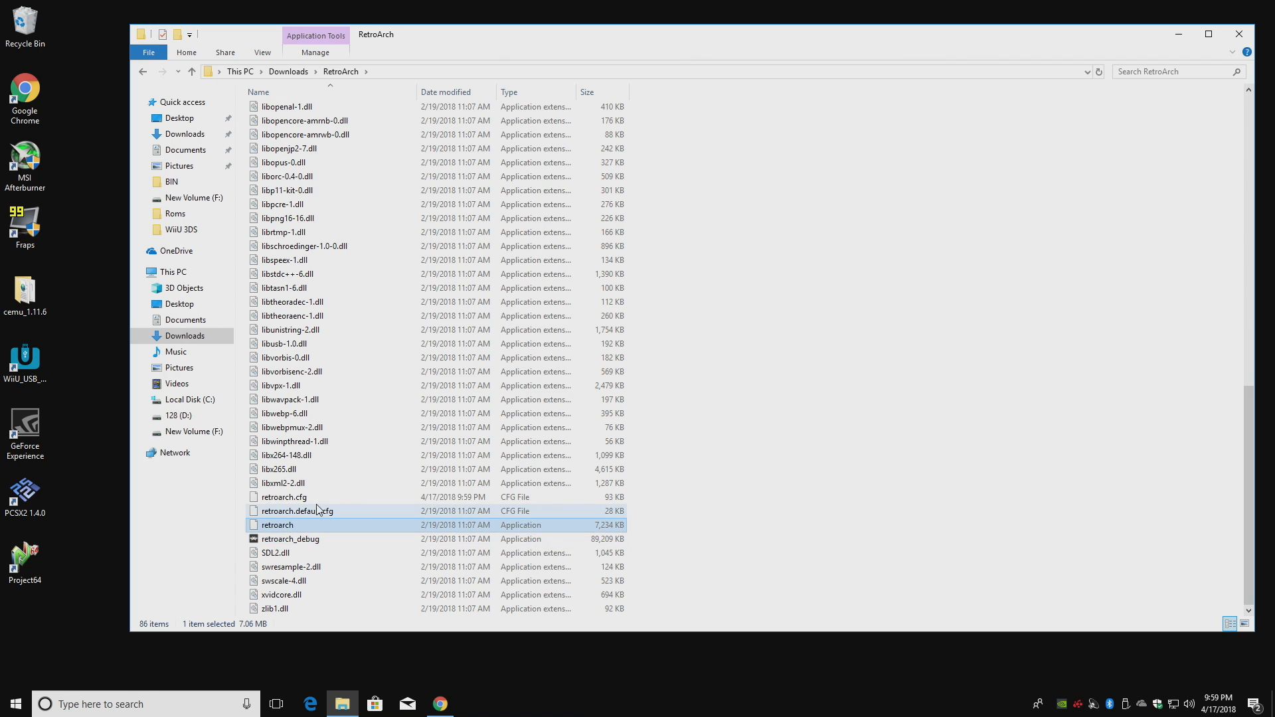
# - Run retroarch.exe from Downloads > RetroArch
pyautogui.doubleClick(278, 525)
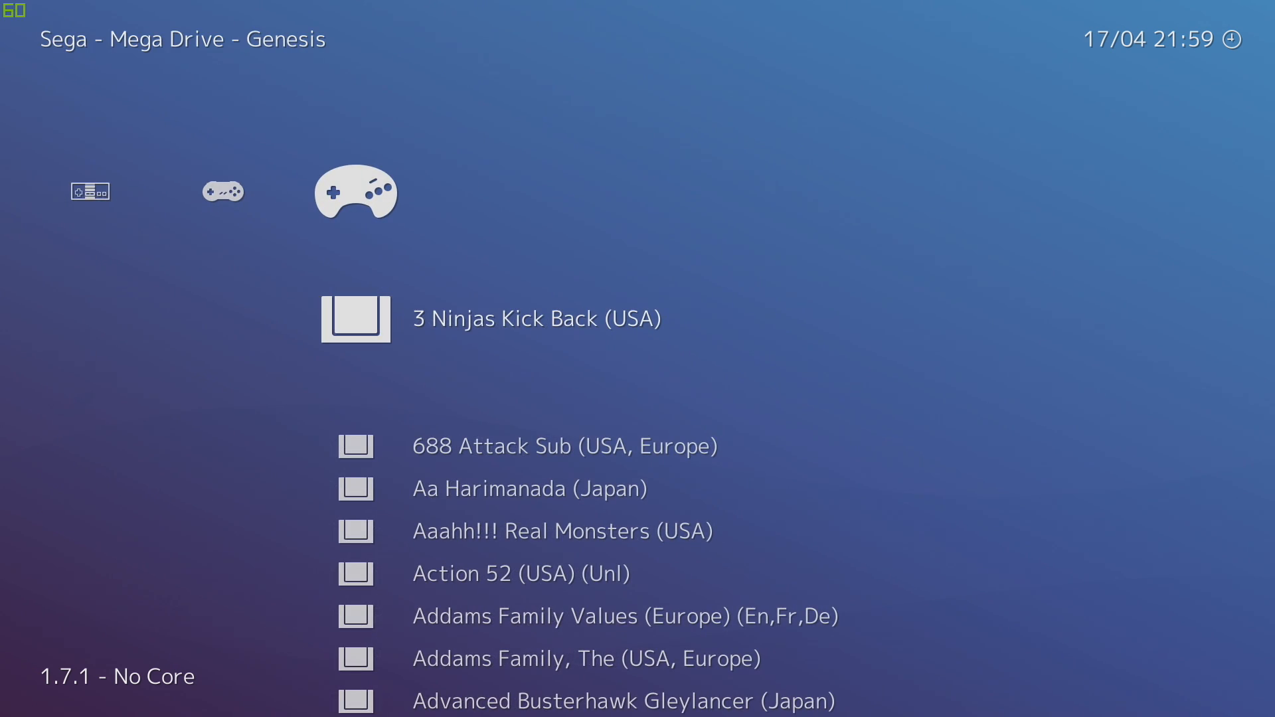
# - Scroll the Sega - Mega Drive - Genesis playlist down to Altered Beast (USA, Europe)
pyautogui.scroll(-3)
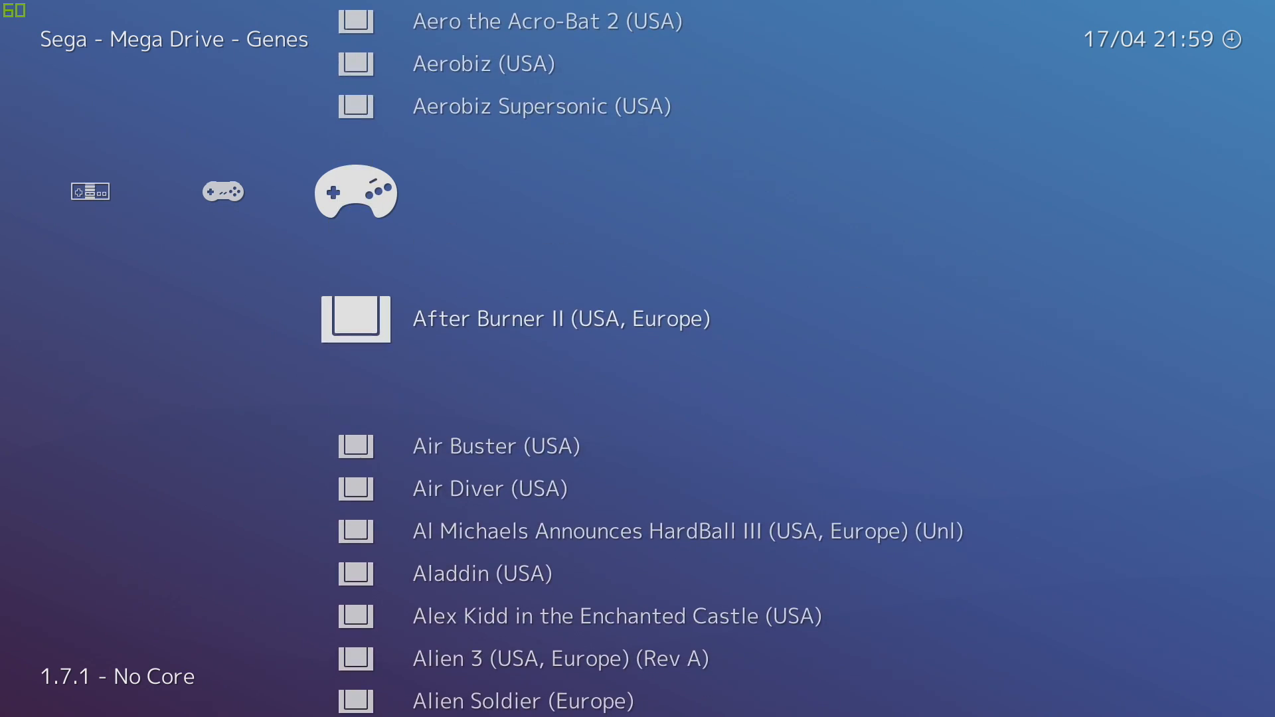
pyautogui.scroll(-3)
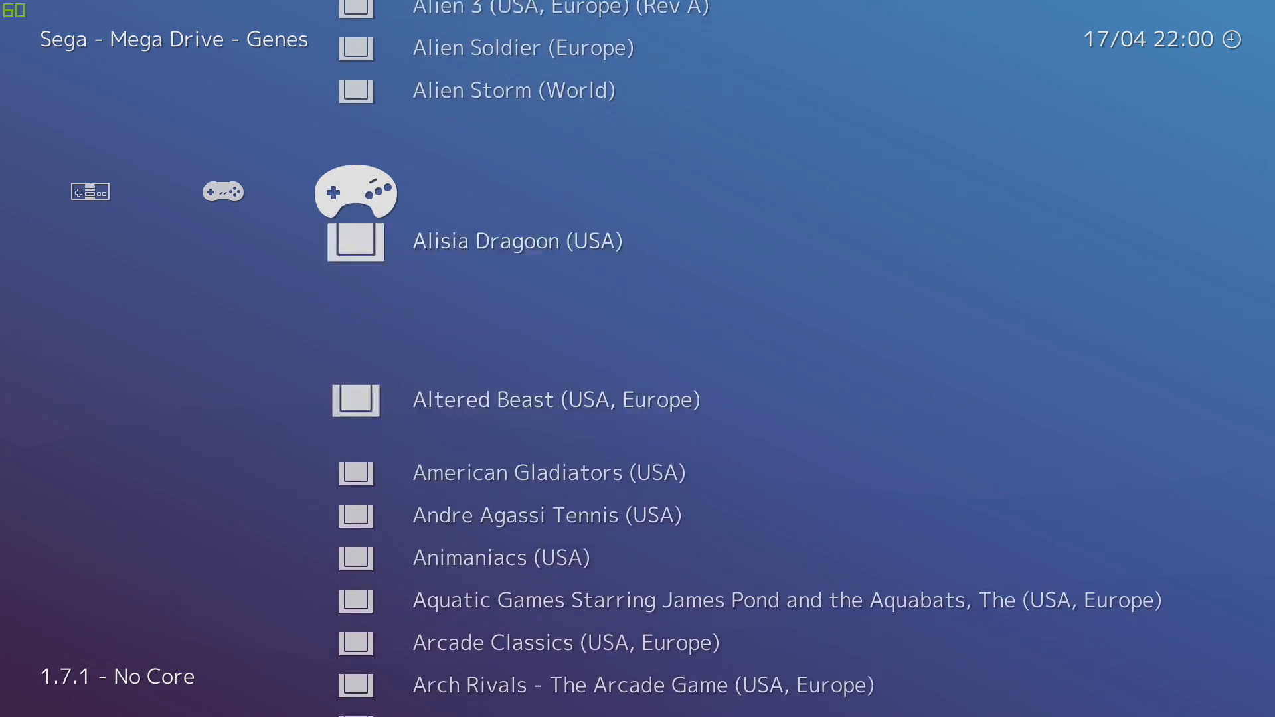
pyautogui.scroll(-3)
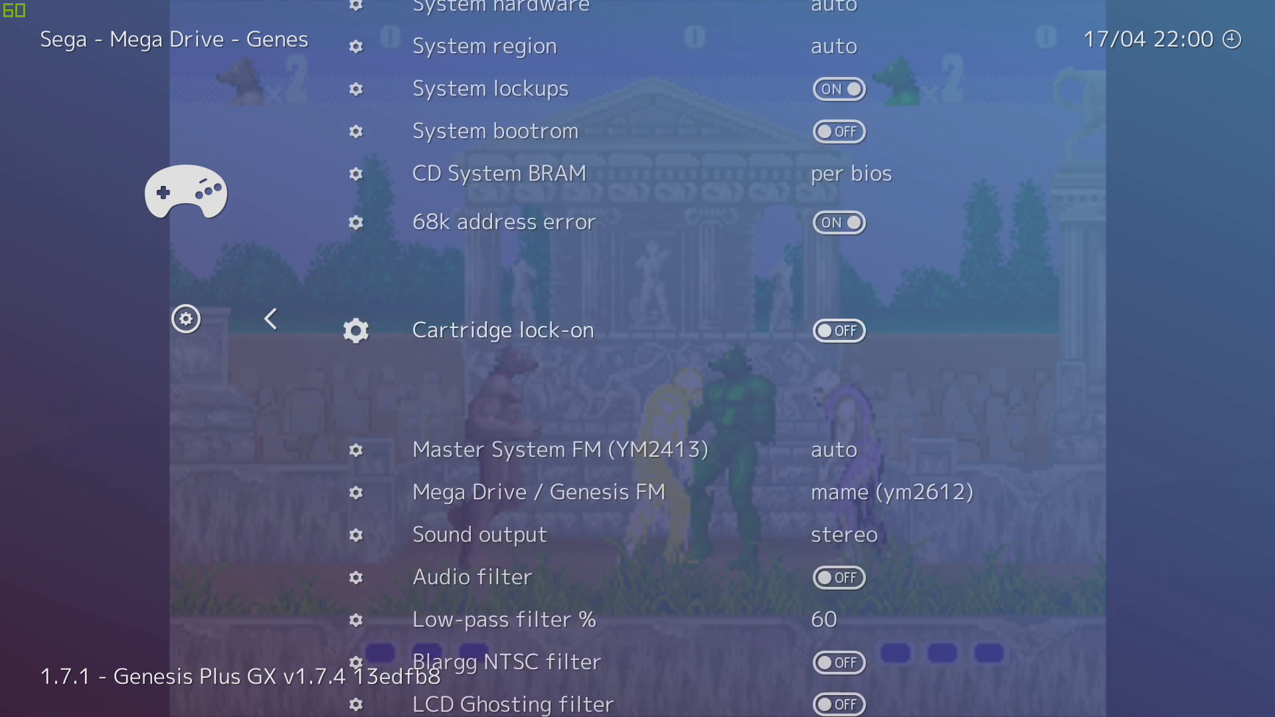
# - Scroll through the Genesis Plus GX core options, then back out of them
pyautogui.scroll(-3)
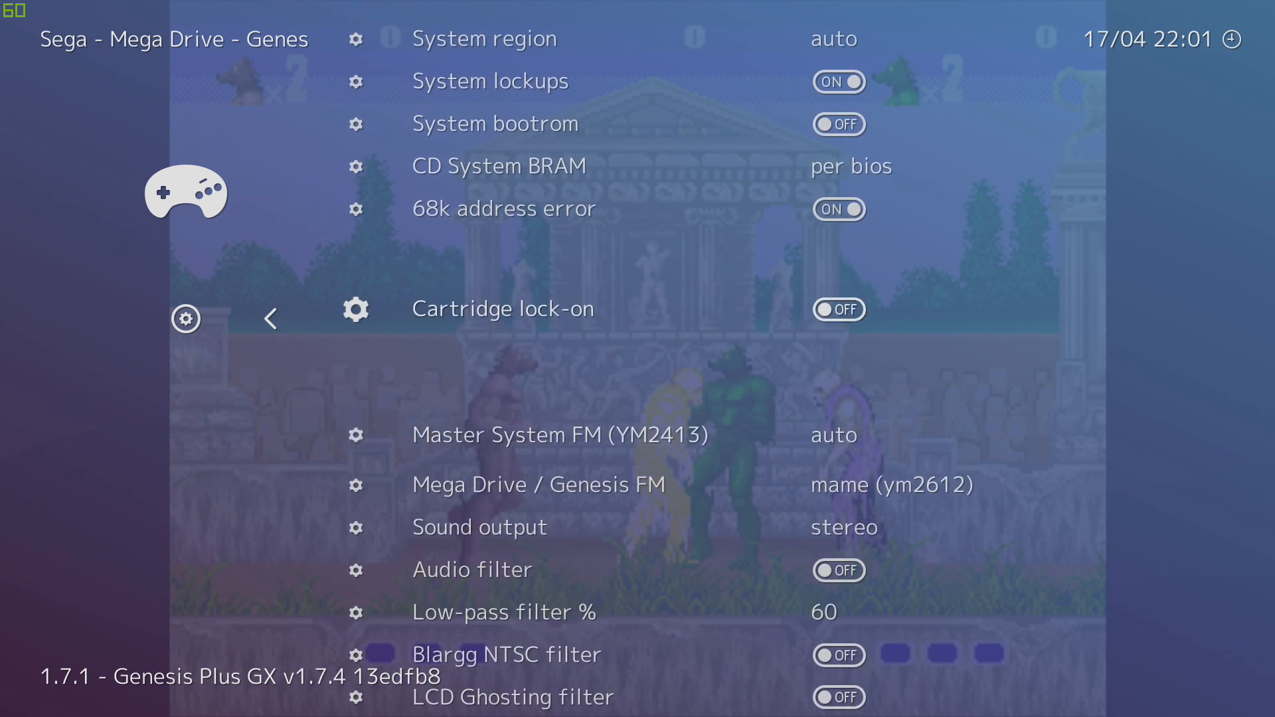
pyautogui.scroll(-3)
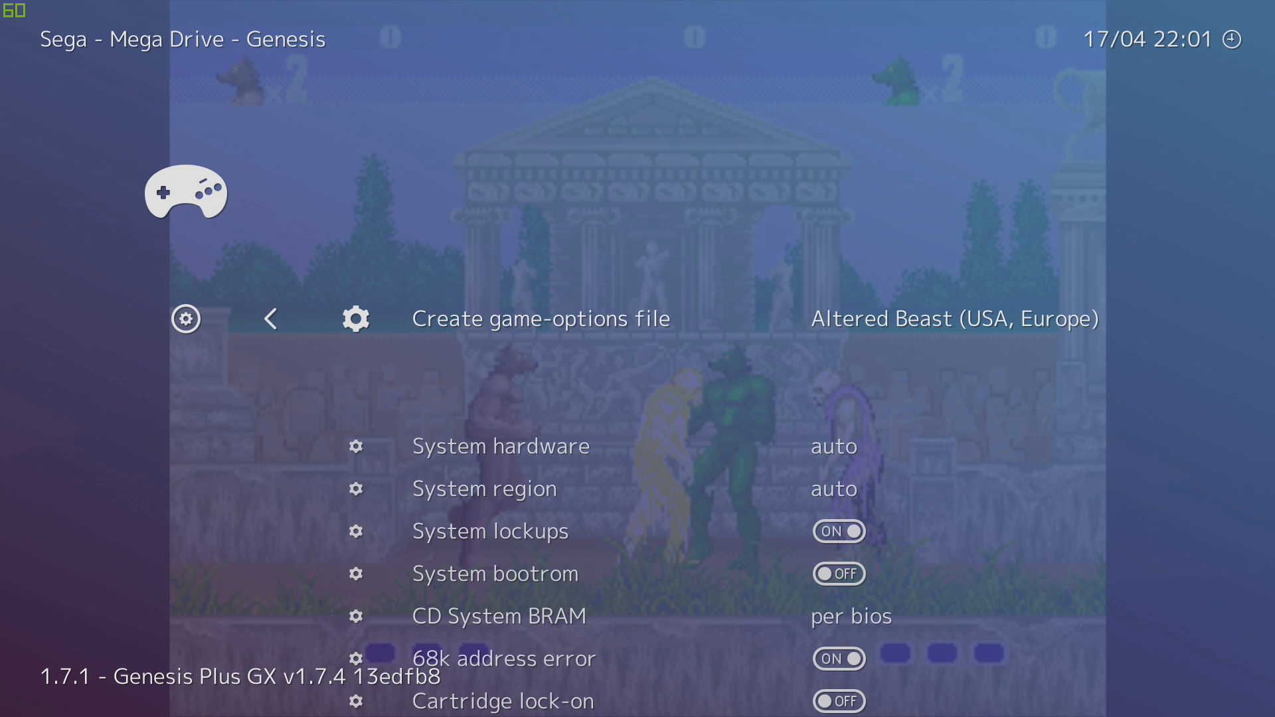
pyautogui.click(269, 318)
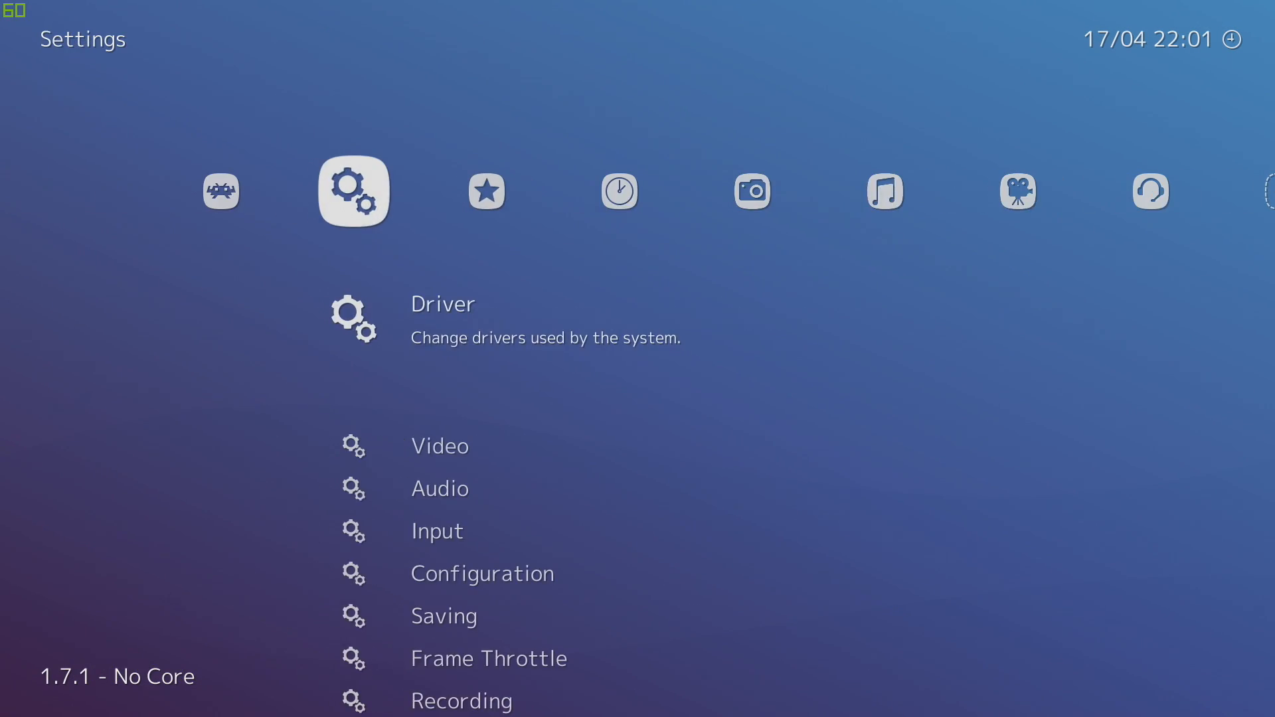
# - Move left through the menu toward the Nintendo - Nintendo 64 playlist
pyautogui.press('Left')
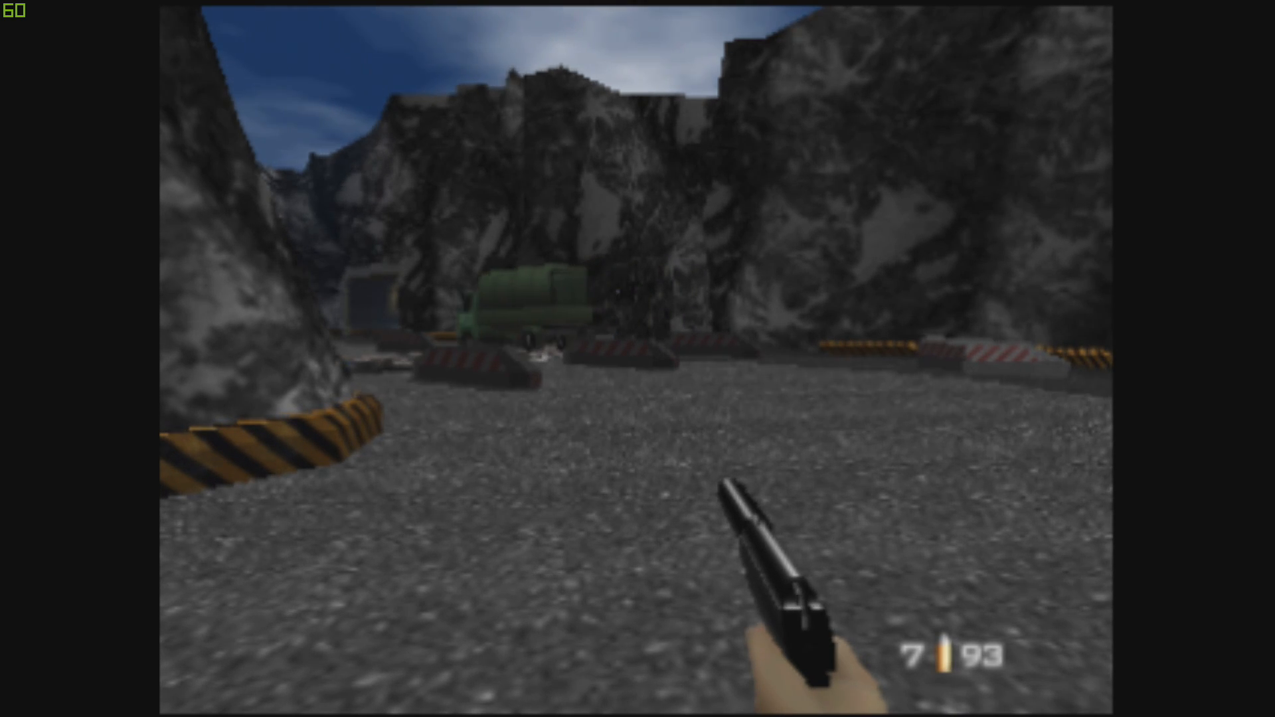
# - Save GoldenEye 007's state to slot 0 and bring the Quick Menu back up
pyautogui.press('F1')
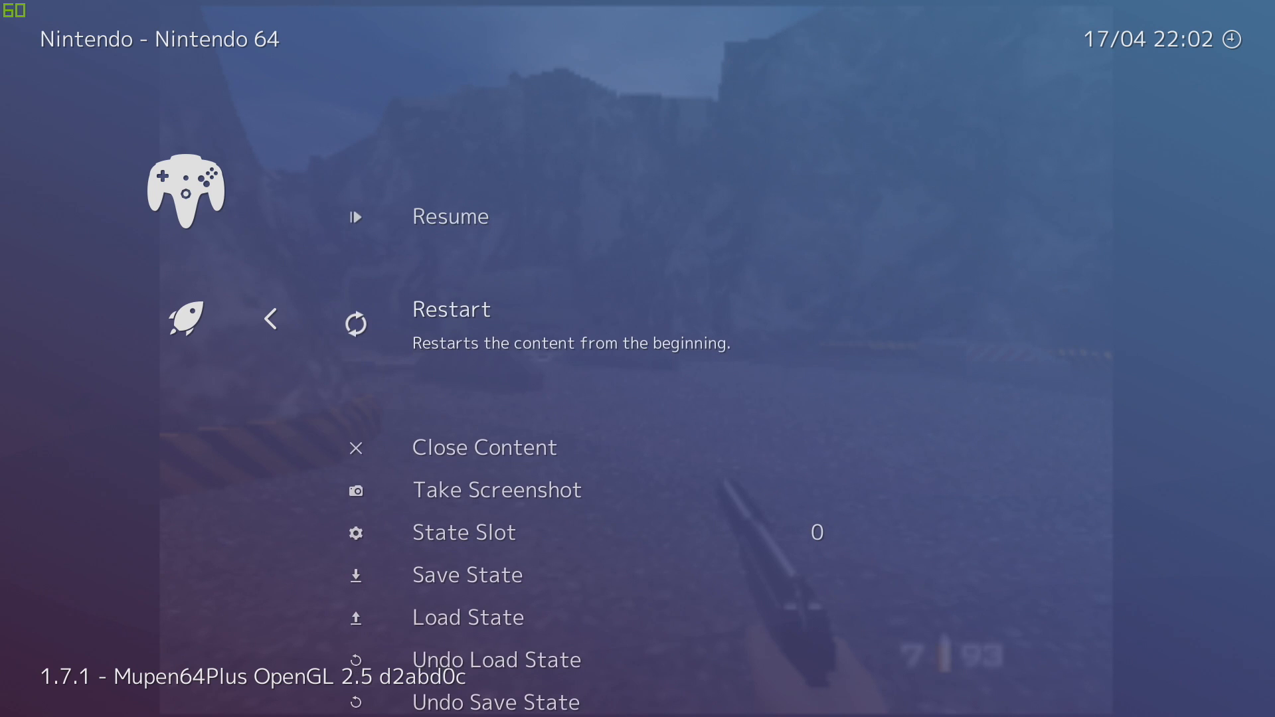
pyautogui.scroll(-3)
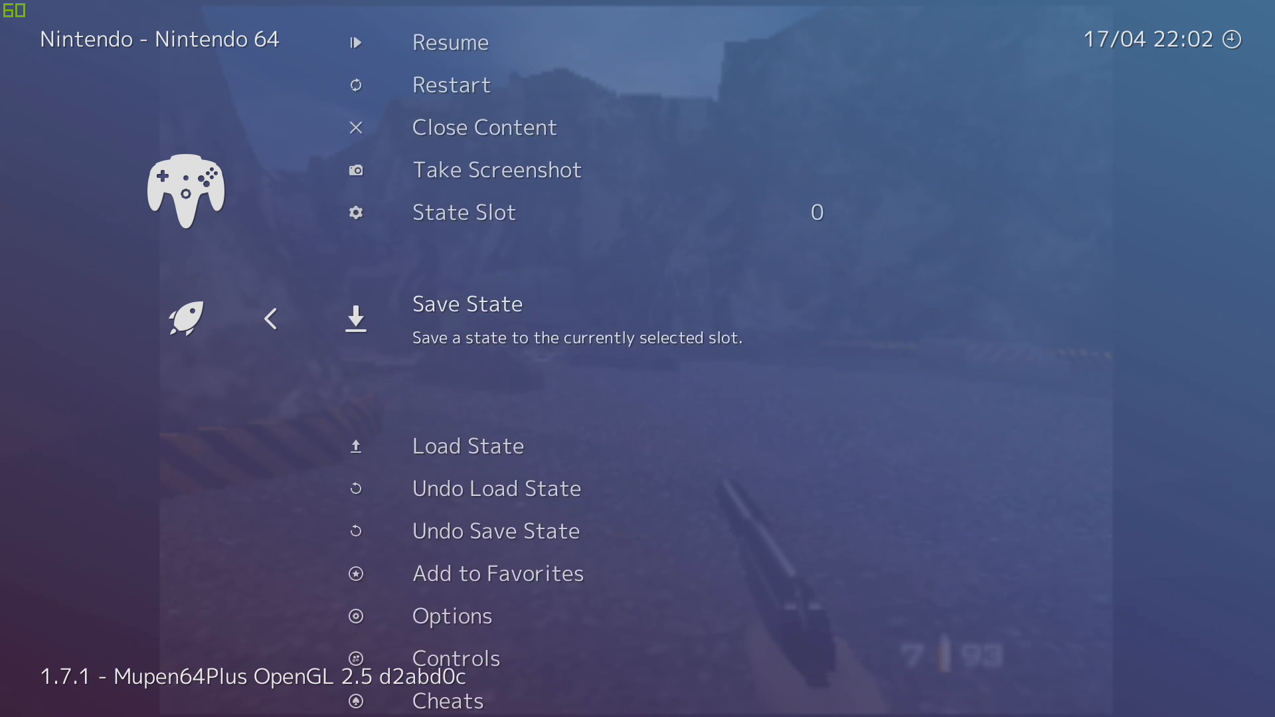
pyautogui.click(467, 304)
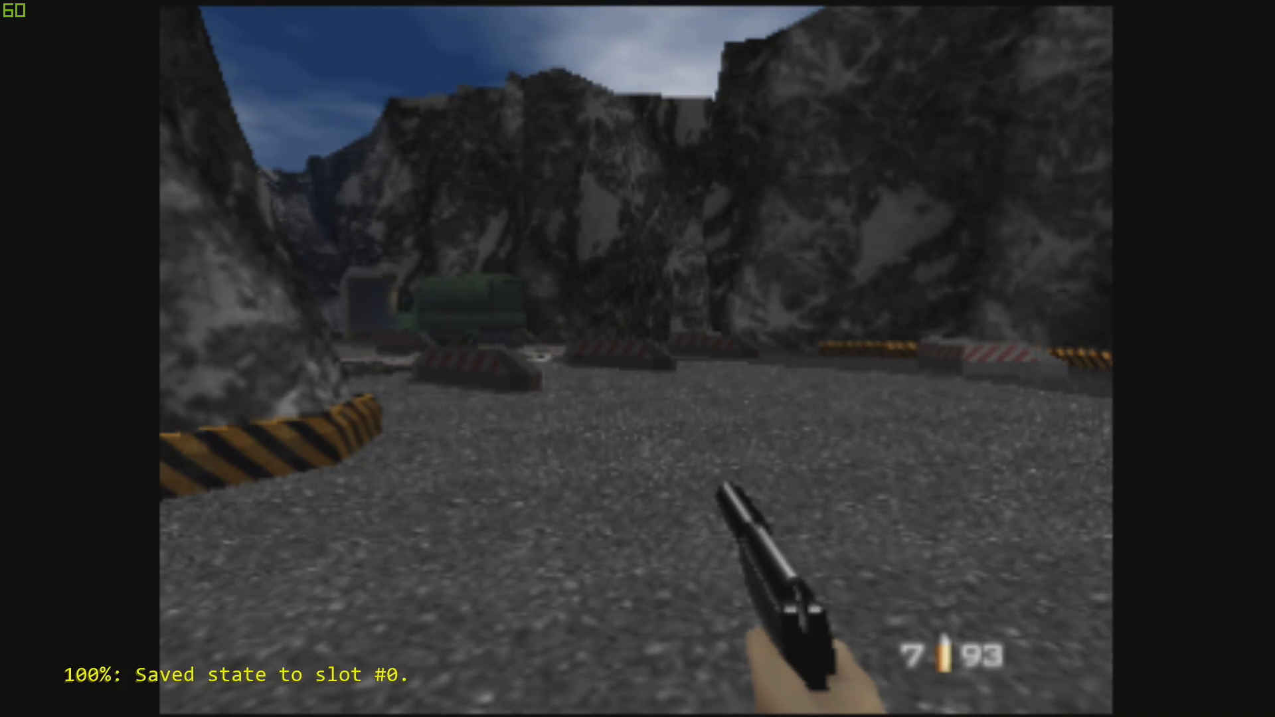
pyautogui.press('F1')
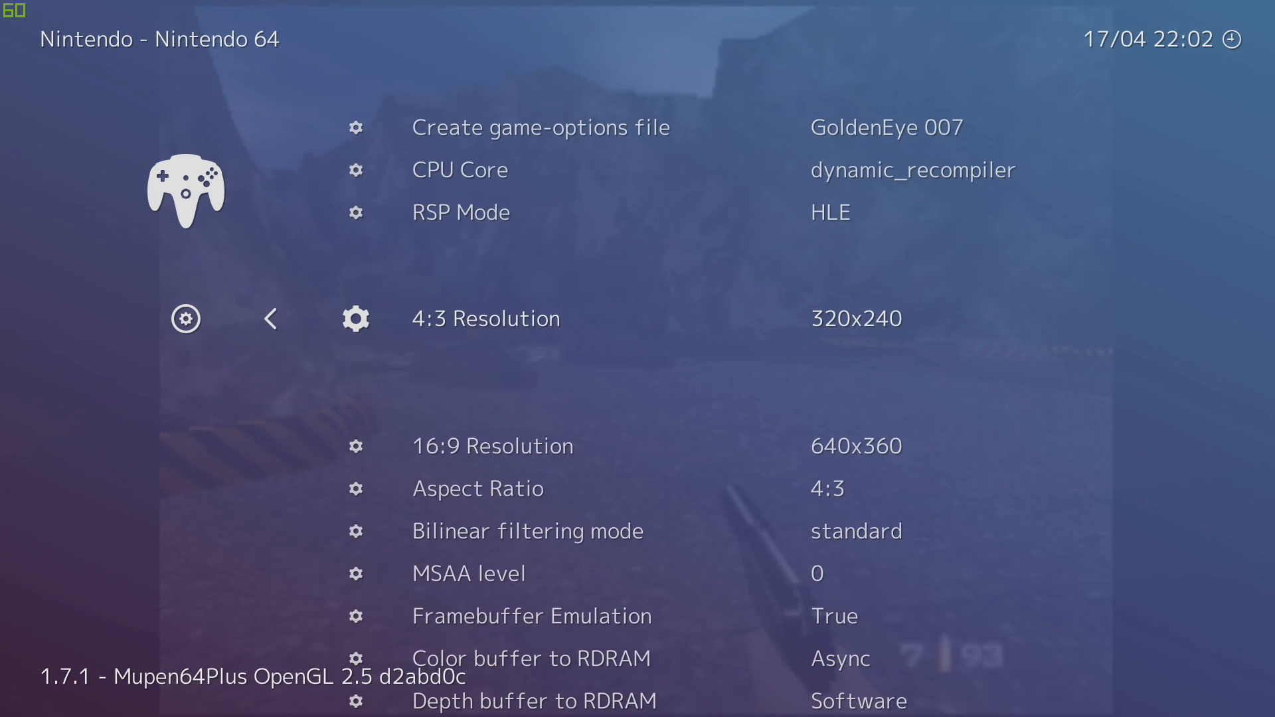
# - Scroll the Mupen64Plus options to Texture Enhancement, then leave them and scroll the Quick Menu
pyautogui.scroll(-3)
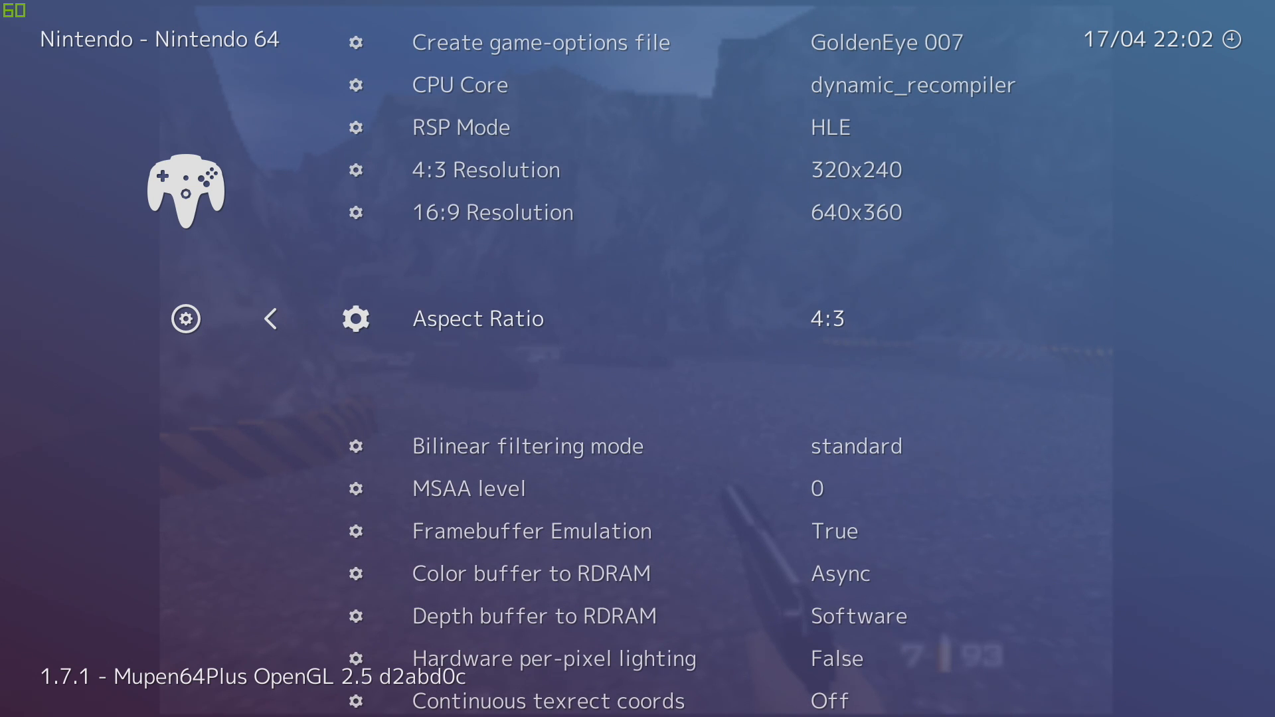
pyautogui.scroll(-3)
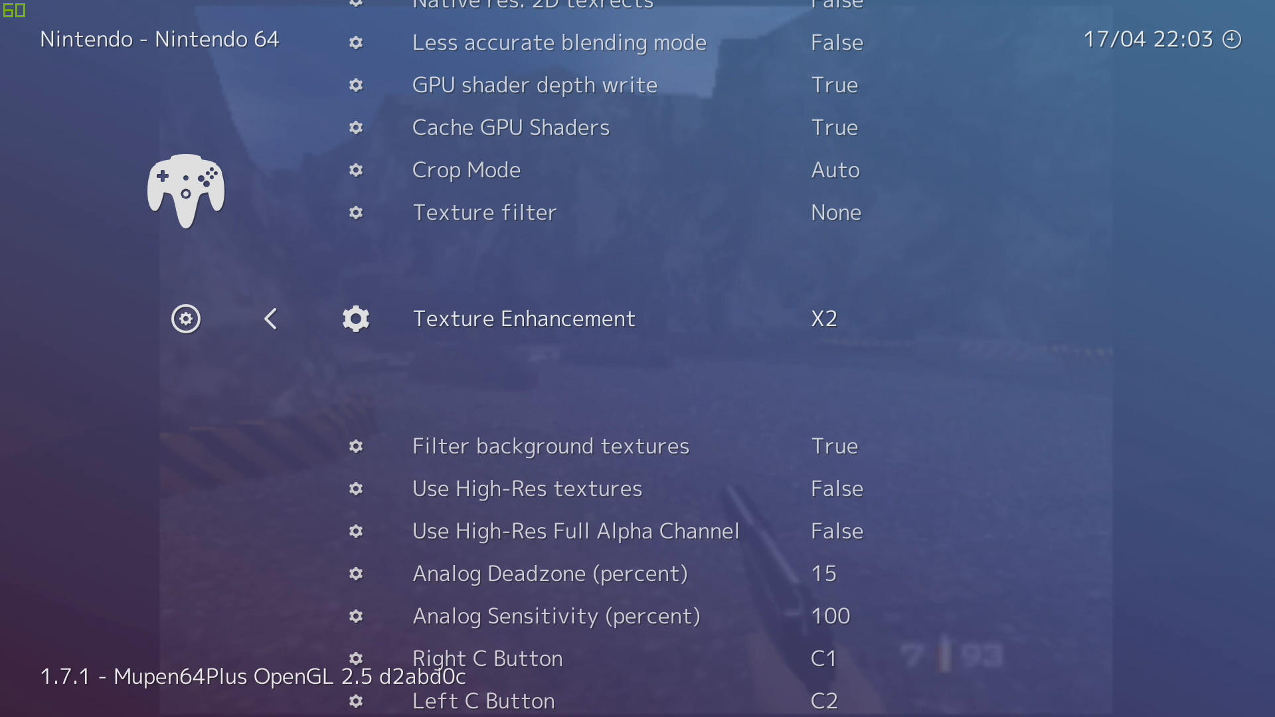
pyautogui.click(270, 318)
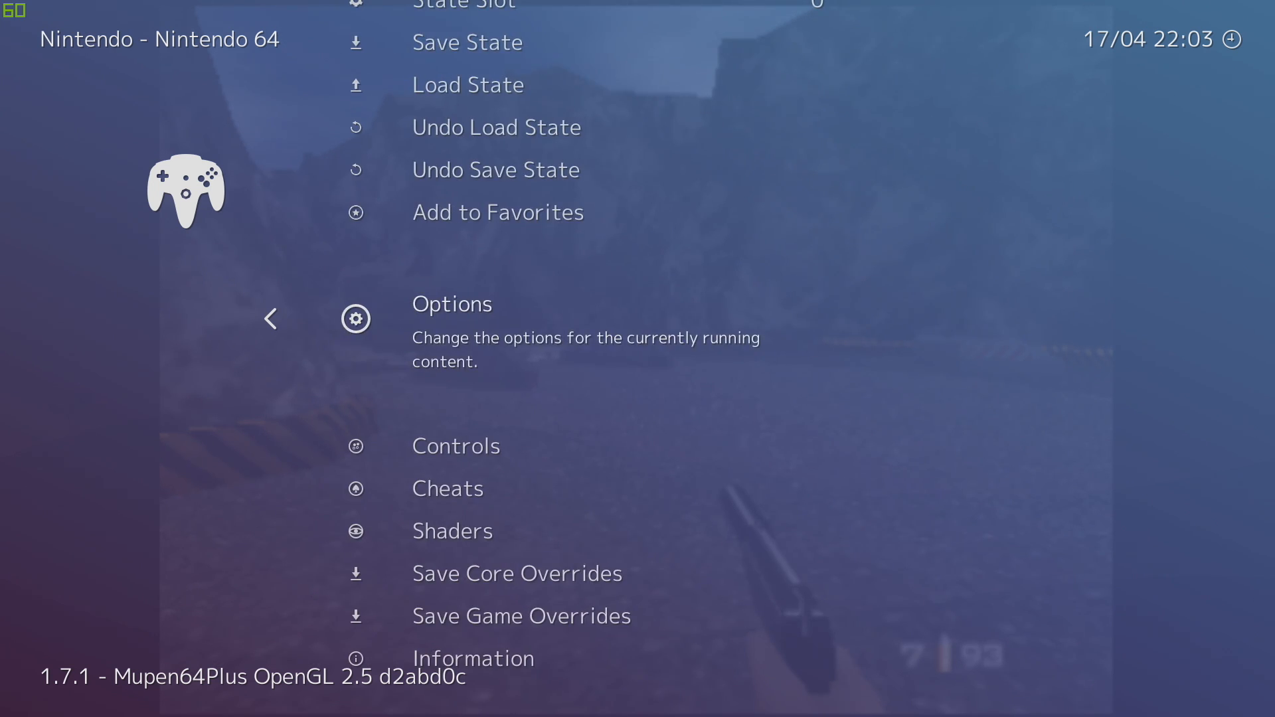
pyautogui.scroll(-3)
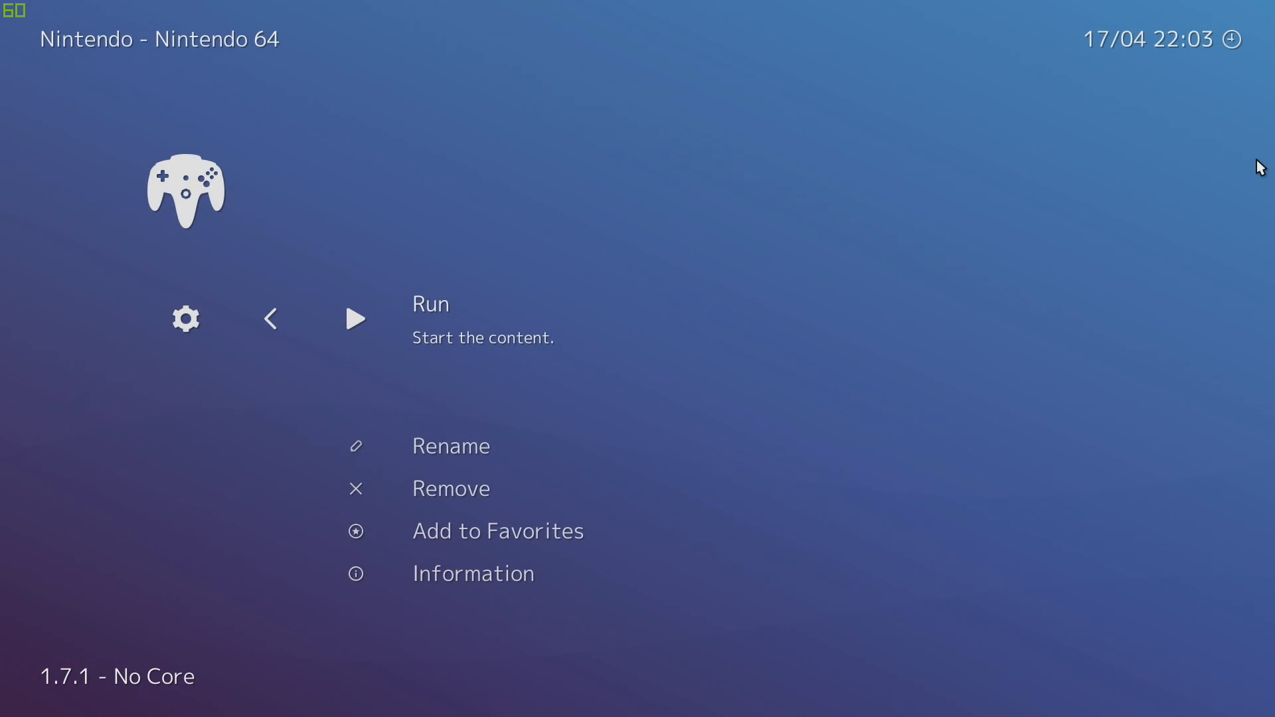
# - Run GoldenEye 007 again and load its saved state from the Quick Menu
pyautogui.click(355, 318)
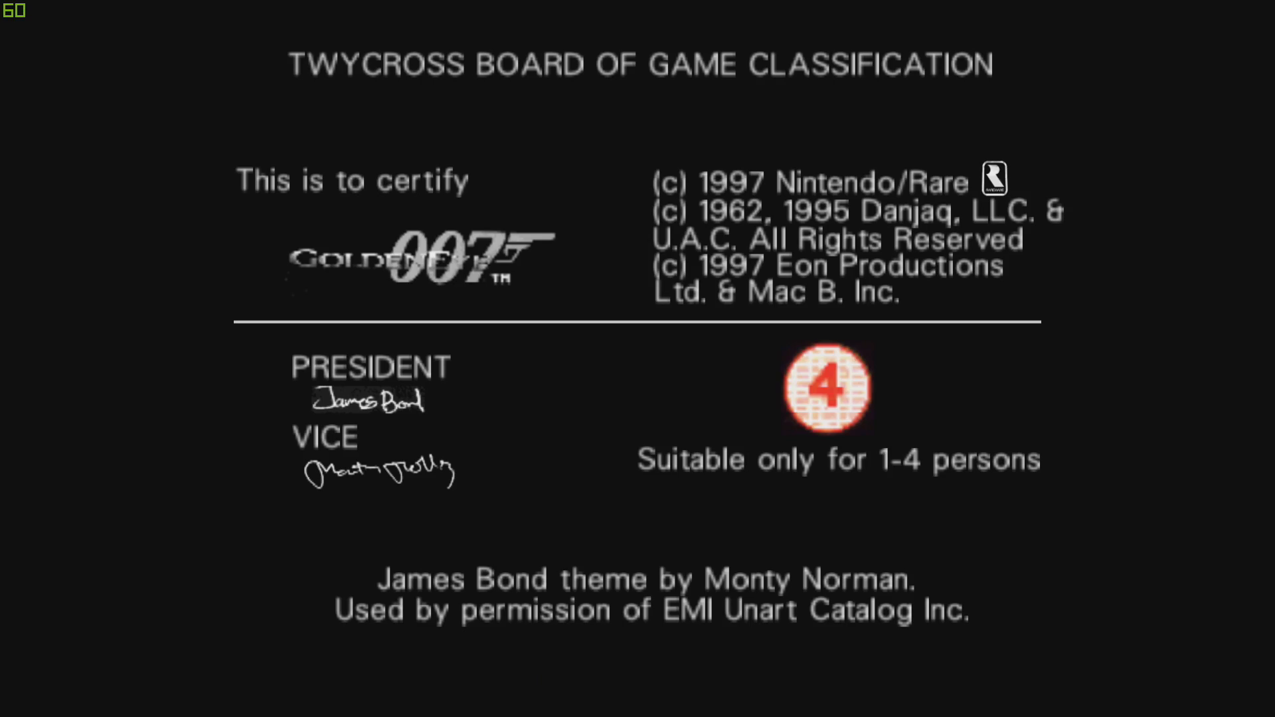
pyautogui.press('F1')
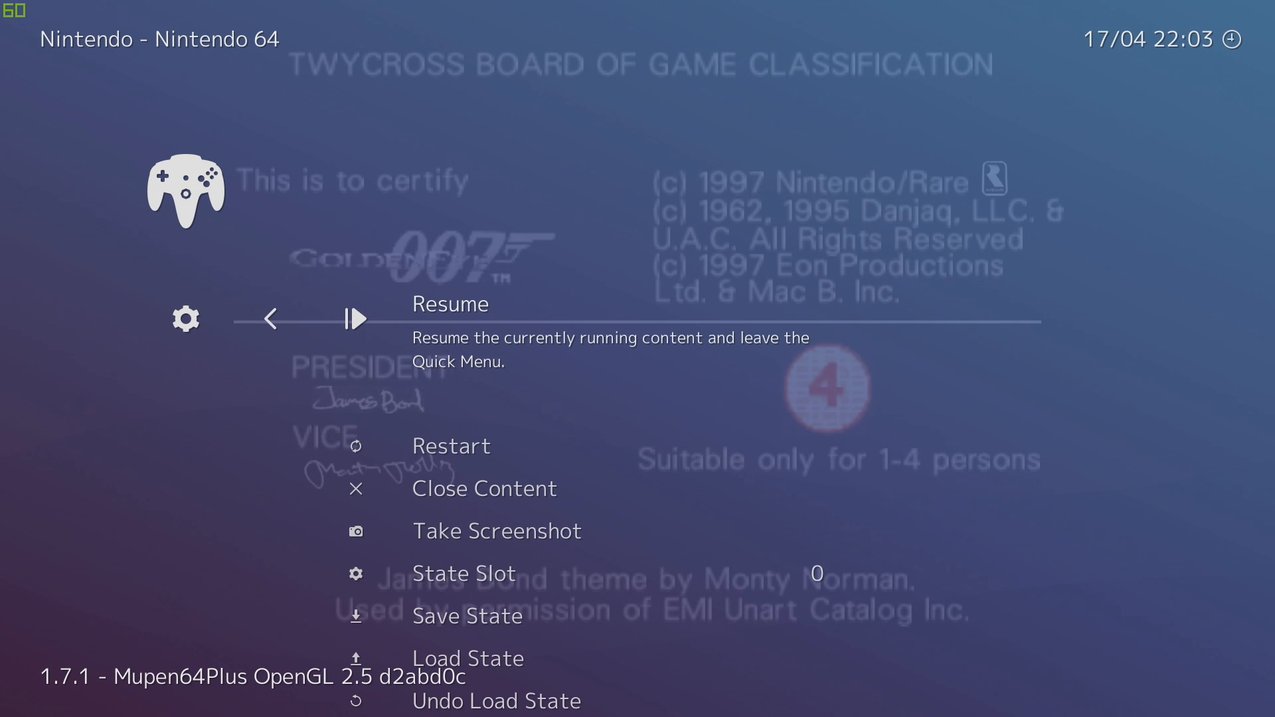
pyautogui.scroll(-3)
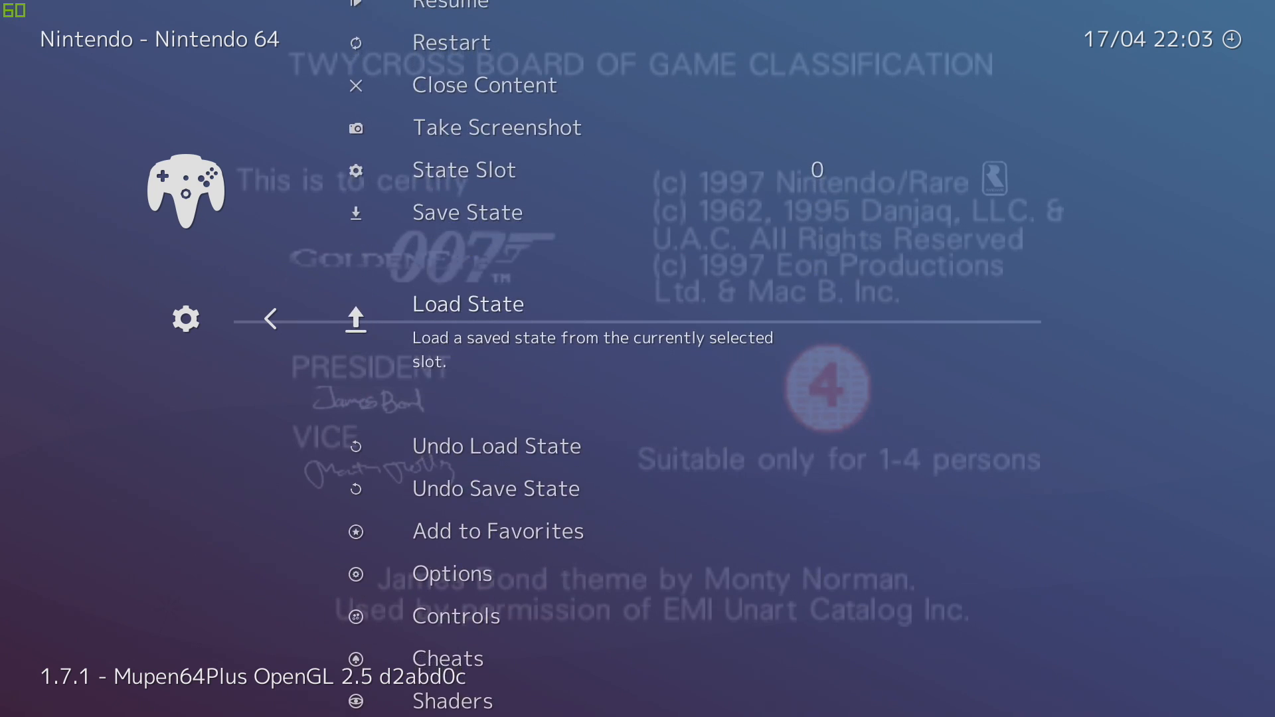
pyautogui.click(468, 303)
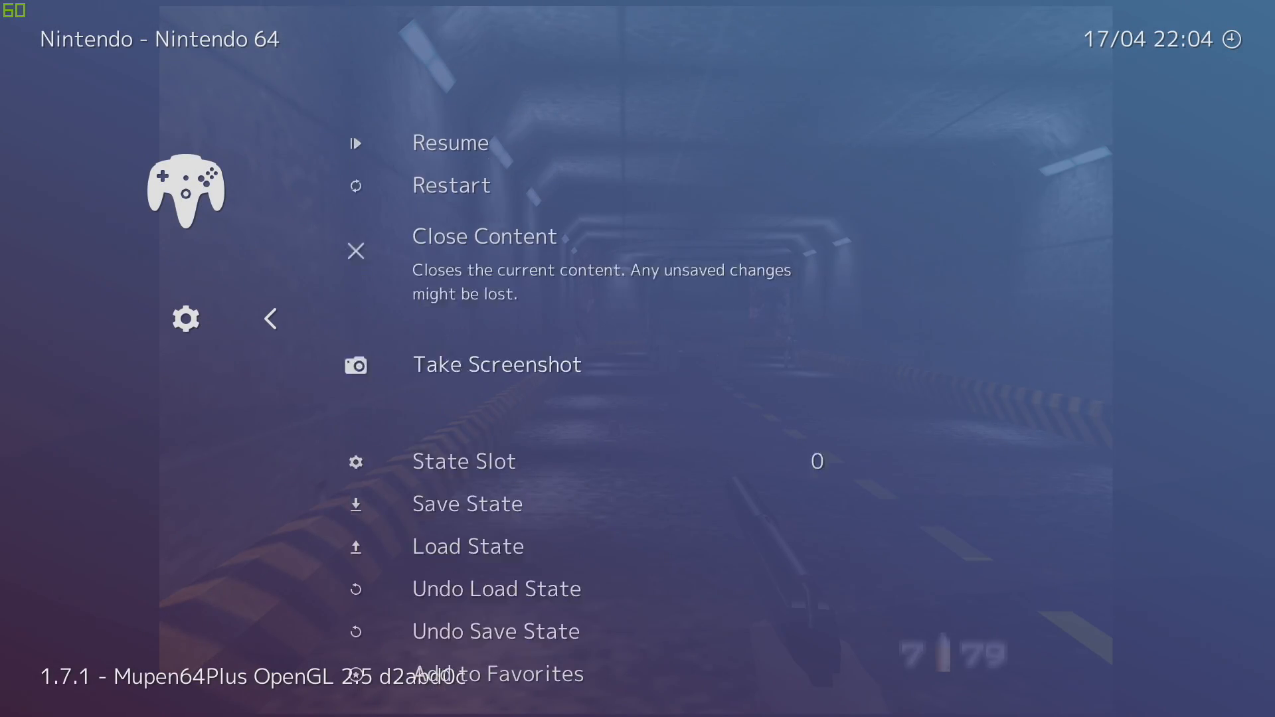
# - Close the GoldenEye content and move left from Favorites to the Main Menu
pyautogui.click(484, 235)
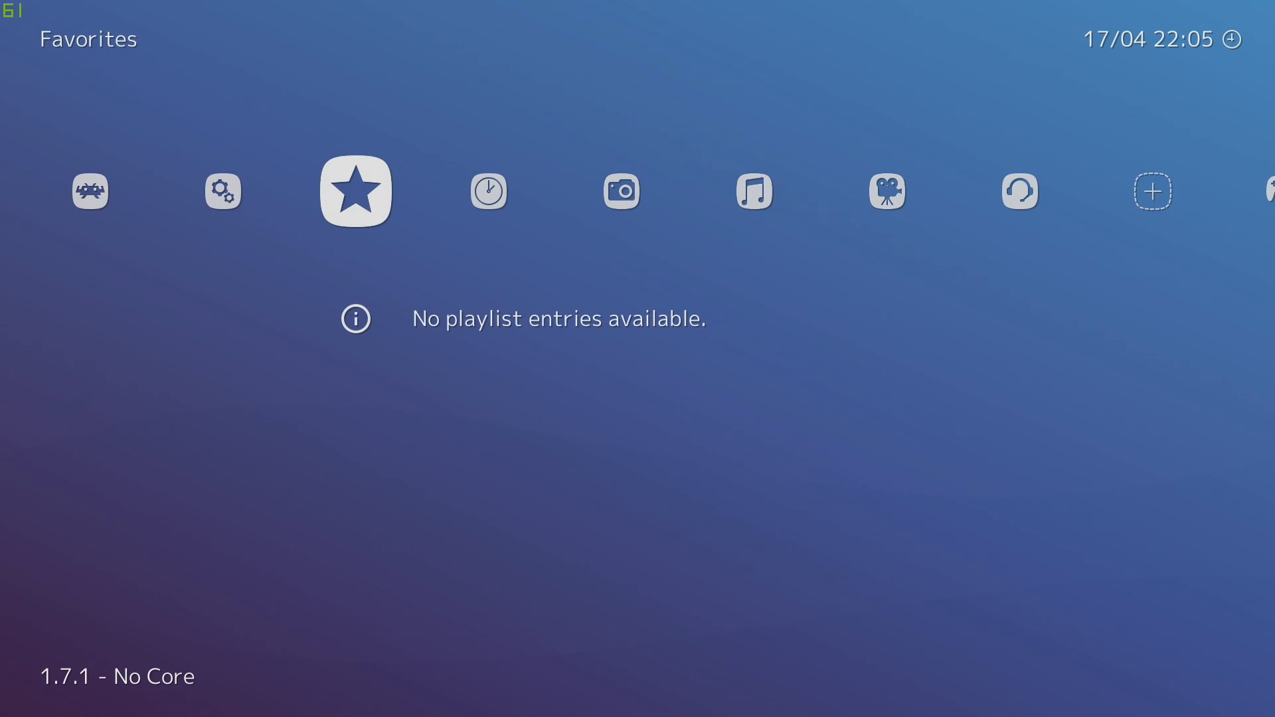
pyautogui.press('Left')
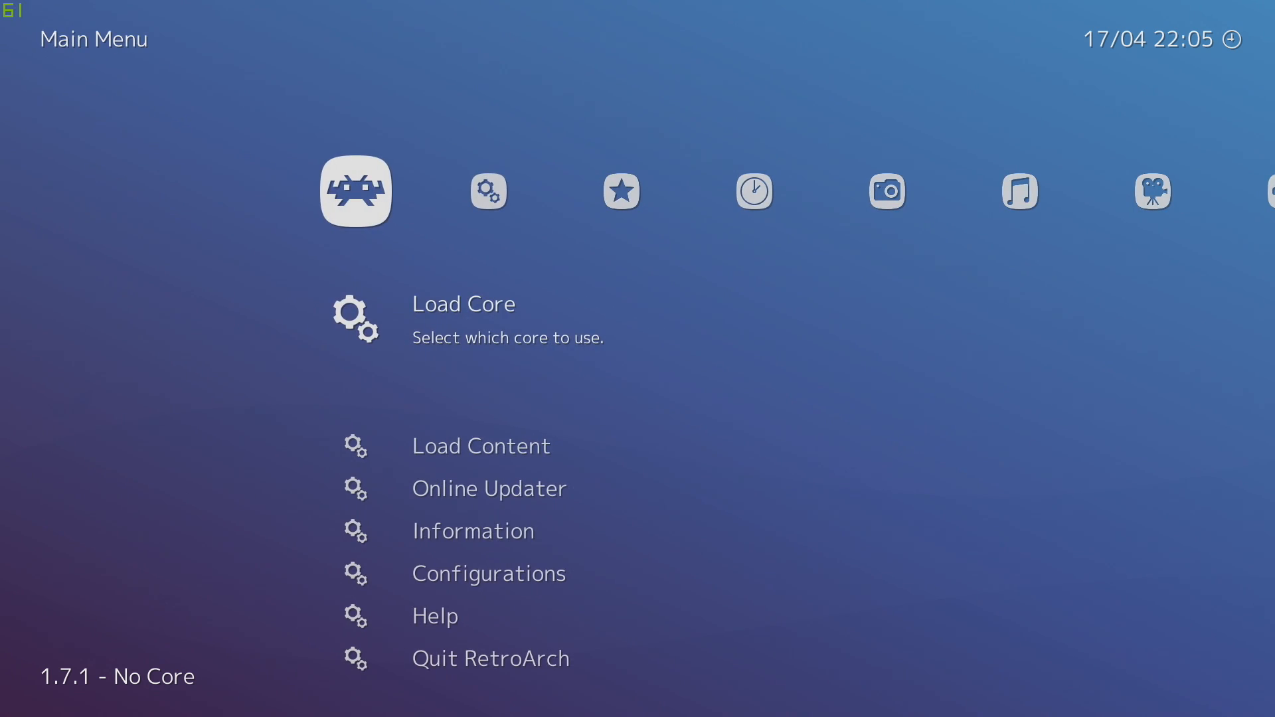